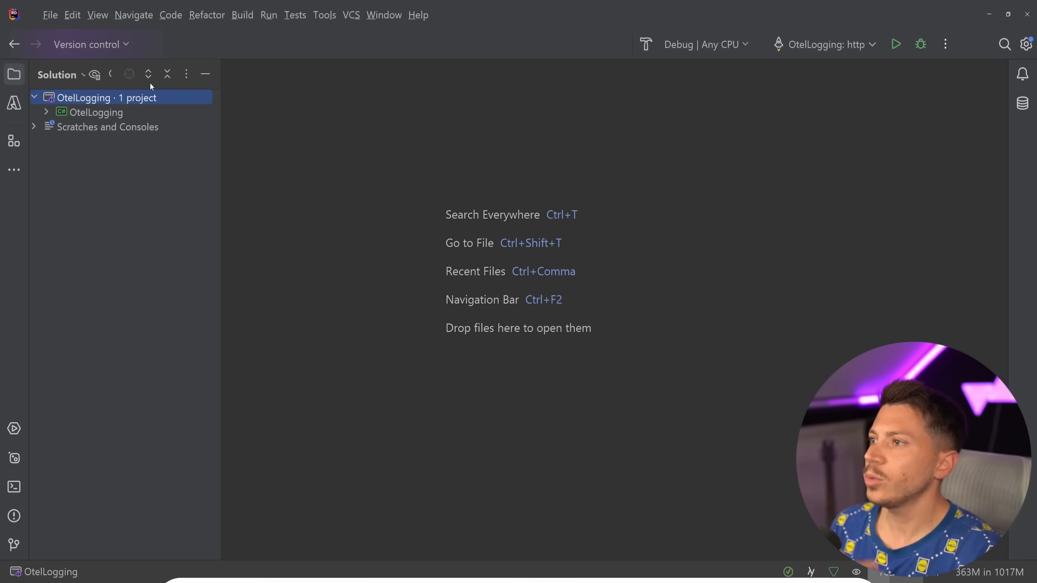
Expand the project, review the MapGet weather endpoint in Program.cs and run OtelLogging
left_click(46, 111)
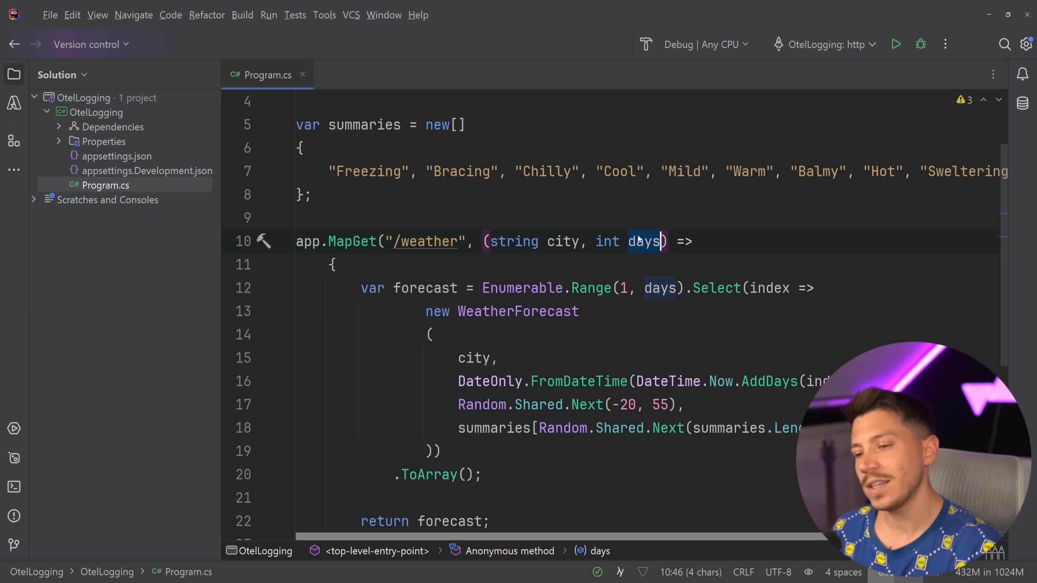
scroll("down", 3)
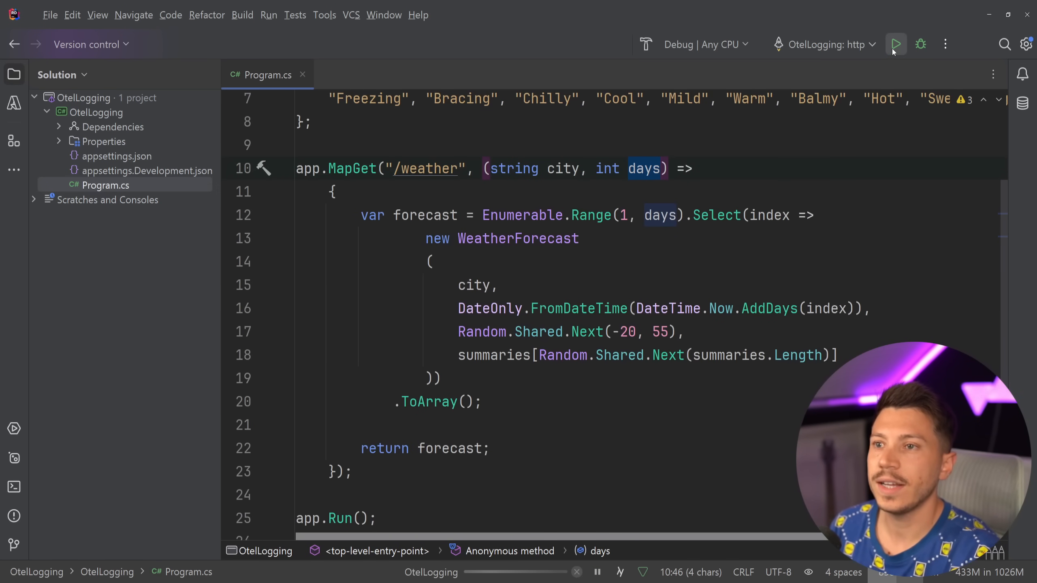
left_click(896, 44)
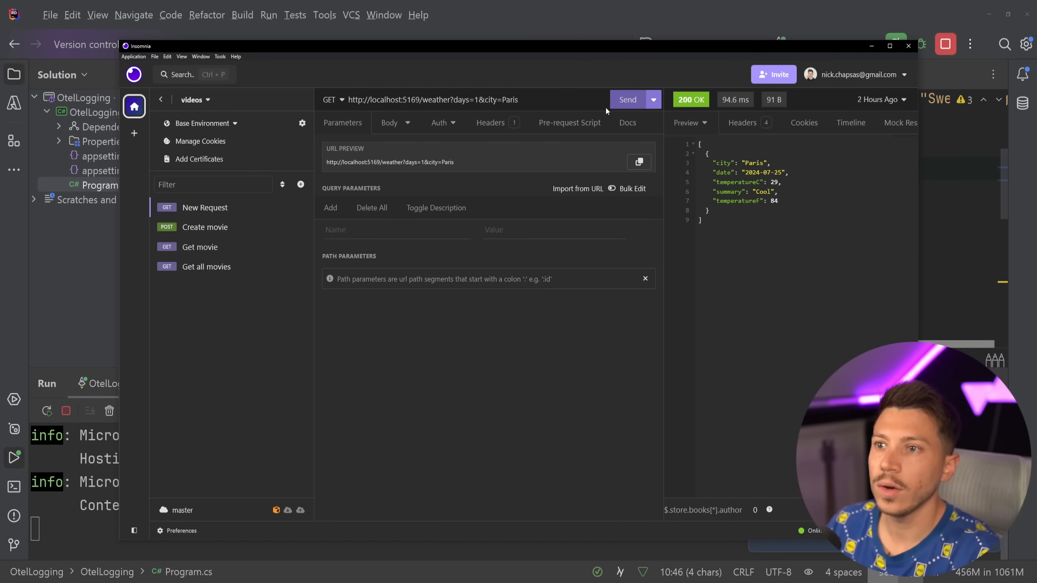
Send GET /weather for Paris with days=1, then change days to 5 and resend
left_click(627, 99)
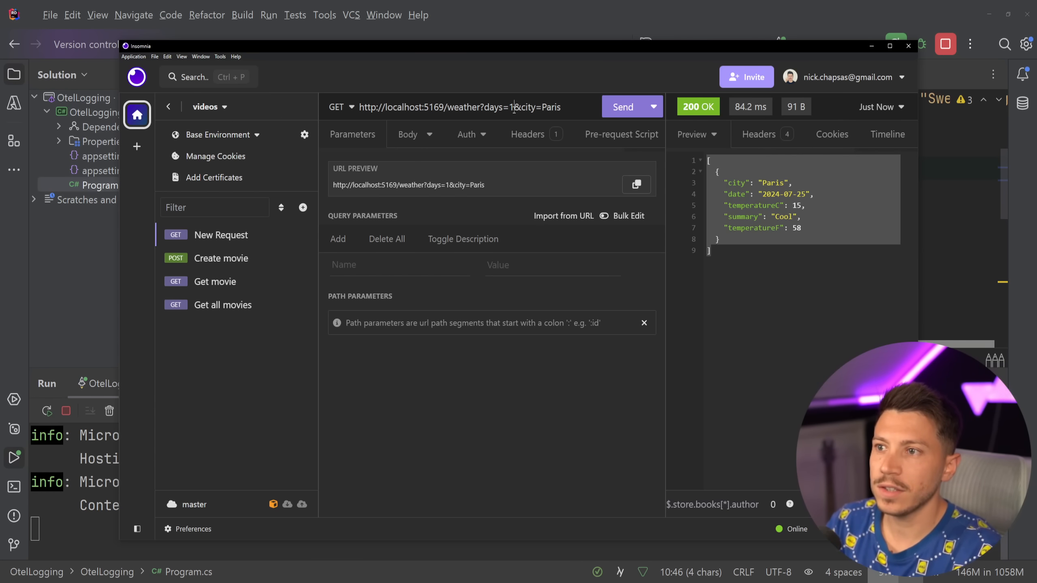
type("5")
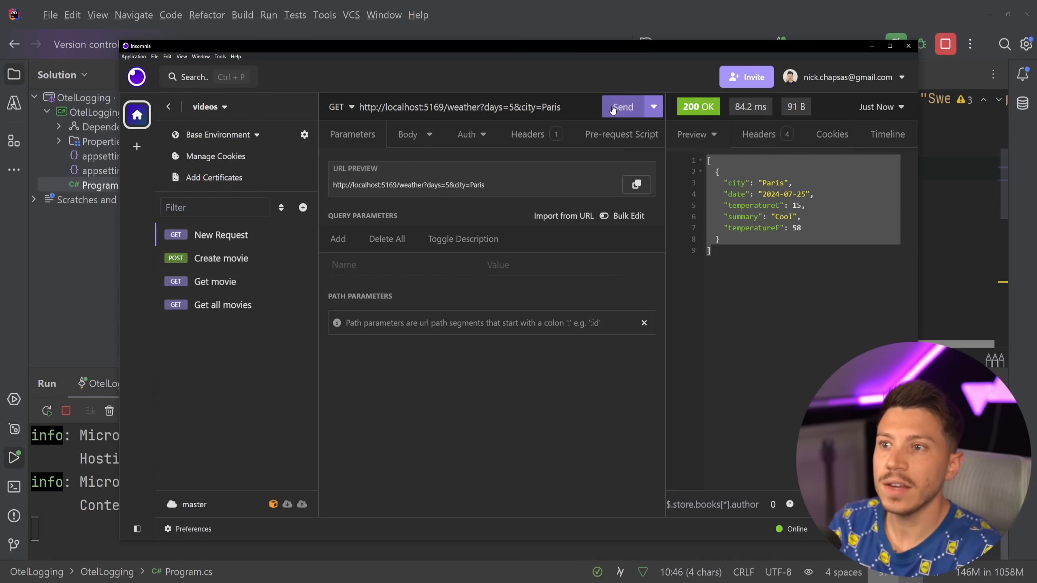
left_click(621, 106)
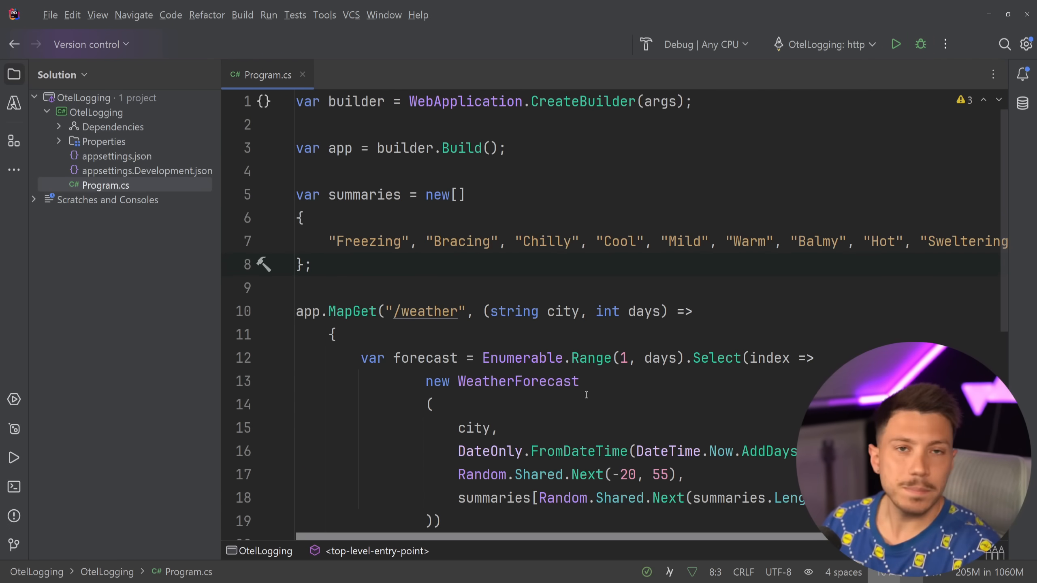
Rerun the API and inspect WebApplication's built-in Logger in the decompiled CreateBuilder source
scroll("down", 3)
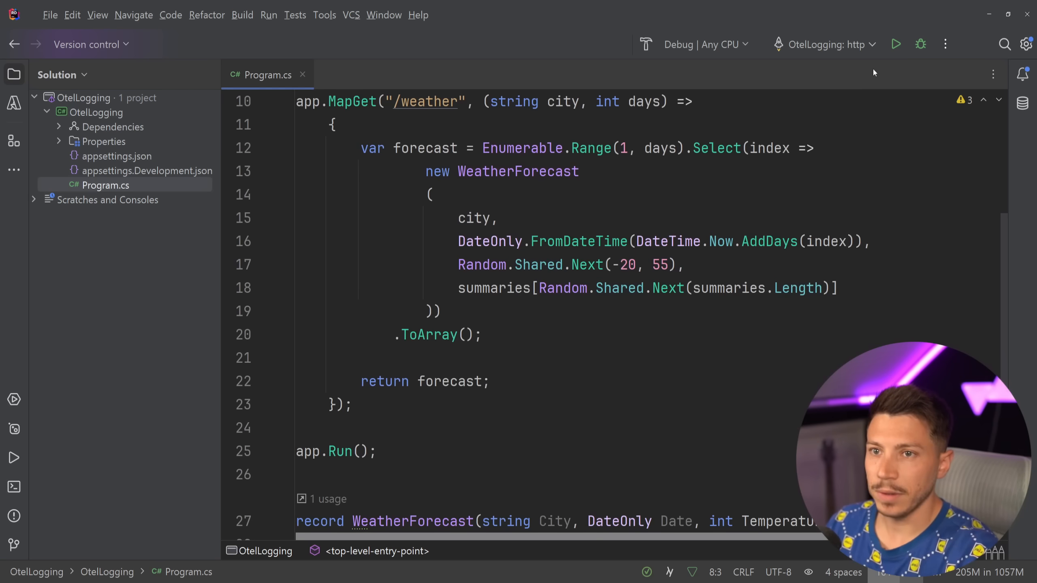
left_click(897, 44)
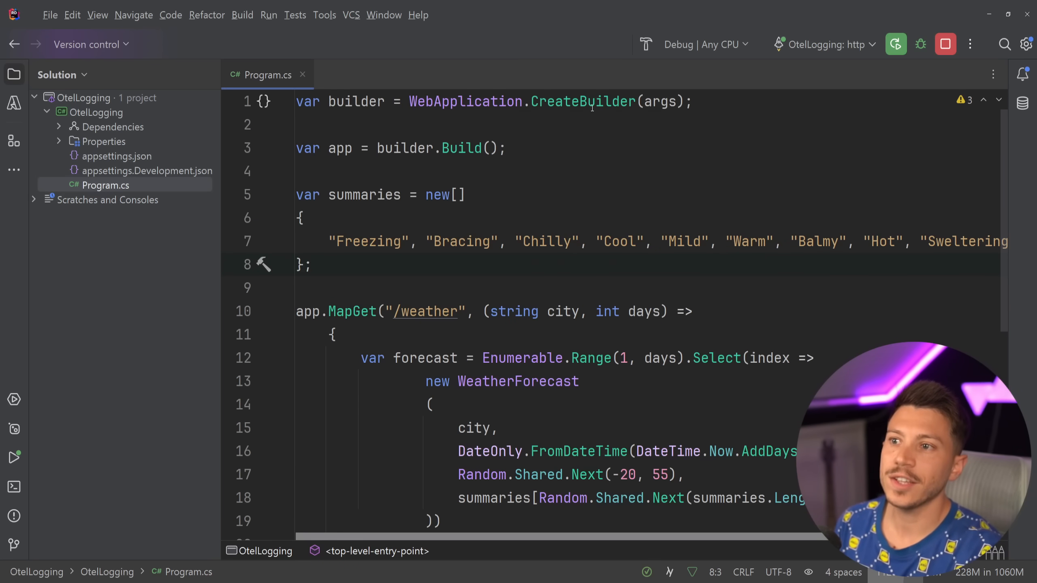
left_click(581, 101)
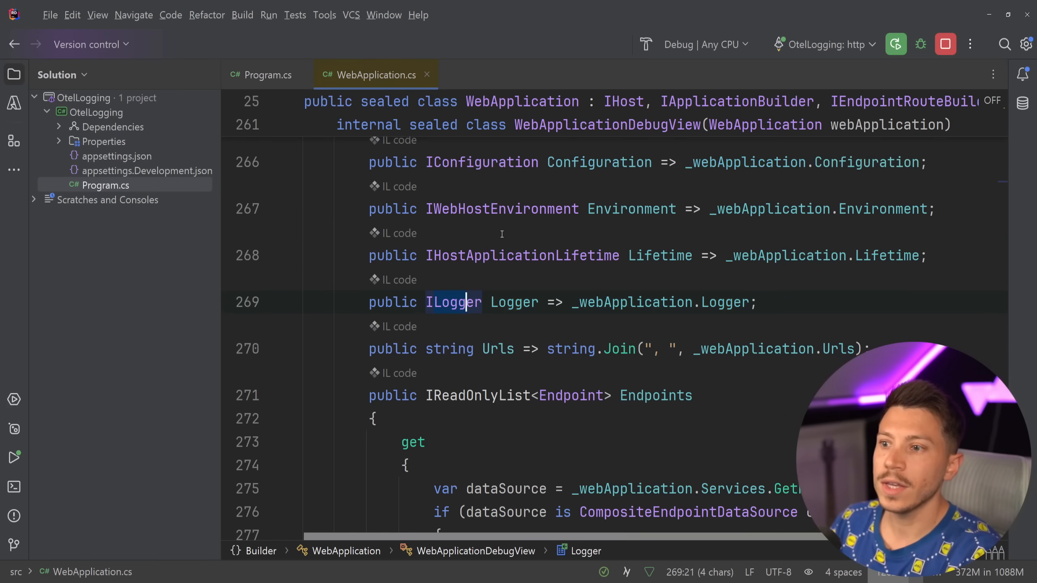
type("Logg")
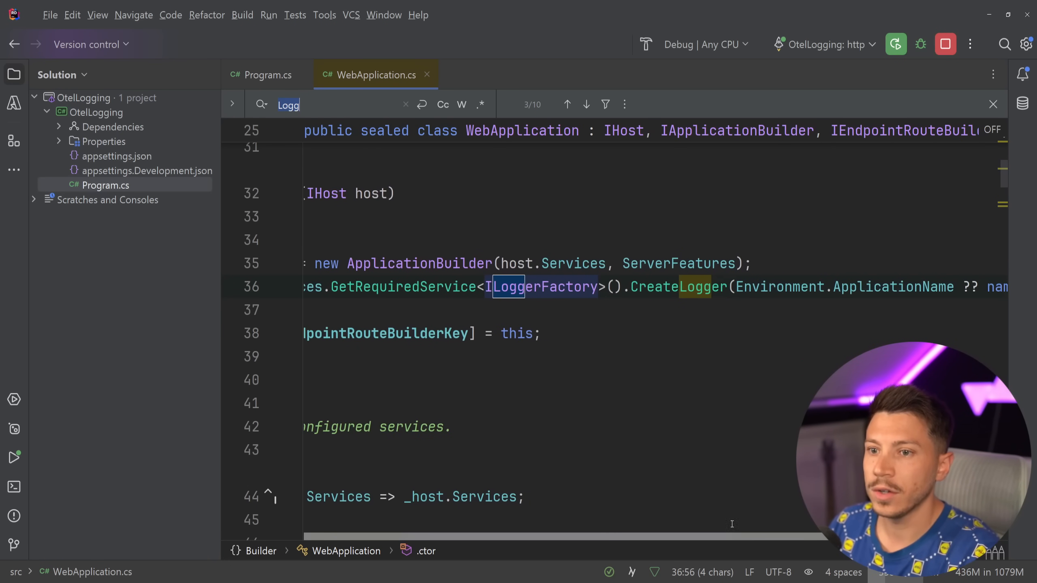
left_click(268, 75)
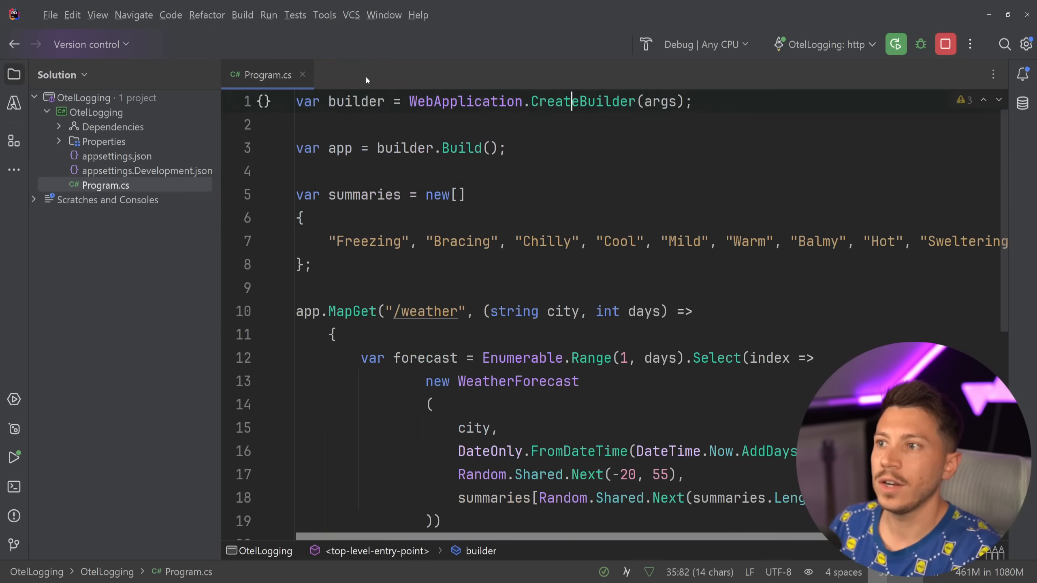
double_click(582, 101)
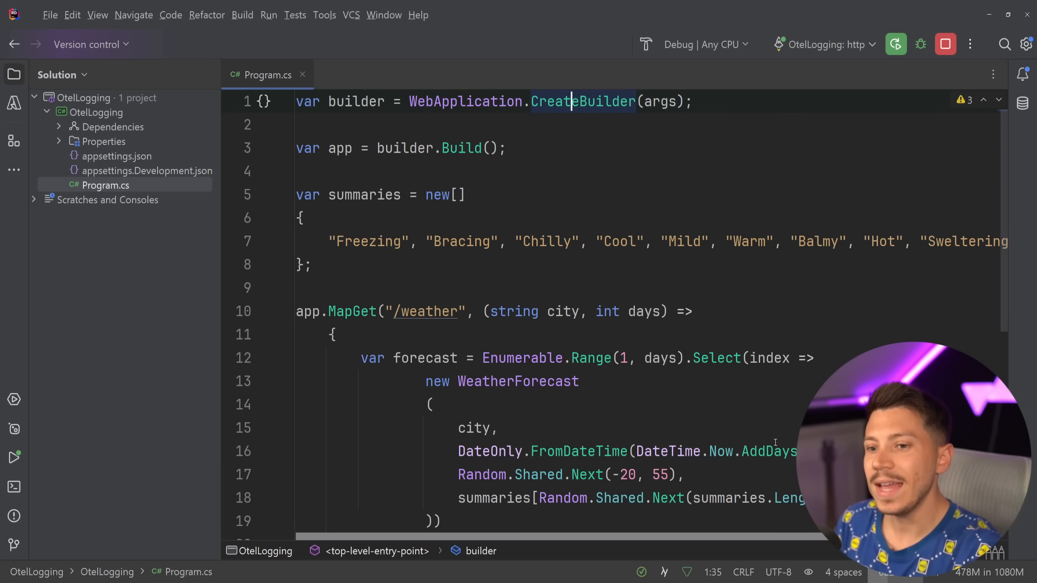
mouse_move(536, 268)
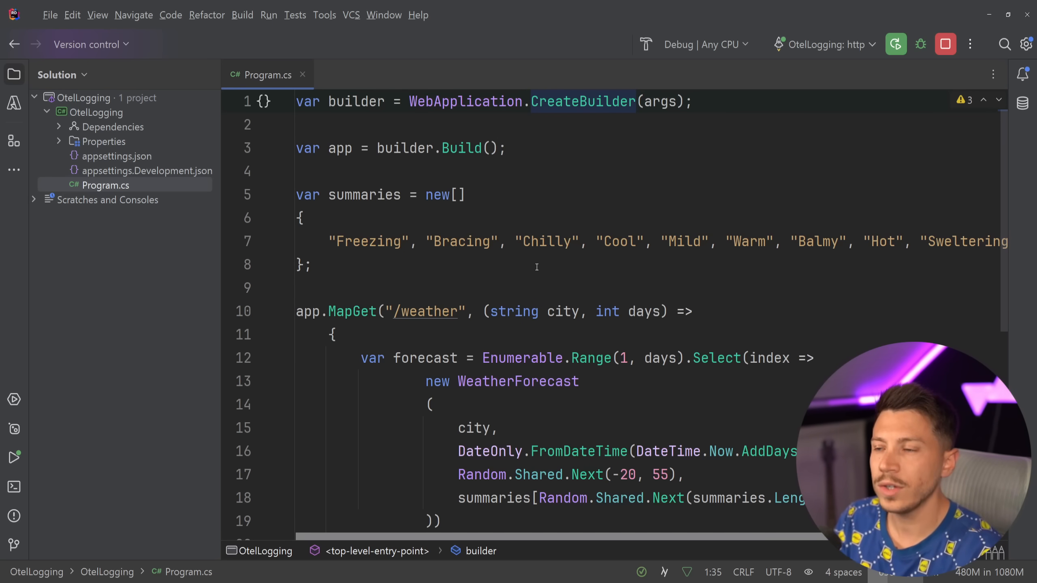
key("enter")
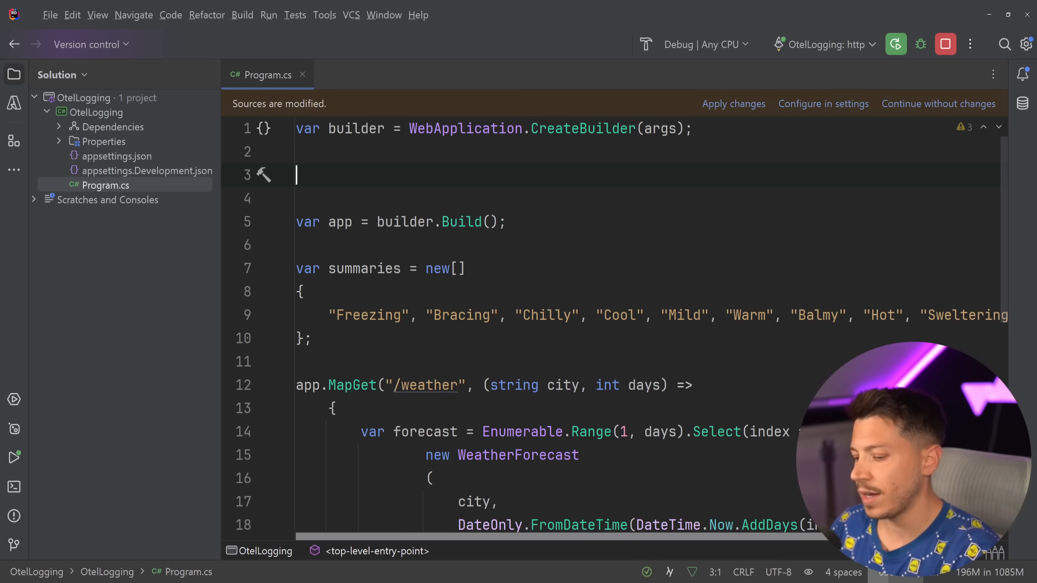
type("new LoggerFactory")
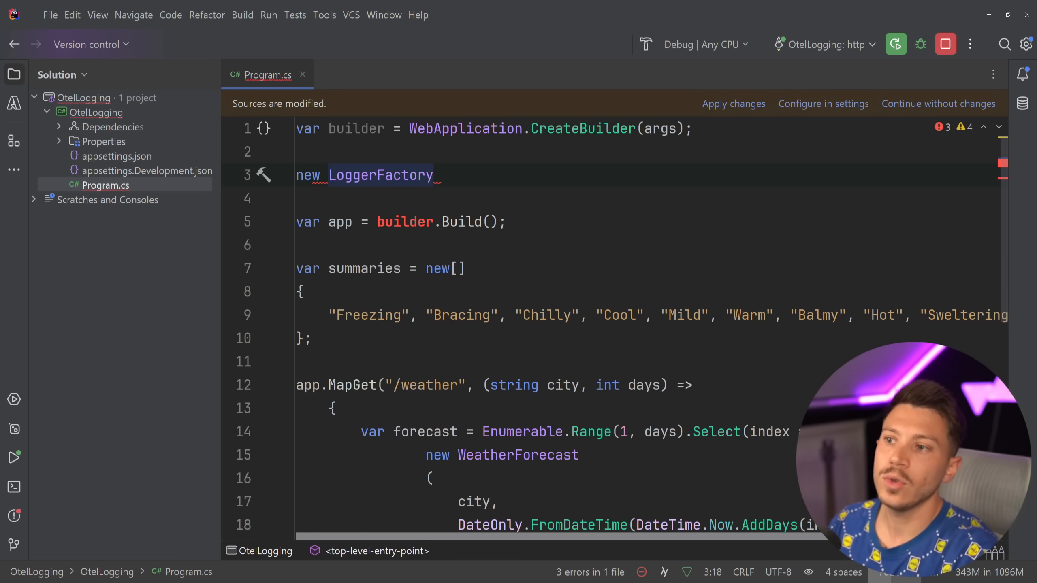
type("().")
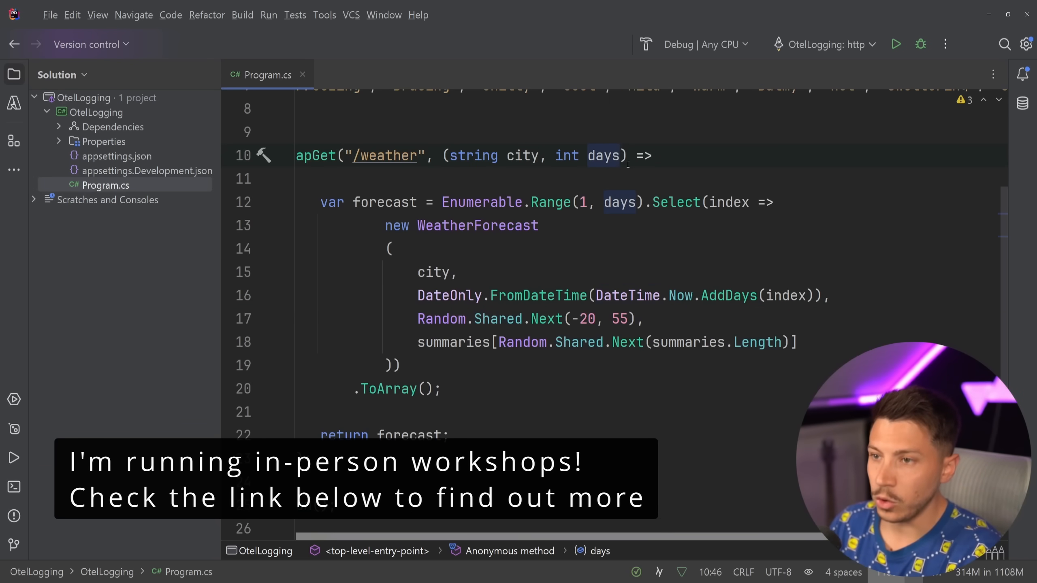
Add an ILogger<Program> logger parameter and log "Retrieved {WeatherCount} weather forecasts for {City}"
type(", ILogger<P>")
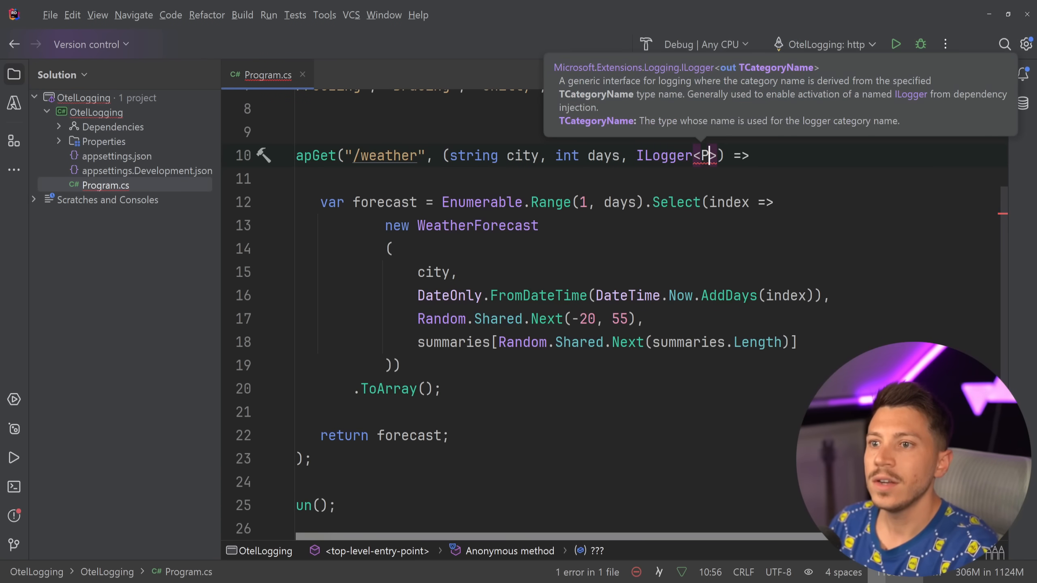
type("rogram")
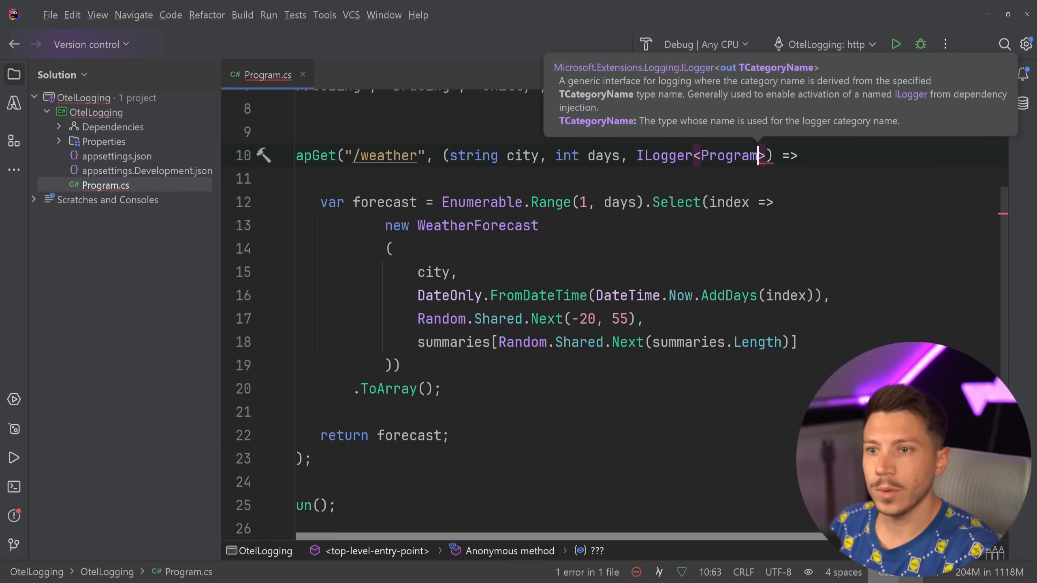
type("logger")
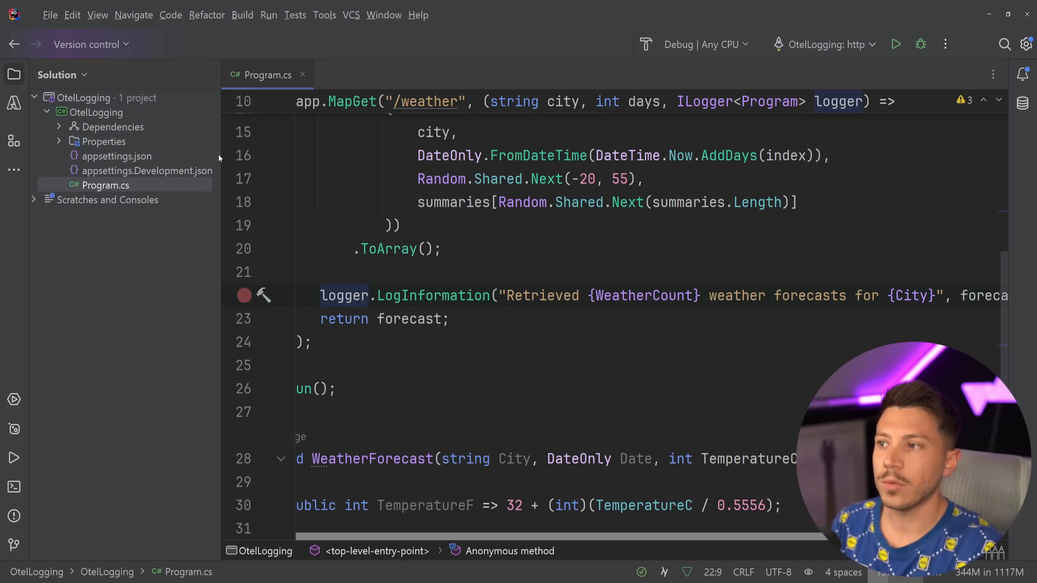
double_click(540, 296)
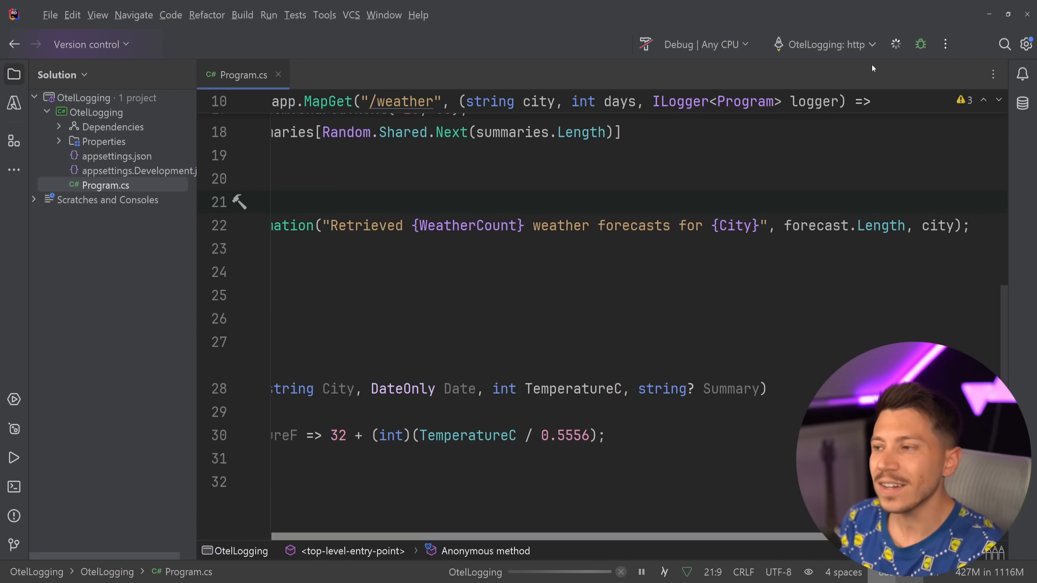
Run OtelLogging with the new log statement and send the Paris request
left_click(920, 44)
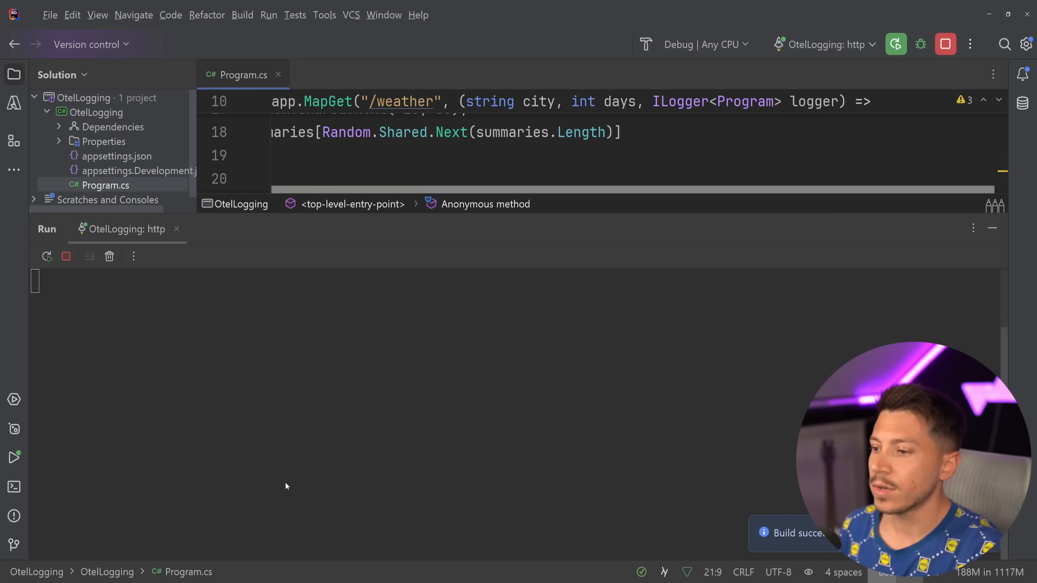
left_click(623, 106)
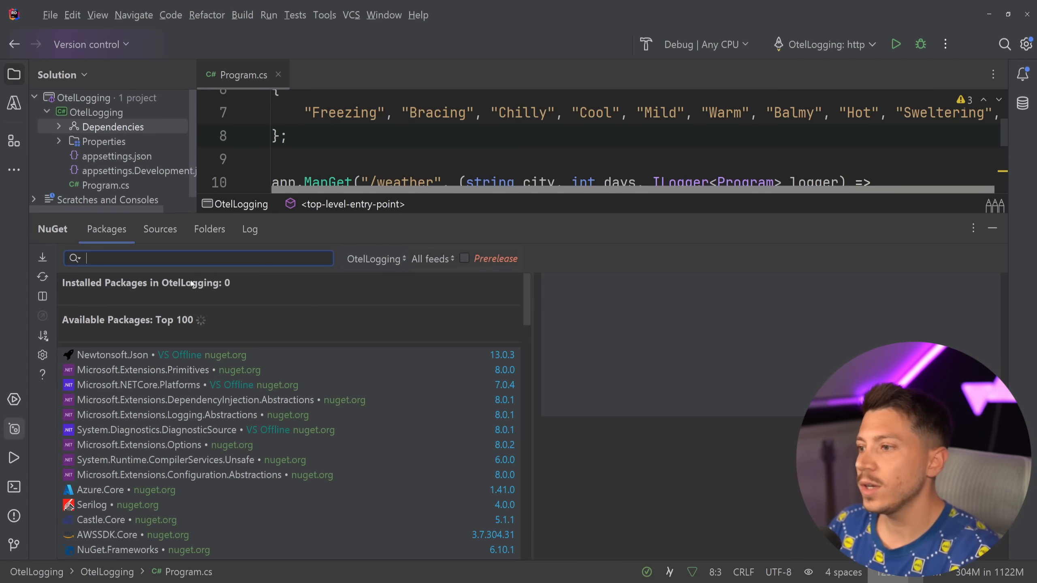
Search OpenTelemetry.Exporter and install OpenTelemetry.Exporter.Console 1.9.0 into OtelLogging
type("OpenTelemetry.Exporter.")
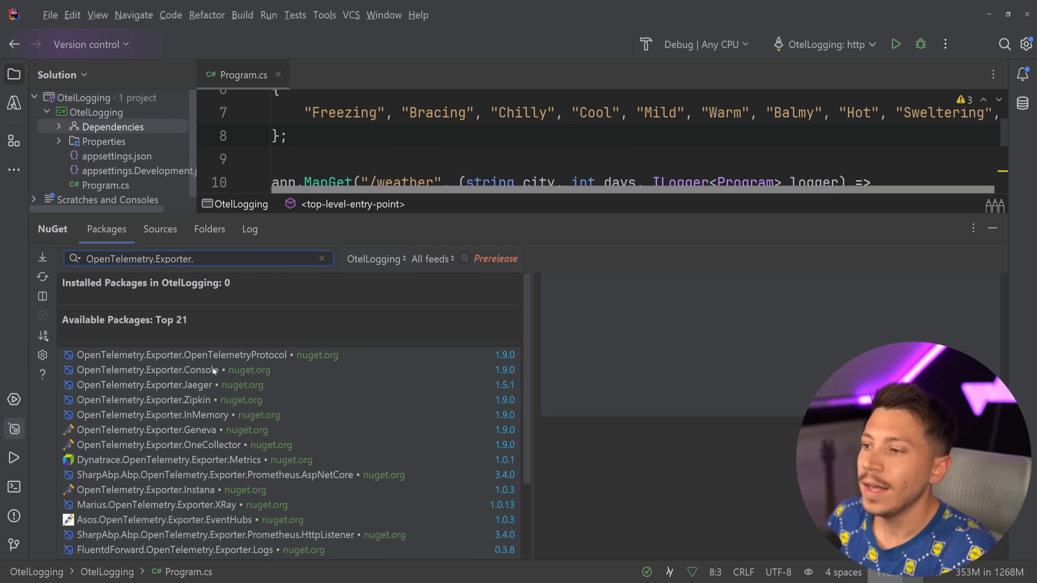
left_click(162, 369)
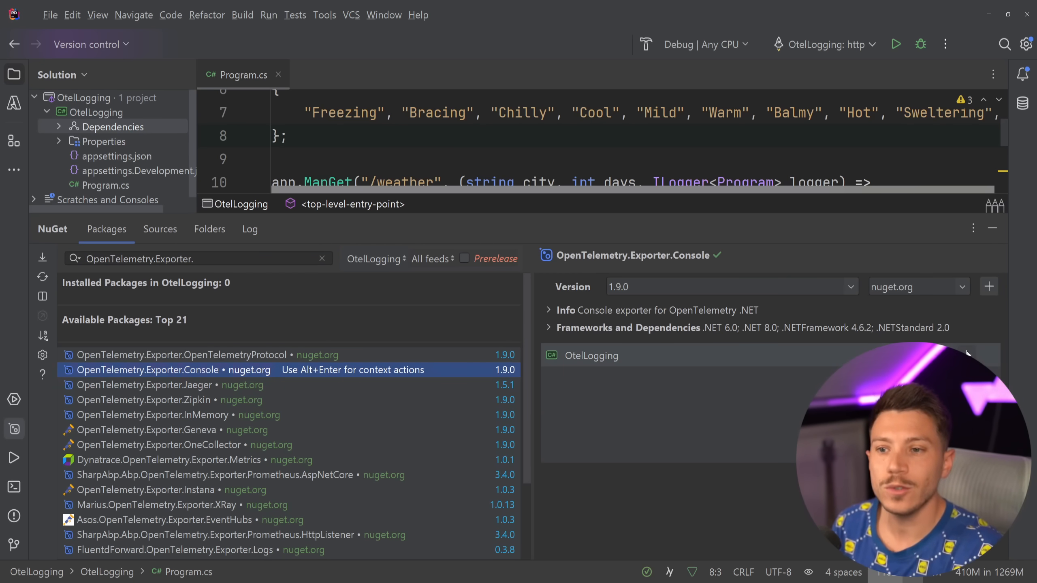
left_click(988, 286)
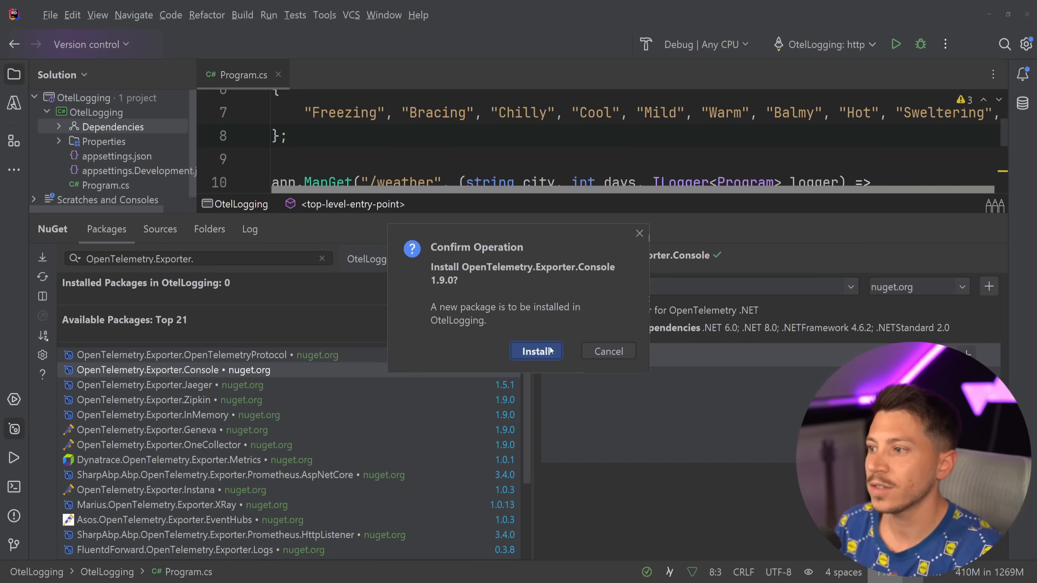
mouse_move(388, 369)
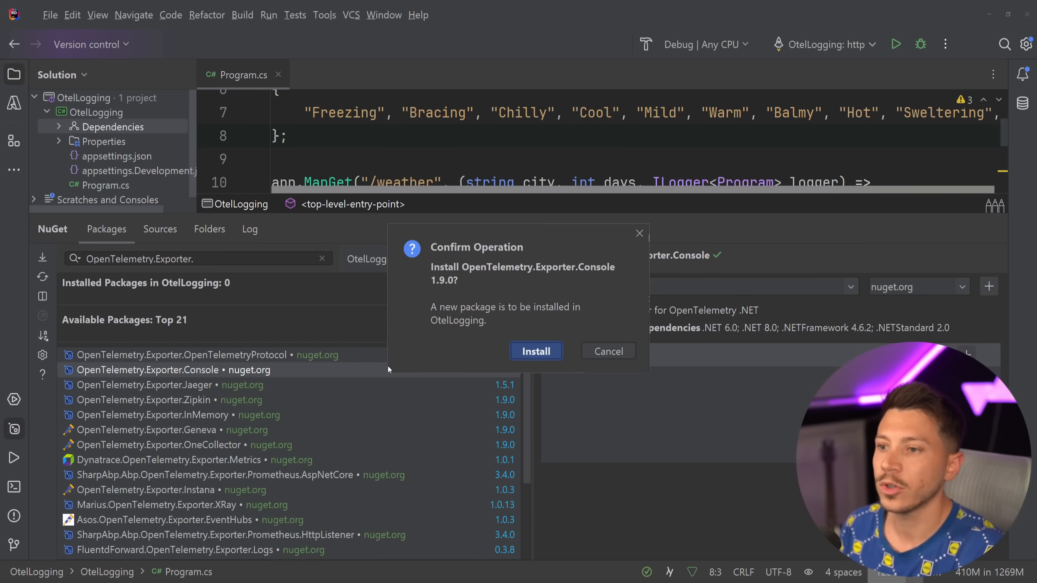
left_click(536, 351)
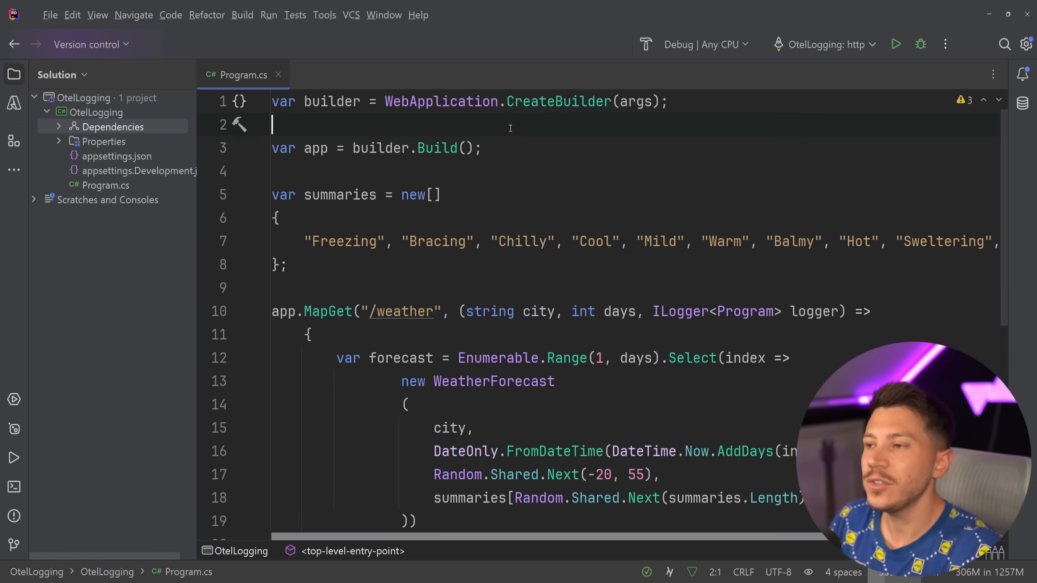
Add builder.Logging.ClearProviders(); below the builder creation
type("builder.")
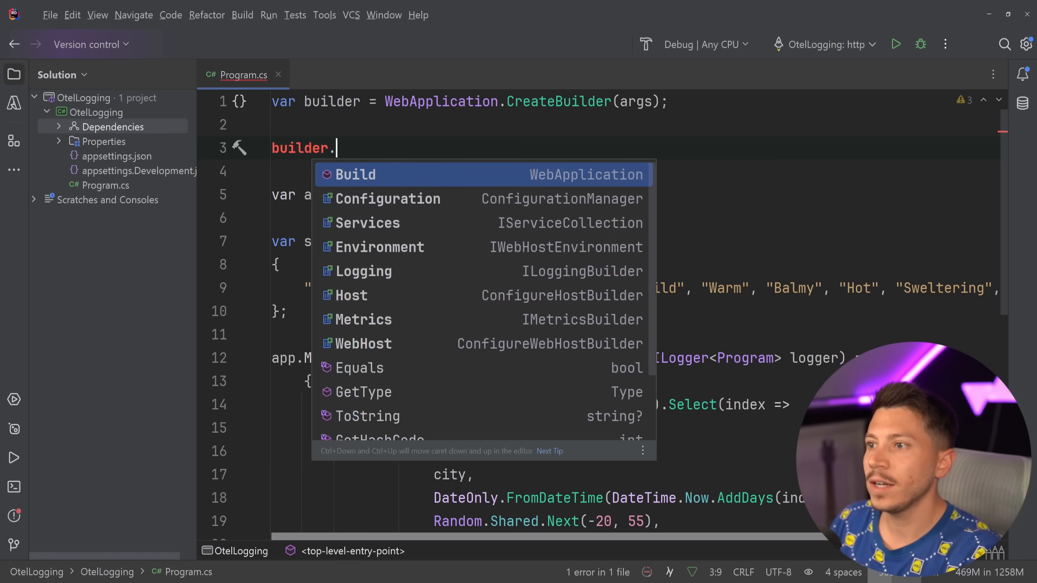
left_click(363, 270)
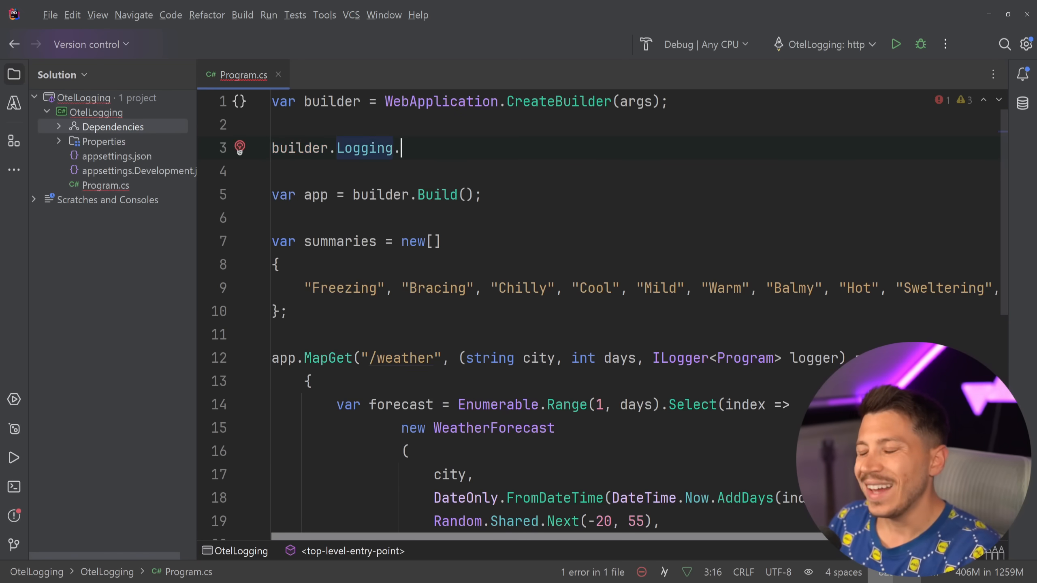
type("ClearProviders()")
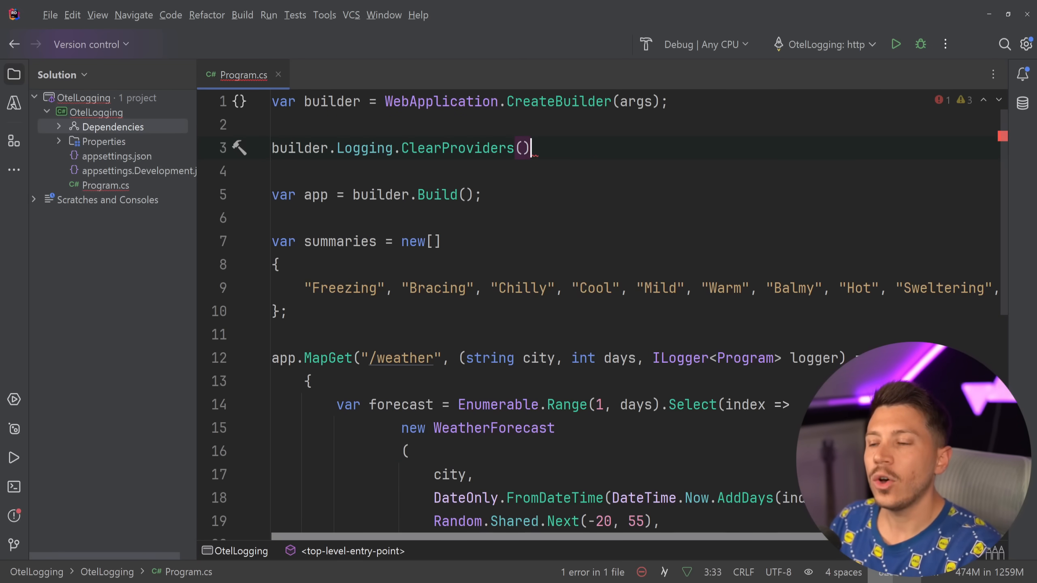
type(";")
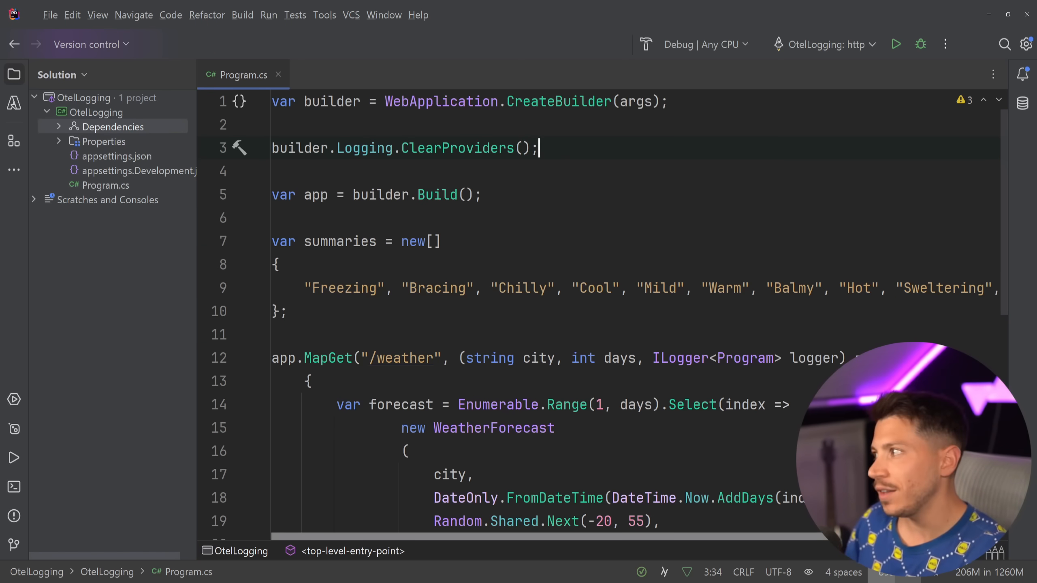
key("enter")
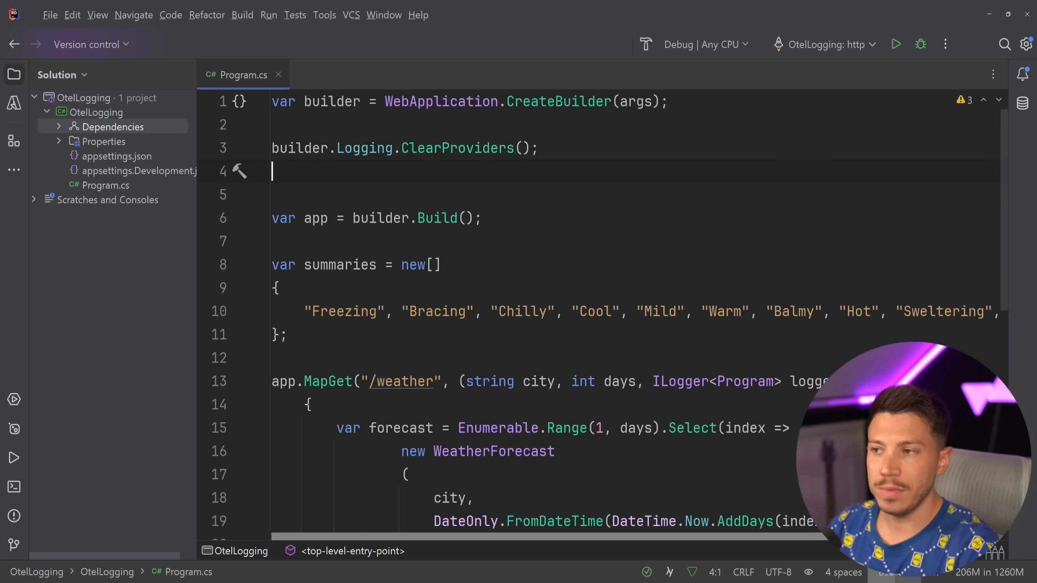
Add builder.Logging.AddOpenTelemetry(x => x.AddConsoleExporter()); importing OpenTelemetry.Logs
type("builder.Logging.AddOpenTelemetry(x => x")
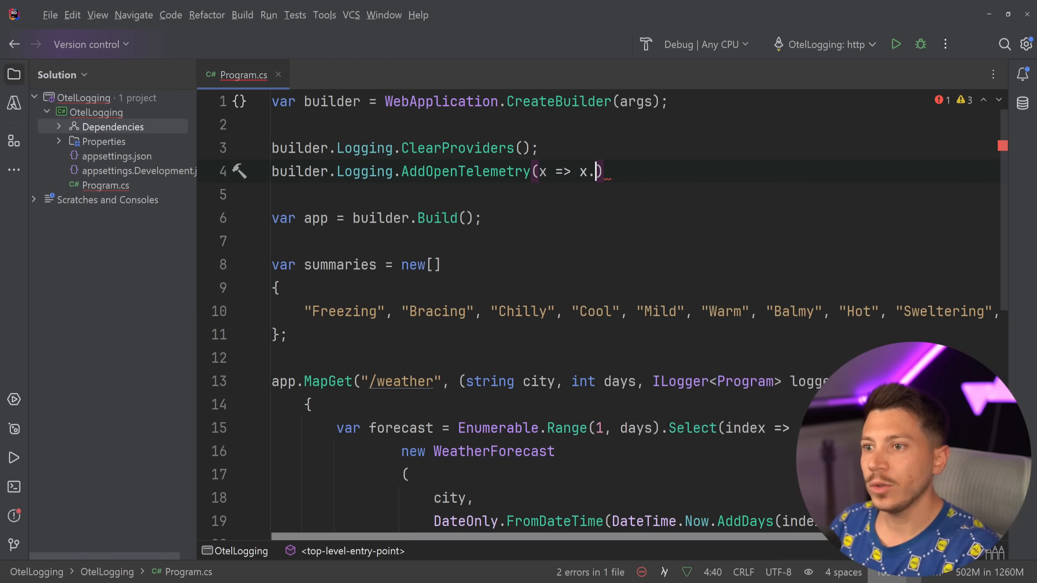
type(".")
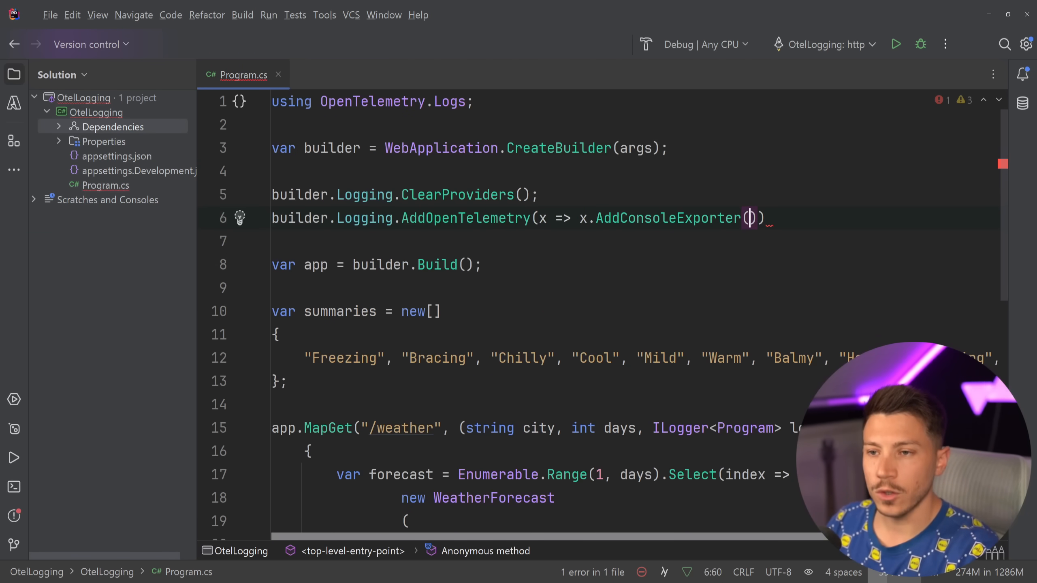
type(");")
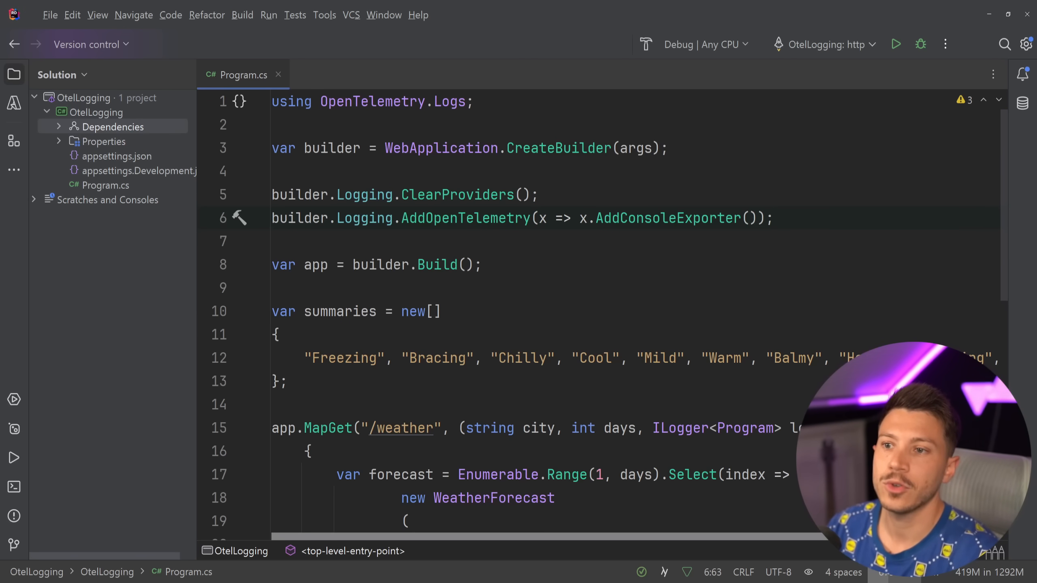
double_click(668, 218)
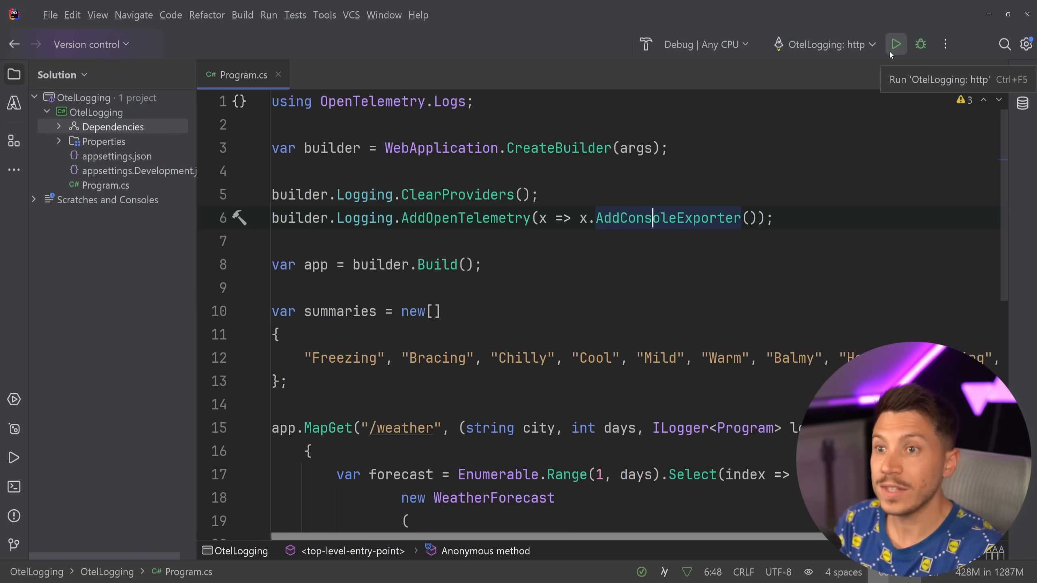
Run the API and inspect the console LogRecord entries, including the Paris forecast with WeatherCount 5
left_click(895, 45)
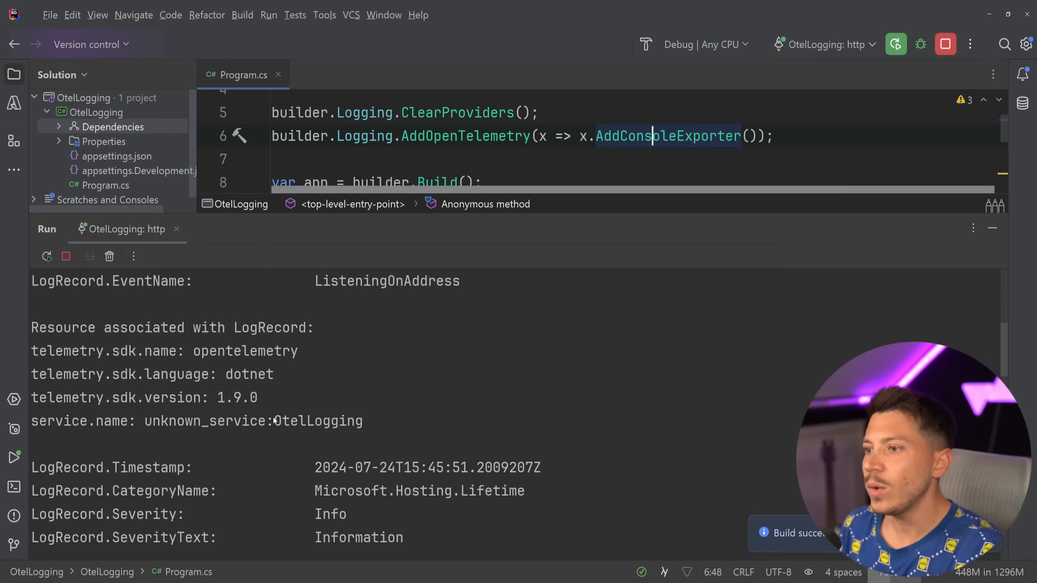
scroll("down", 3)
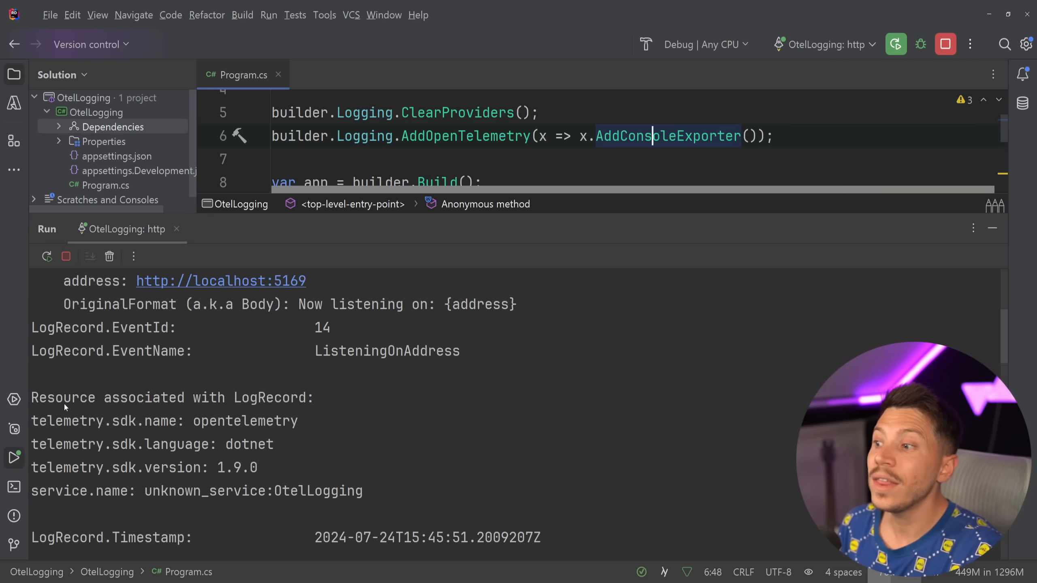
mouse_move(217, 409)
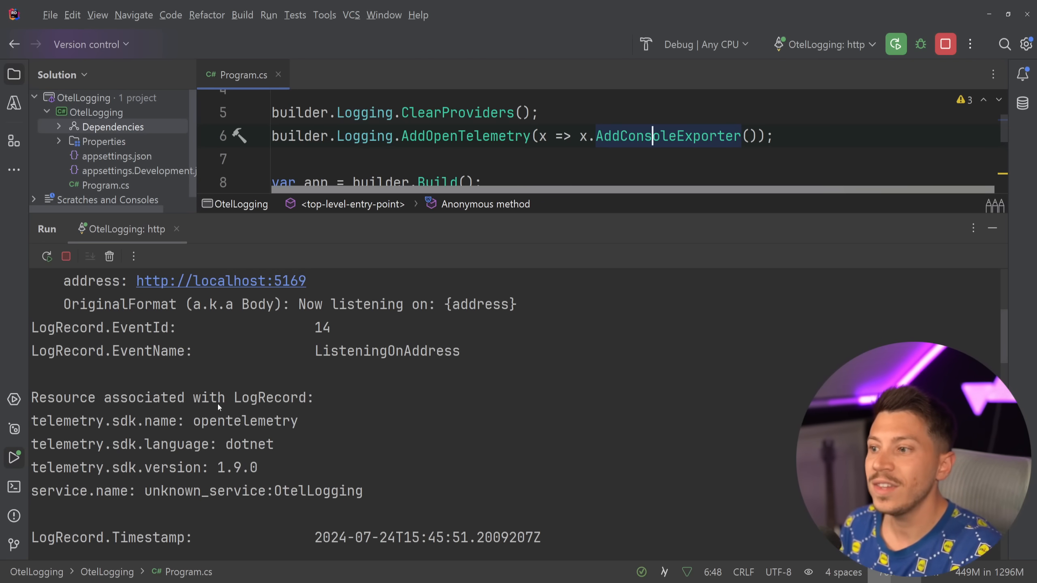
double_click(116, 420)
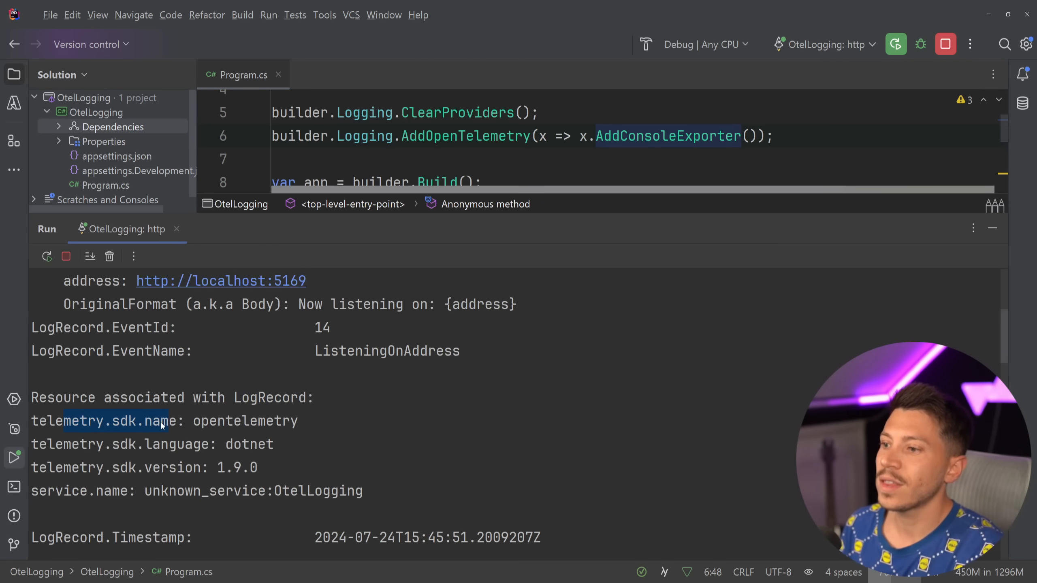
scroll("down", 3)
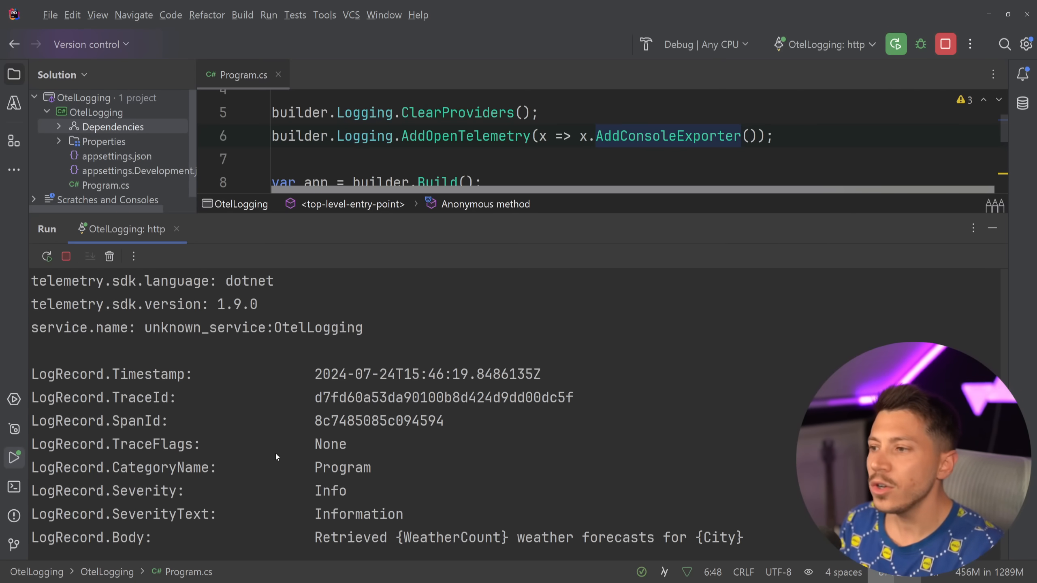
scroll("down", 3)
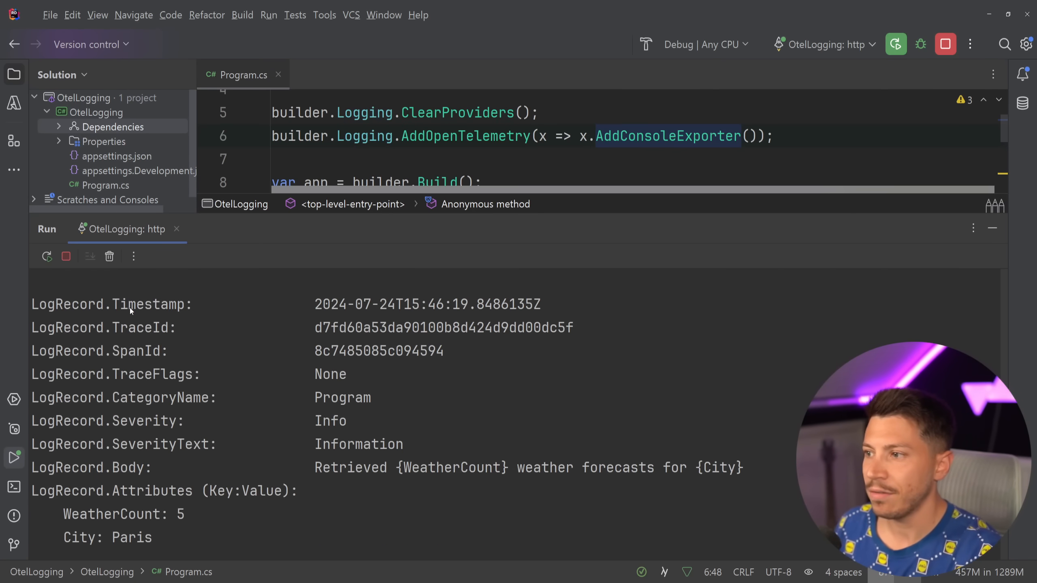
mouse_move(160, 343)
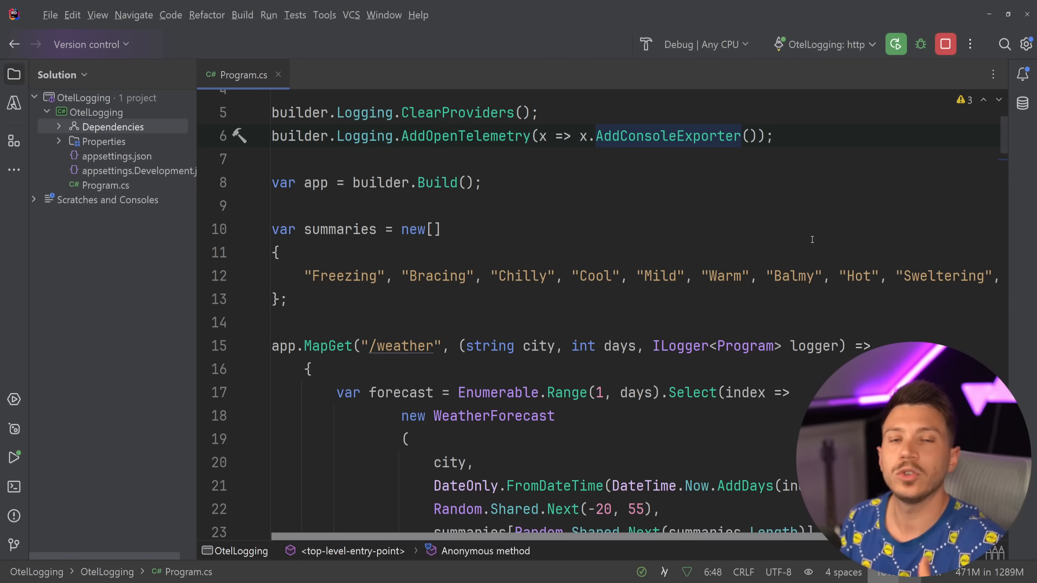
scroll("up", 3)
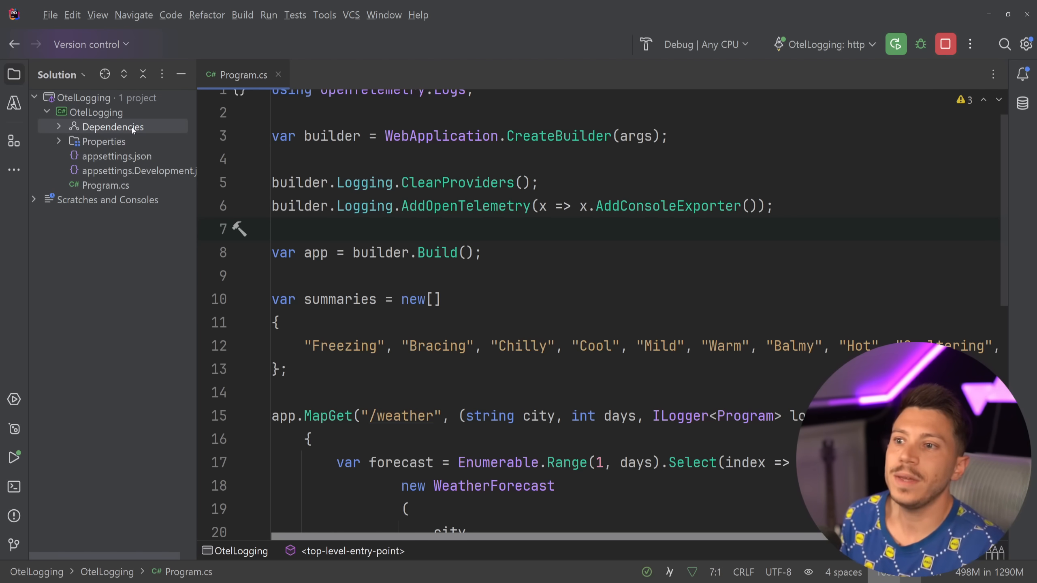
Install OpenTelemetry.Exporter.OpenTelemetryProtocol via Manage NuGet Packages on Dependencies
right_click(112, 126)
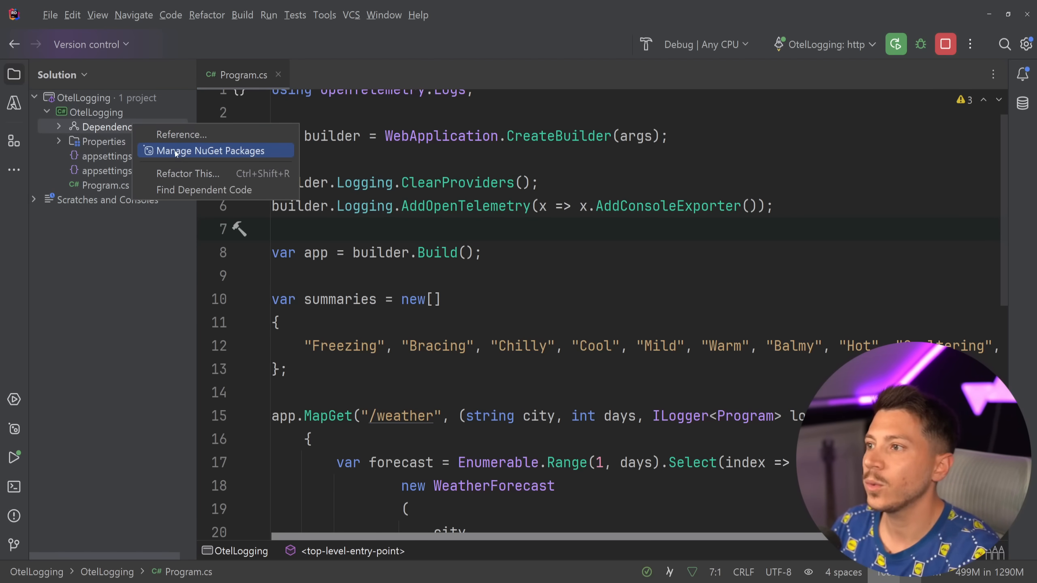
left_click(211, 150)
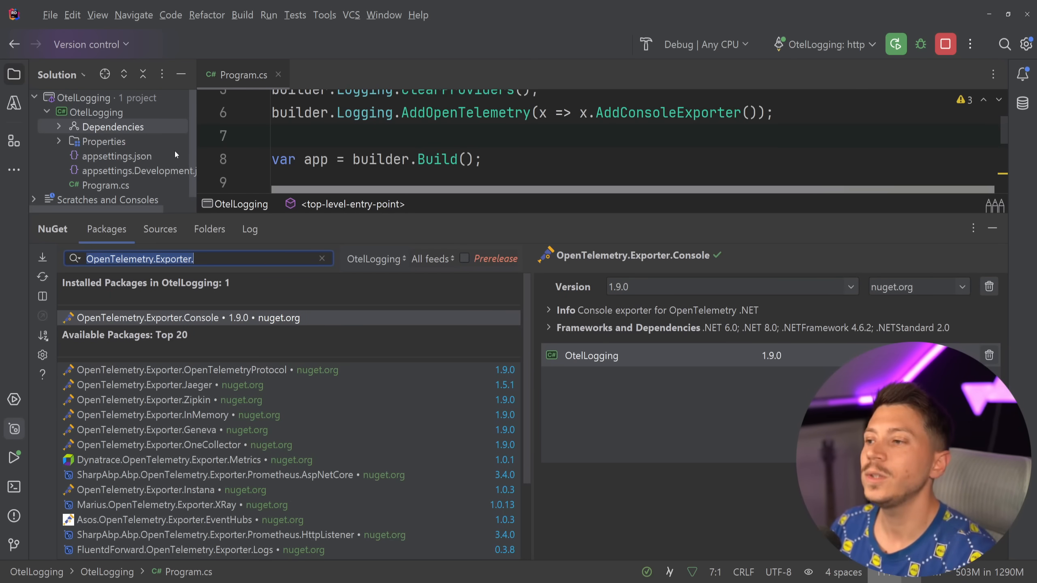
key("Backspace")
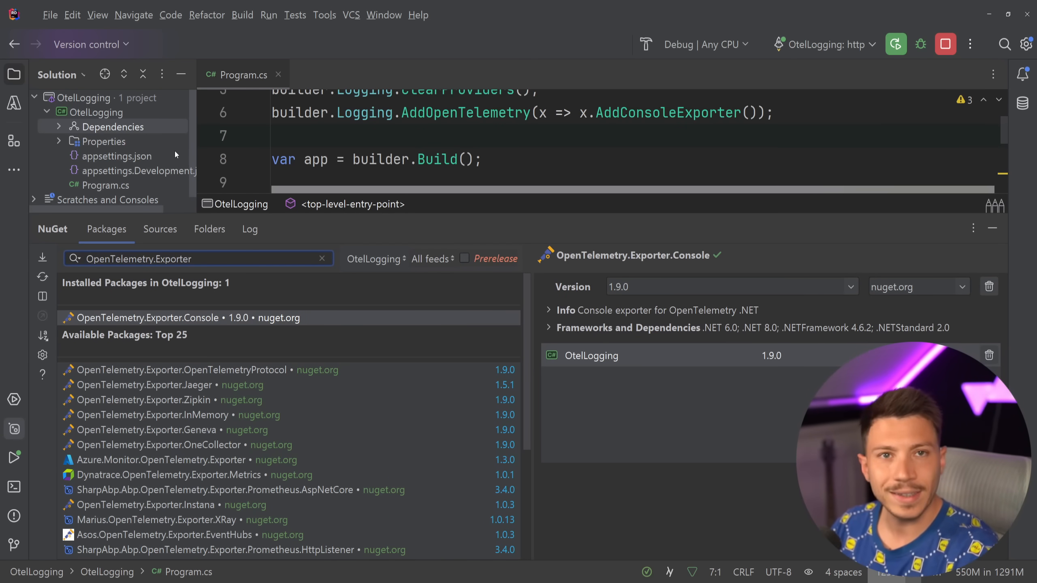
type(".Open")
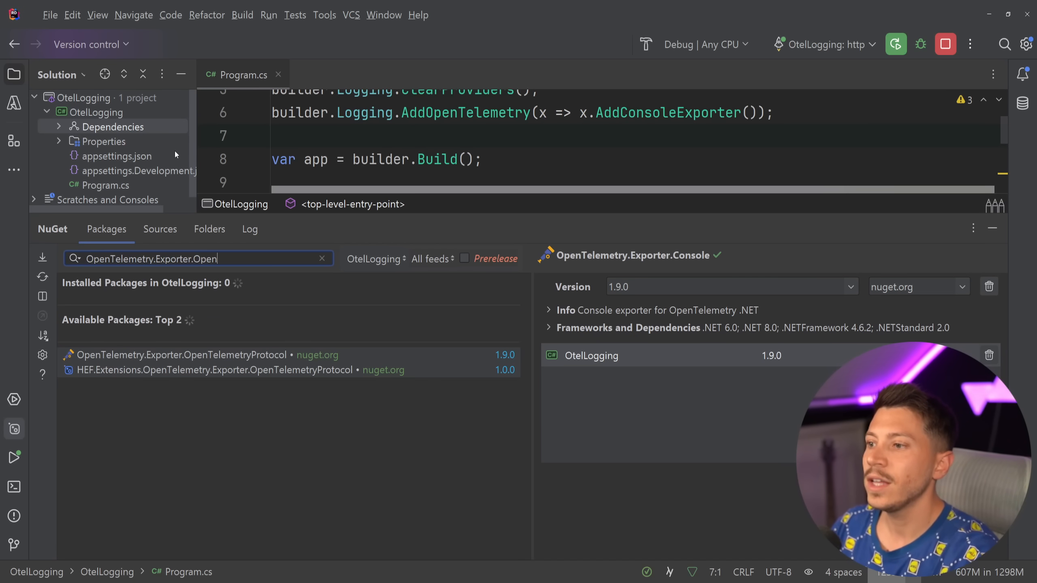
left_click(178, 355)
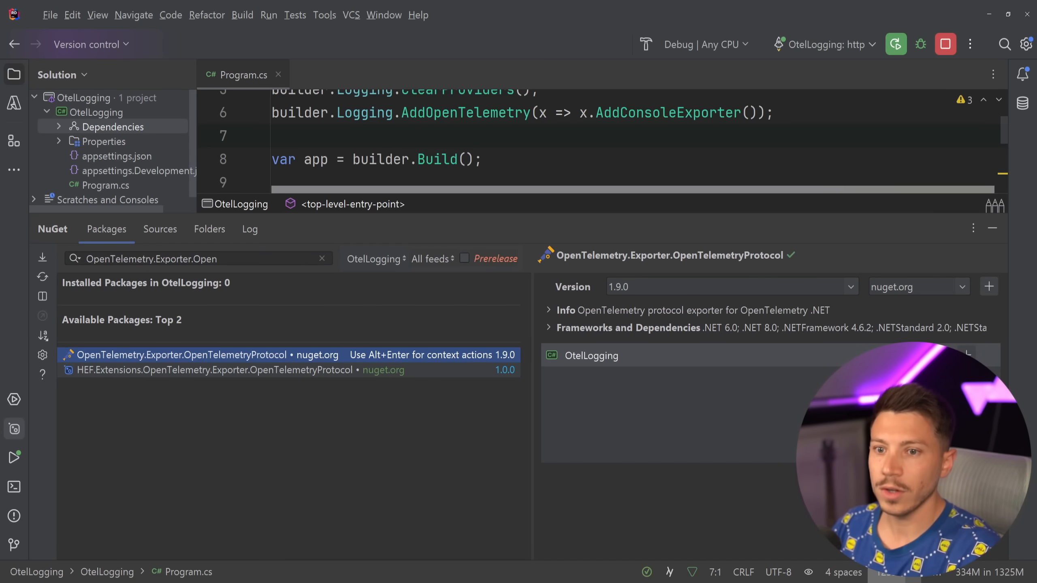
left_click(988, 286)
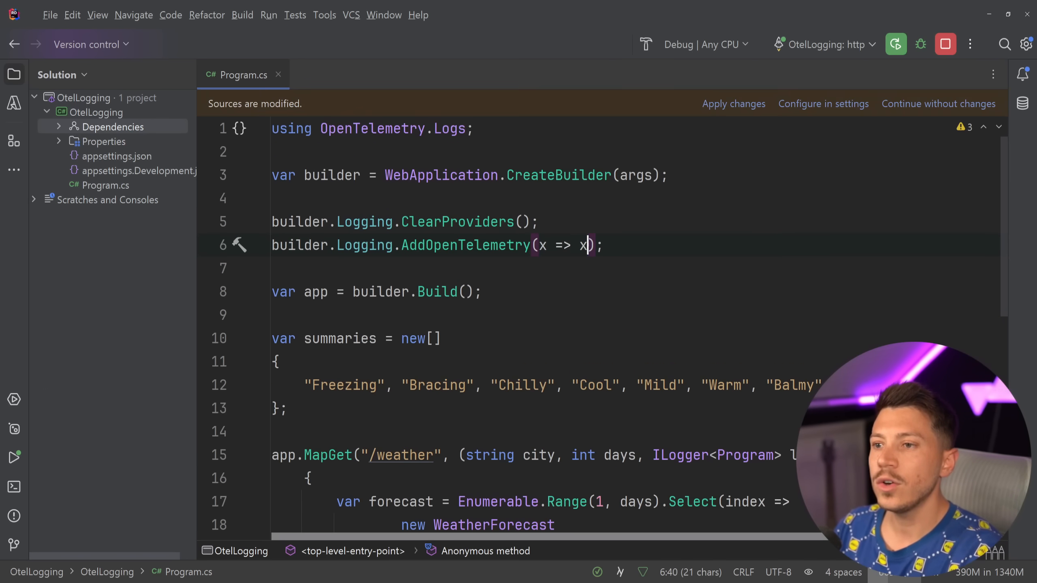
Replace the console exporter with x.AddOtlpExporter() in the AddOpenTelemetry configuration
type(".")
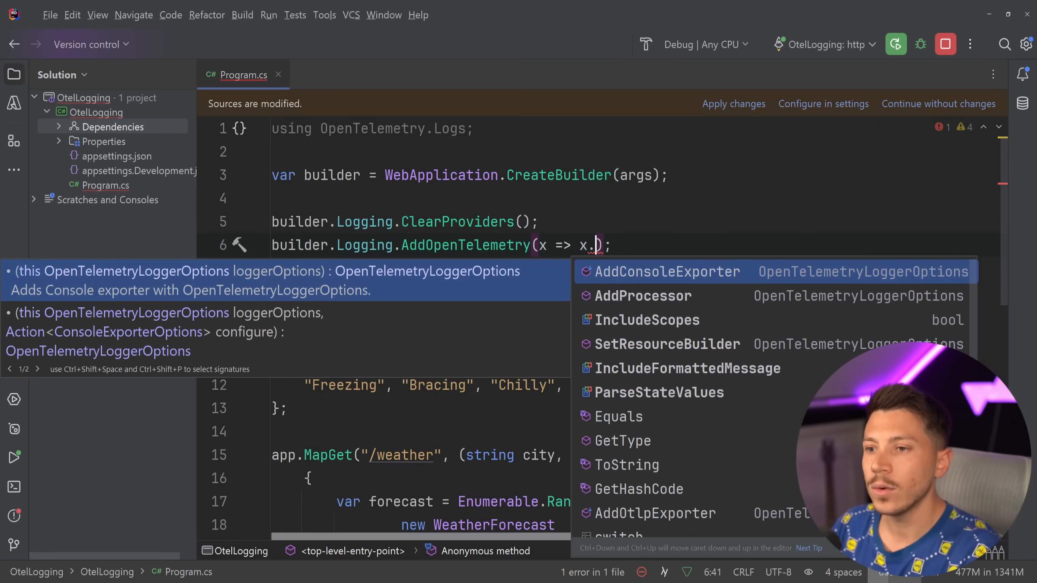
type("Add")
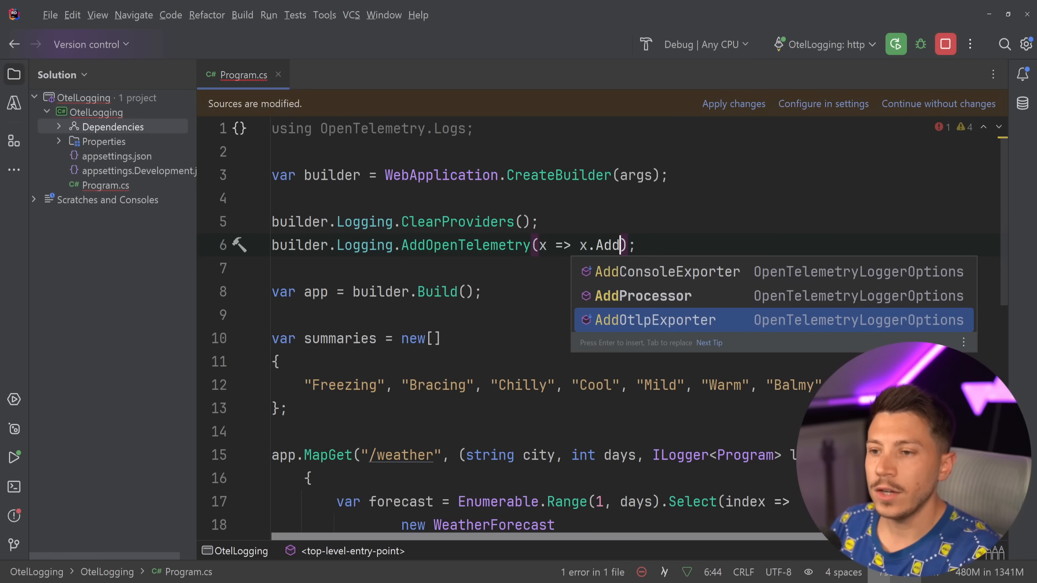
left_click(654, 320)
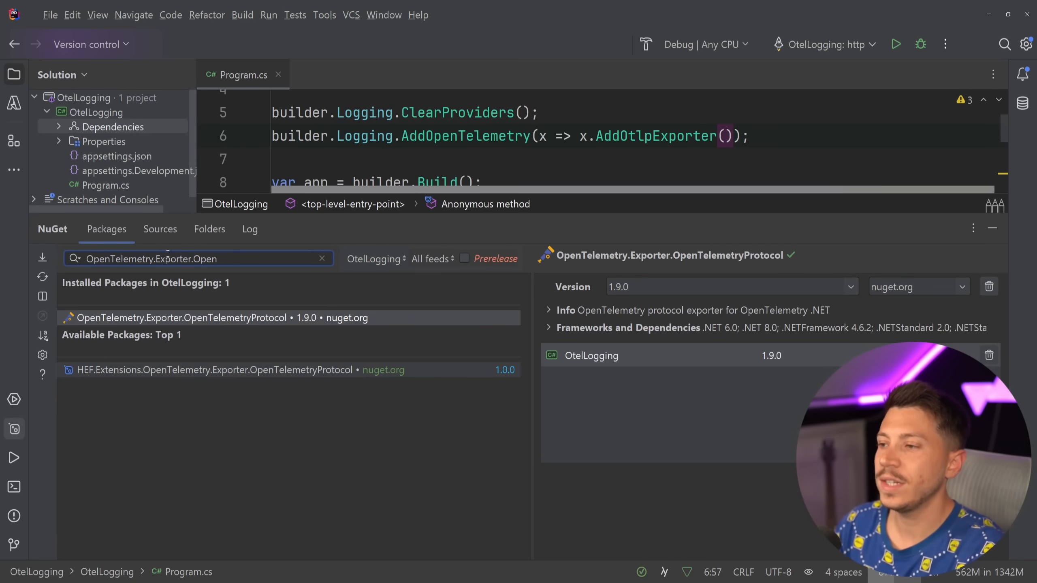
Search NuGet for OpenTelemetry.Instrumentation.AspNetCore and install it into the project
type("OpenTelemetry.Instrumentation.AspNetCore")
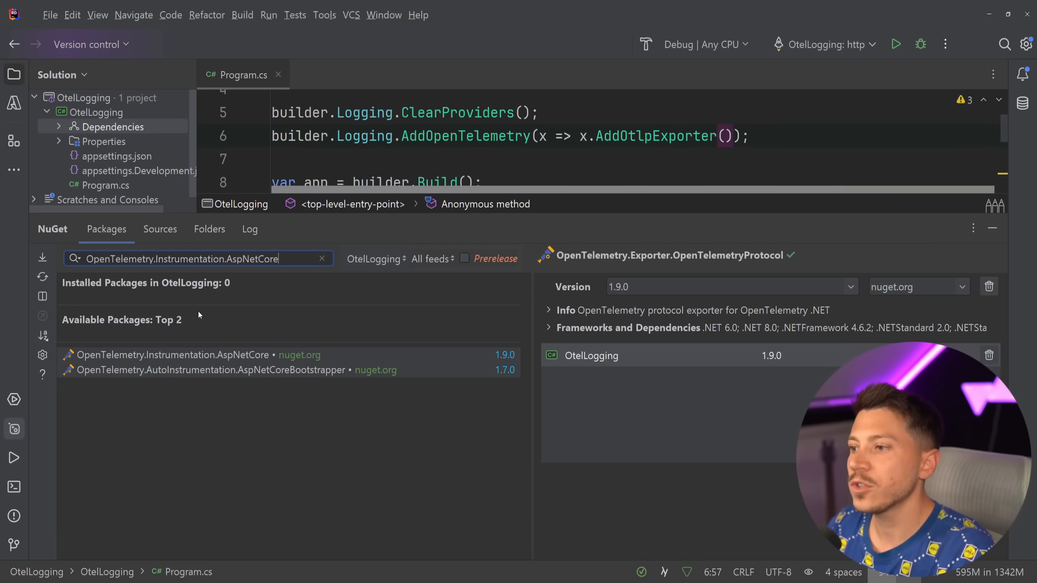
left_click(172, 355)
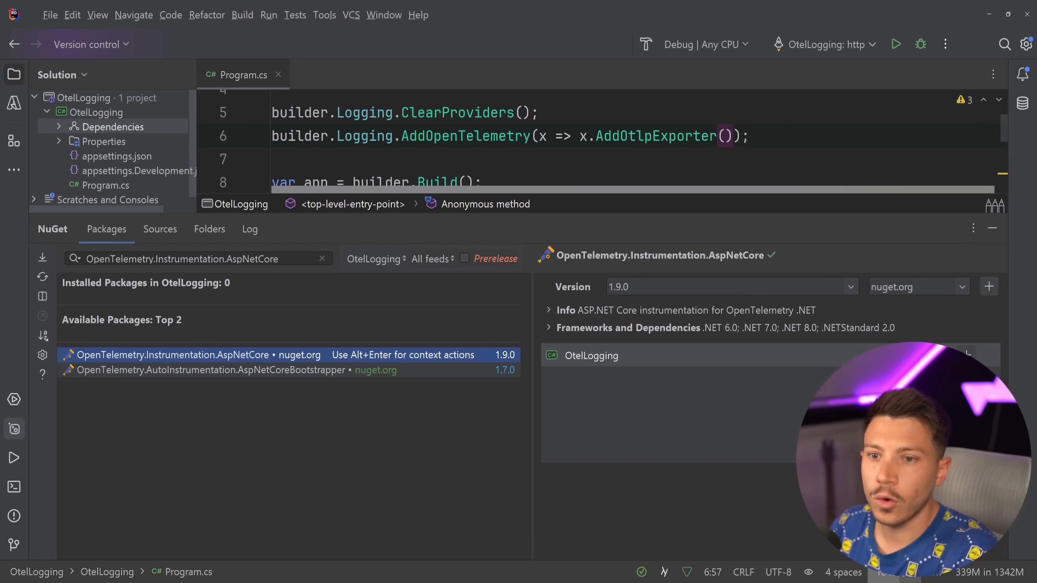
left_click(989, 286)
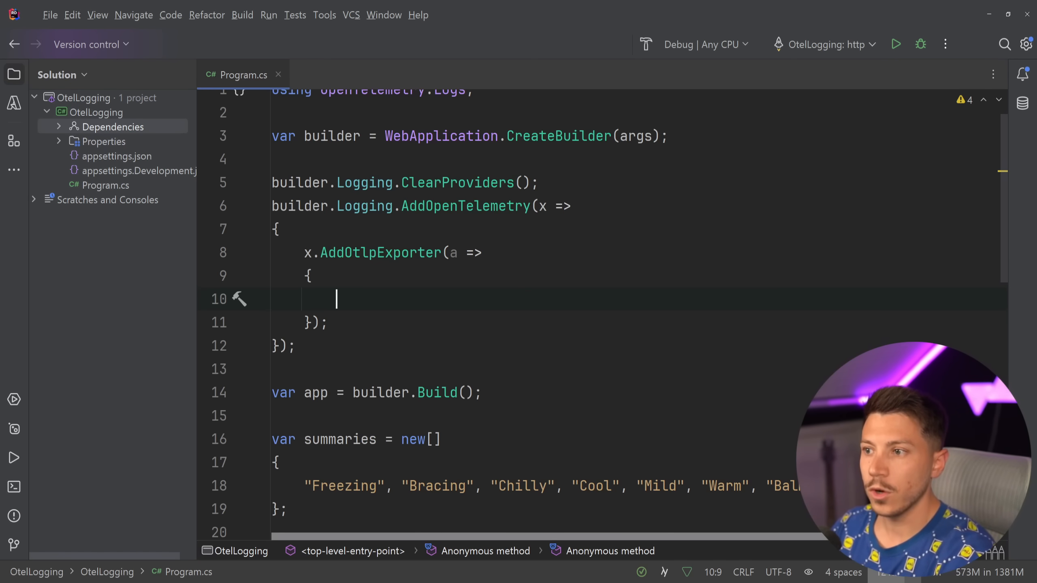
Set a.Endpoint = new Uri(), a.Protocol = OtlpExportProtocol.HttpProtobuf and begin an empty a.Headers assignment
type("a.Endpoint =")
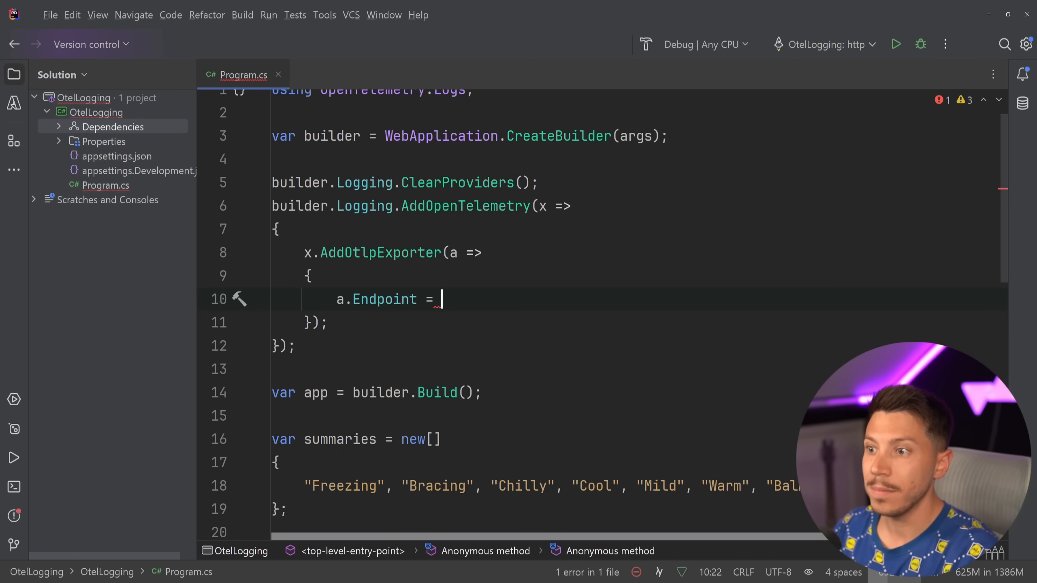
type("new Uri()")
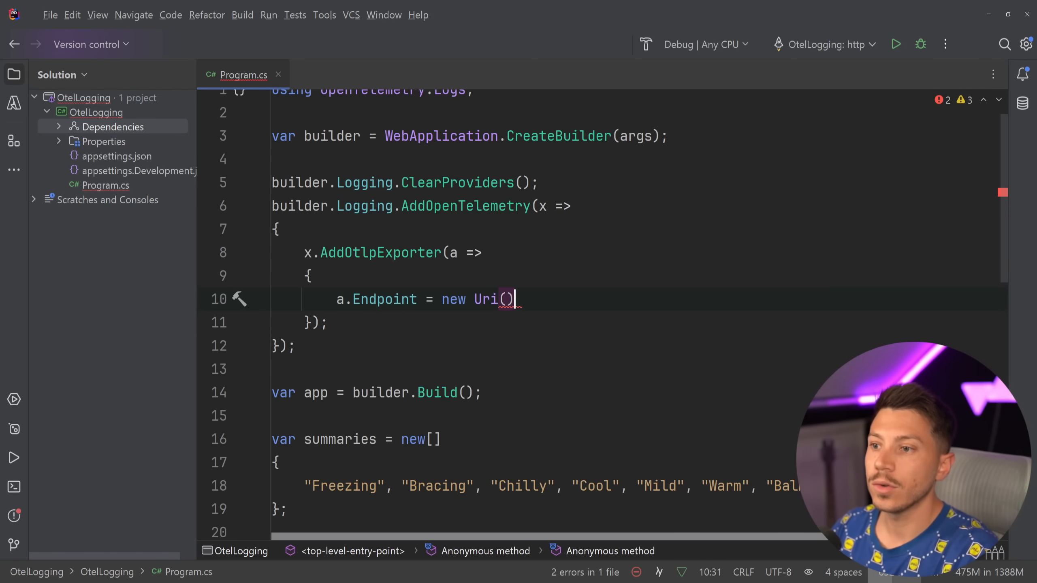
type("a.Protocol =")
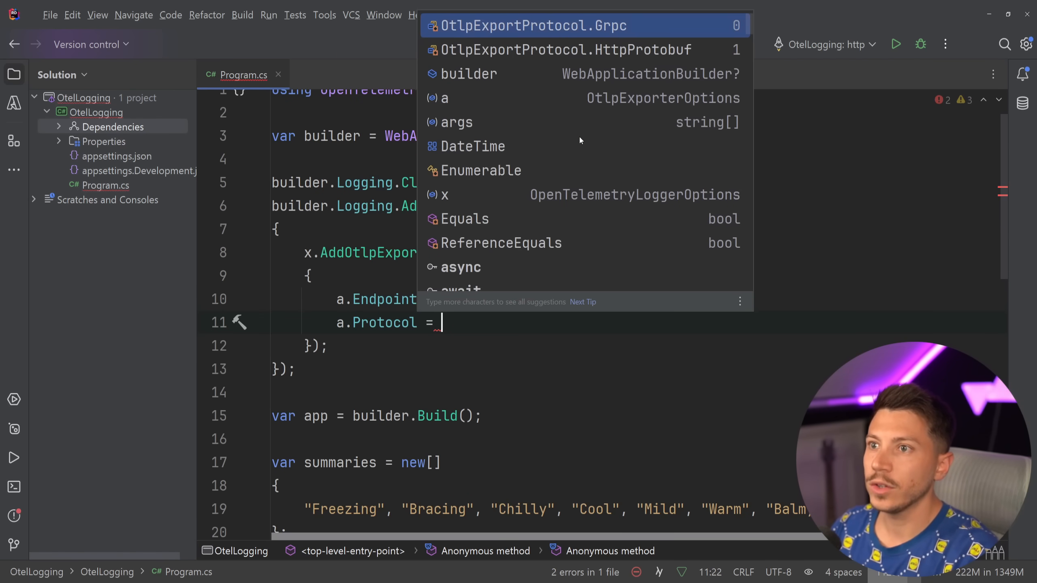
left_click(563, 49)
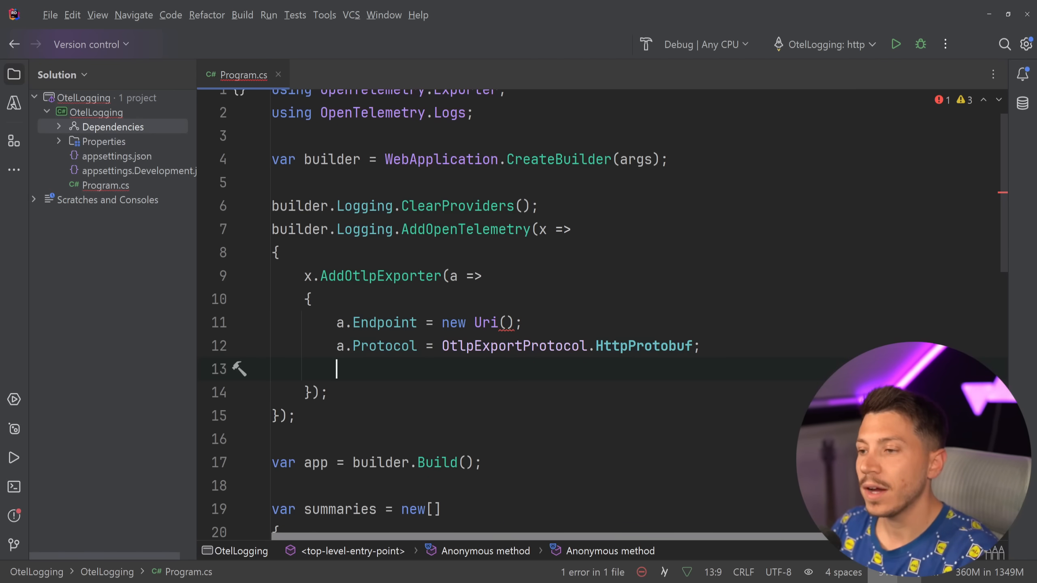
type("a.Headers")
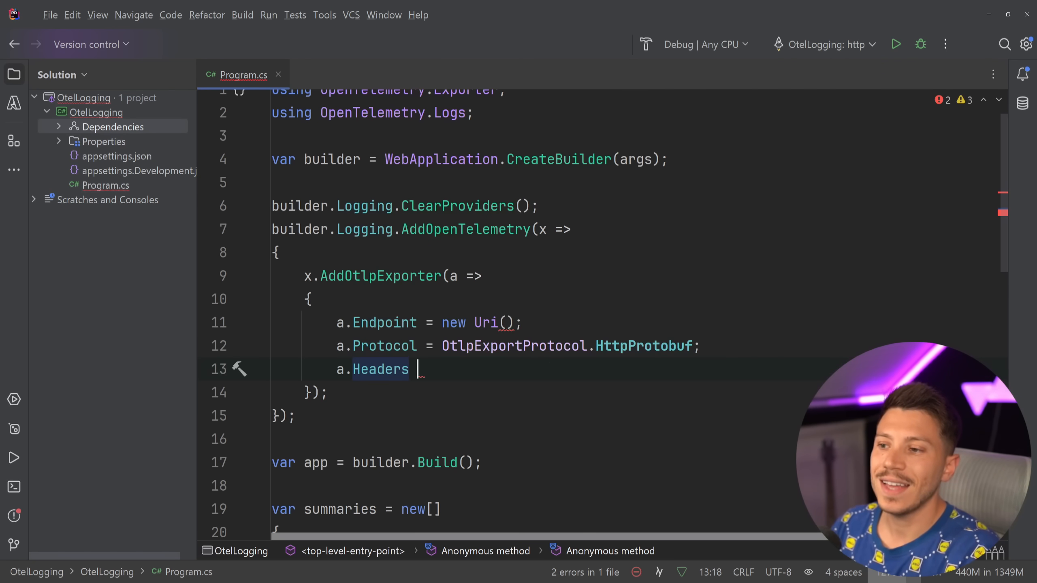
type("= \"\";")
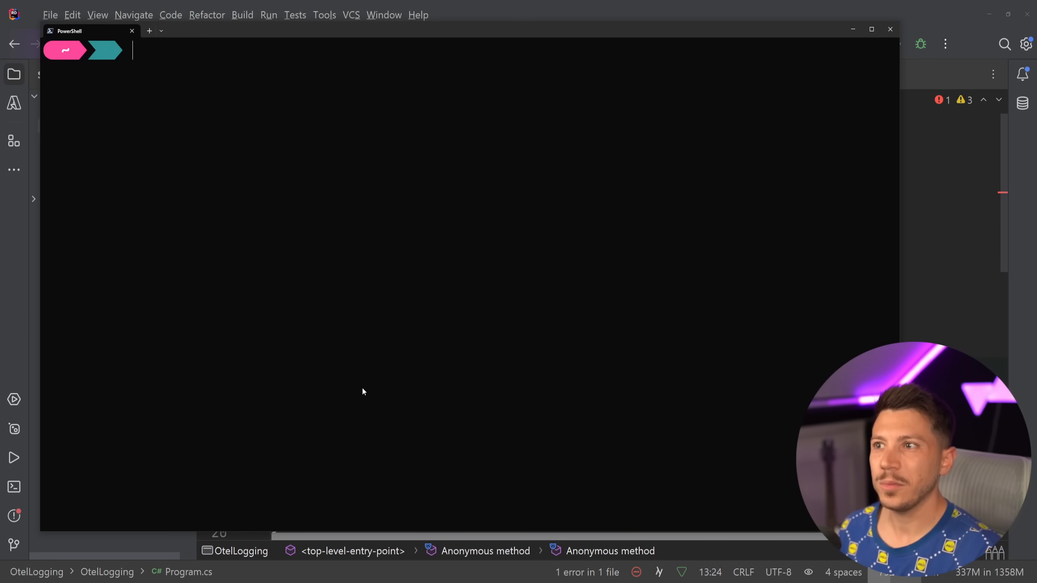
mouse_move(606, 170)
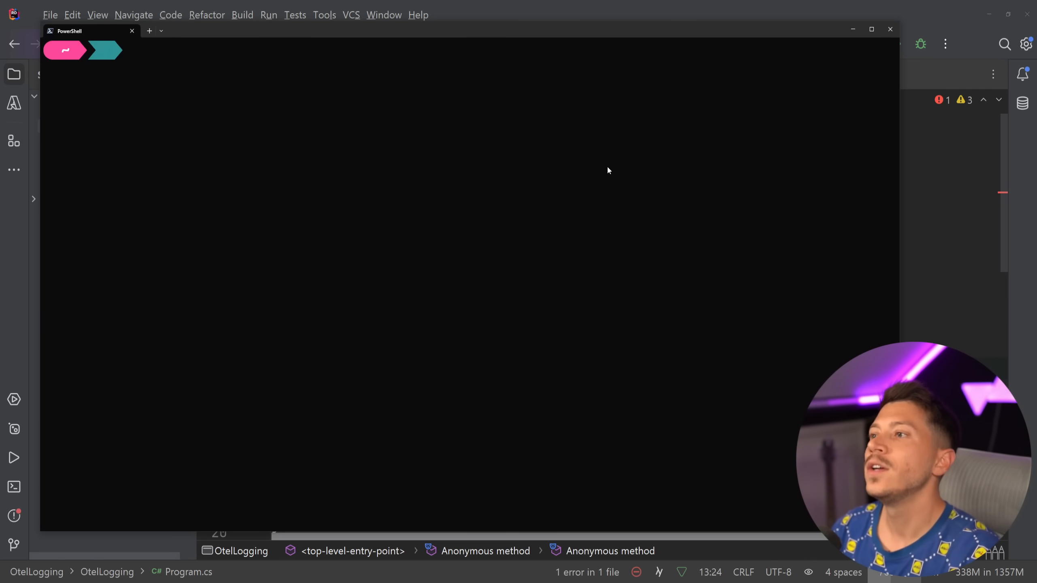
Run docker run -e ACCEPT_EULA=Y -p 5341:80 datalust/seq to start a Seq container
type("docker run -e ACCEPT_EULA=Y -p 5341:80 datalust/seq")
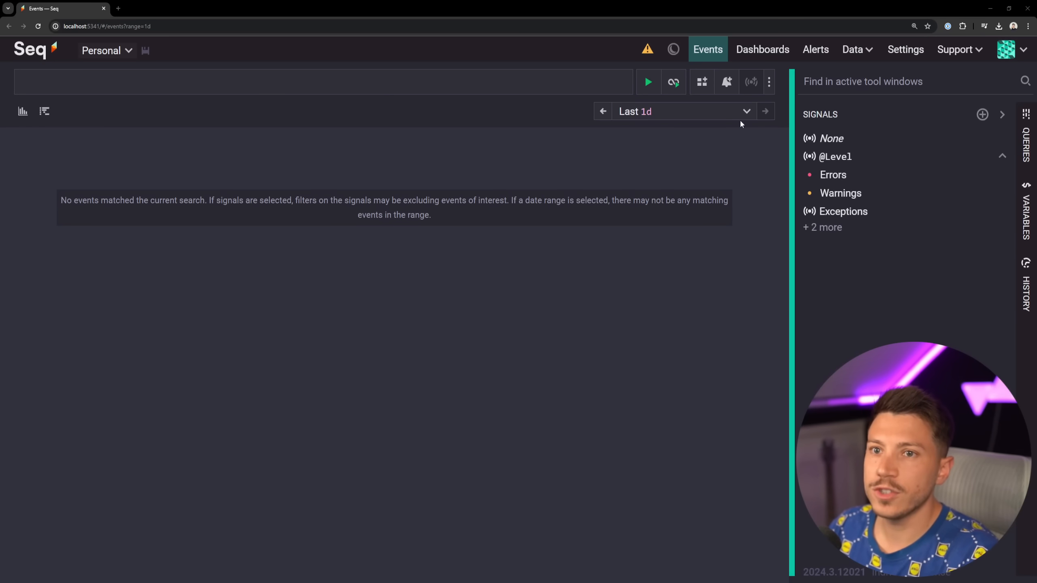
left_click(906, 48)
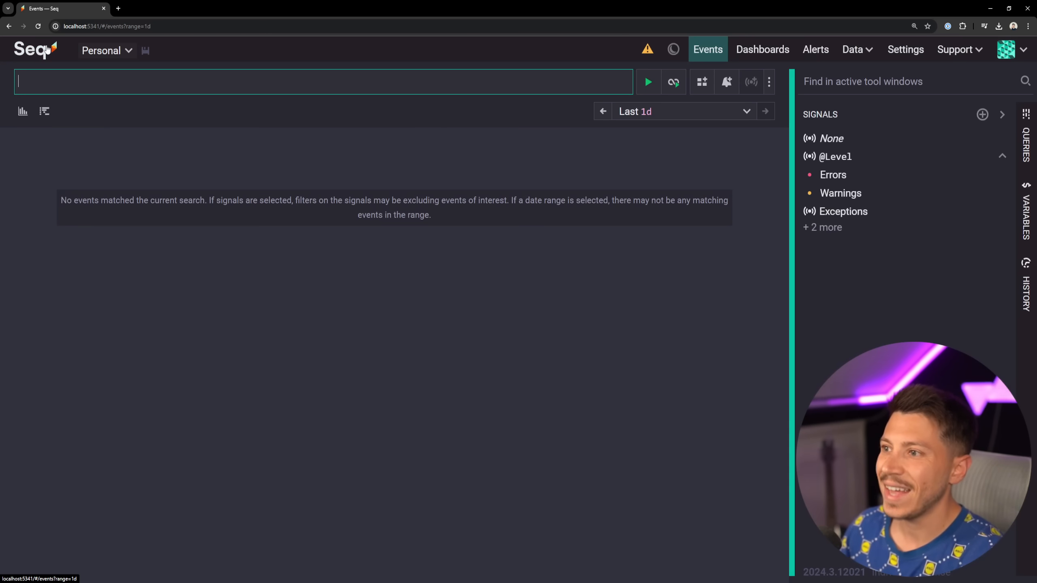
left_click(673, 81)
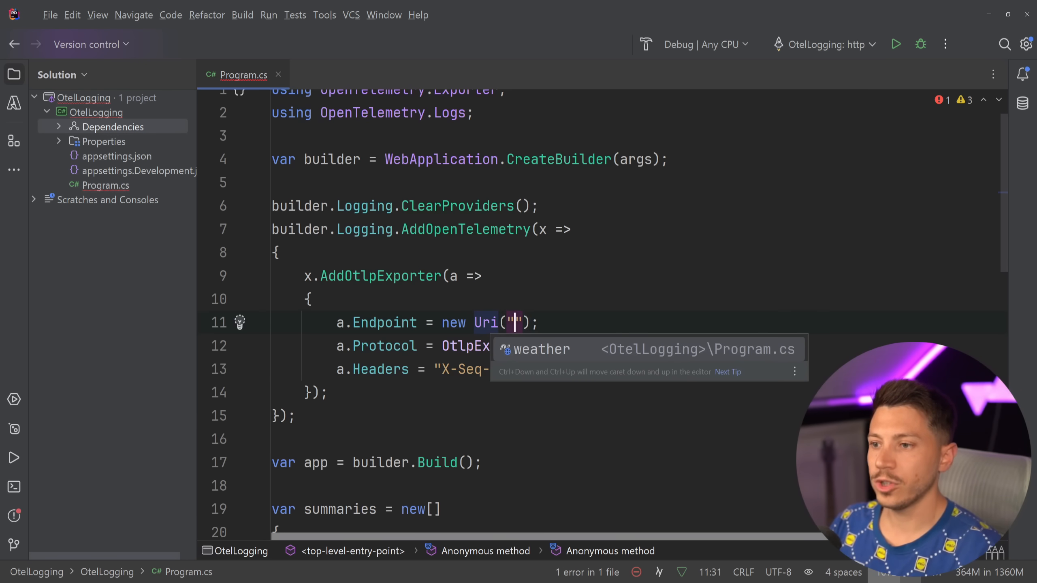
type("http://localhost:5341/ingest/otlp/v1/logs")
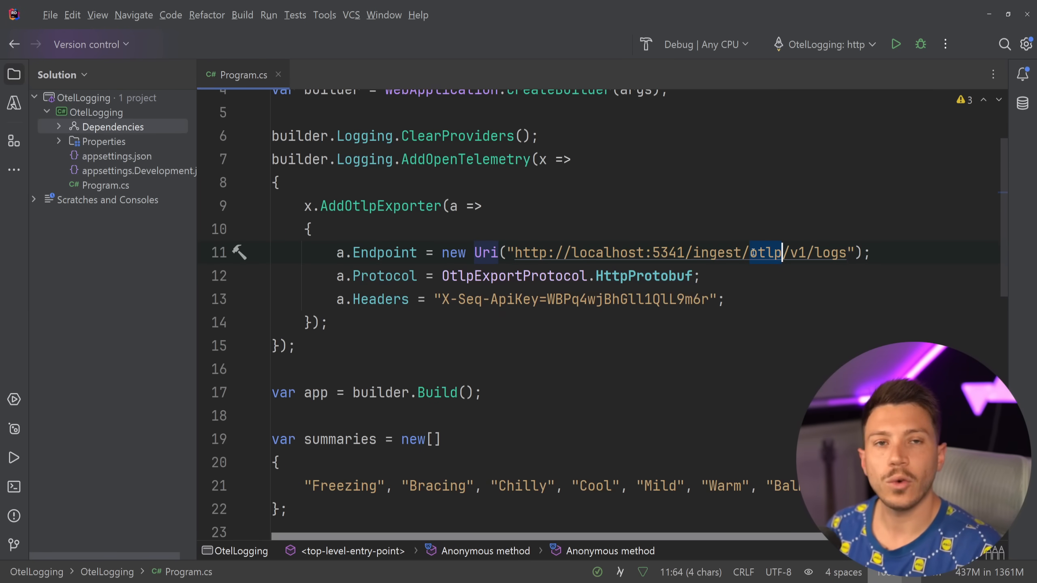
double_click(607, 253)
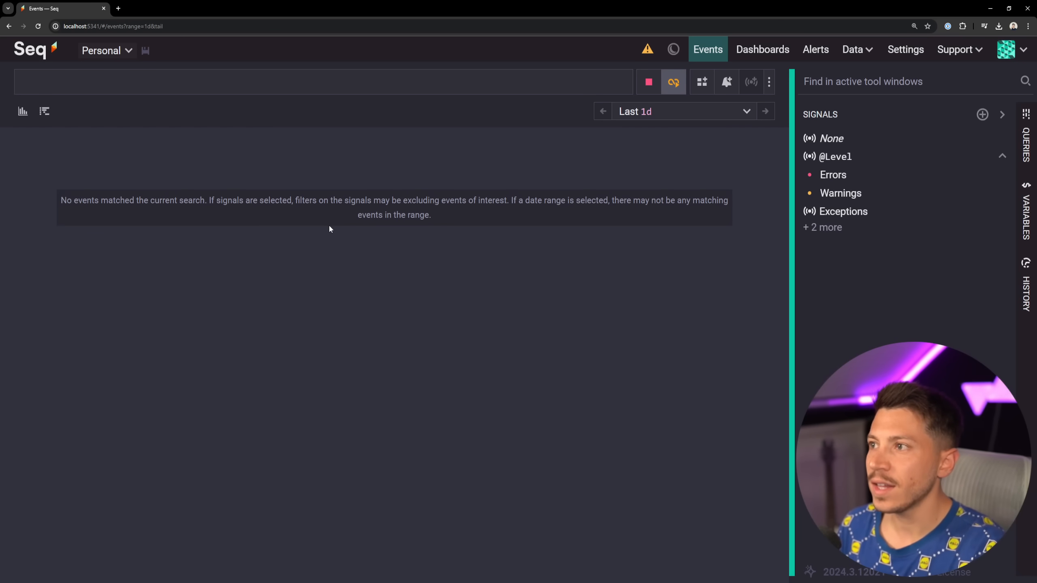
mouse_move(509, 227)
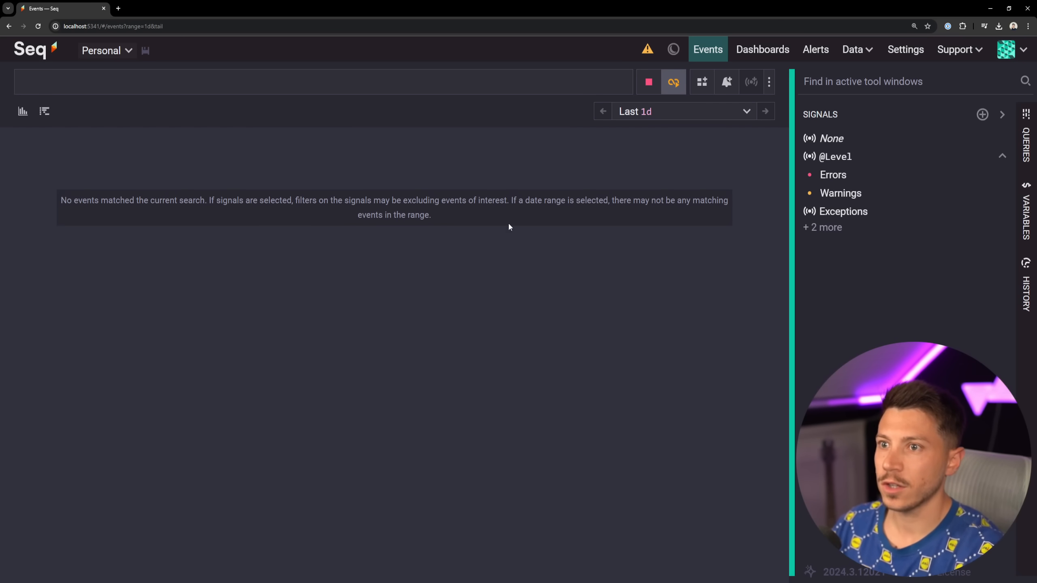
mouse_move(555, 169)
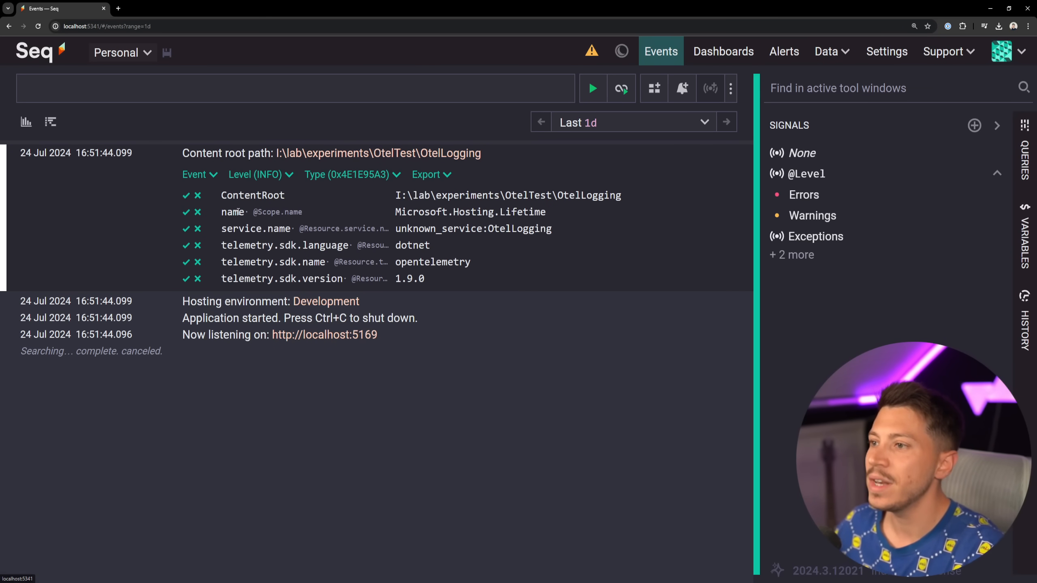
Expand the Hosting environment event and find events sharing its EnvName value
left_click(270, 300)
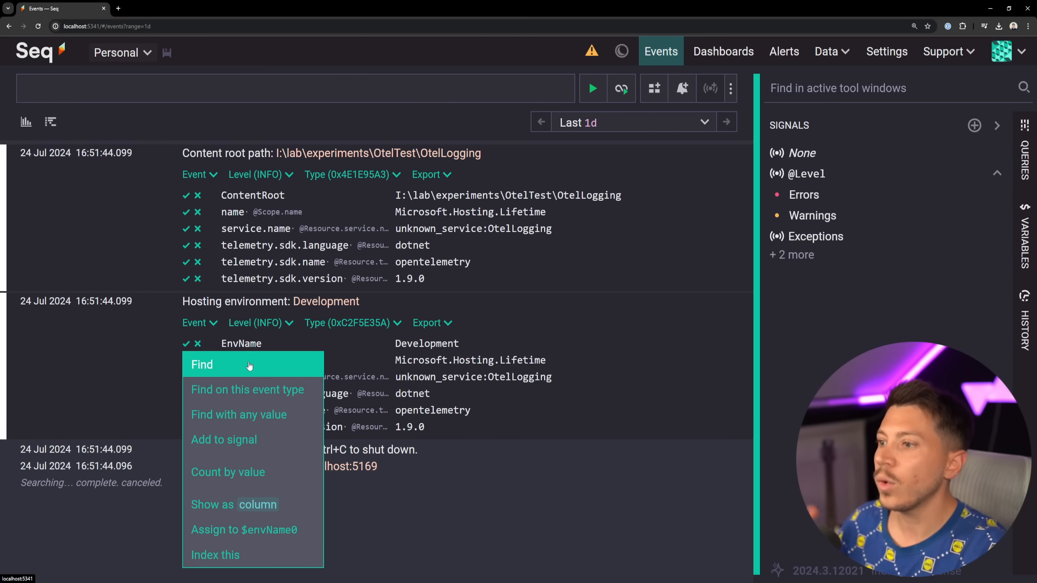
left_click(202, 364)
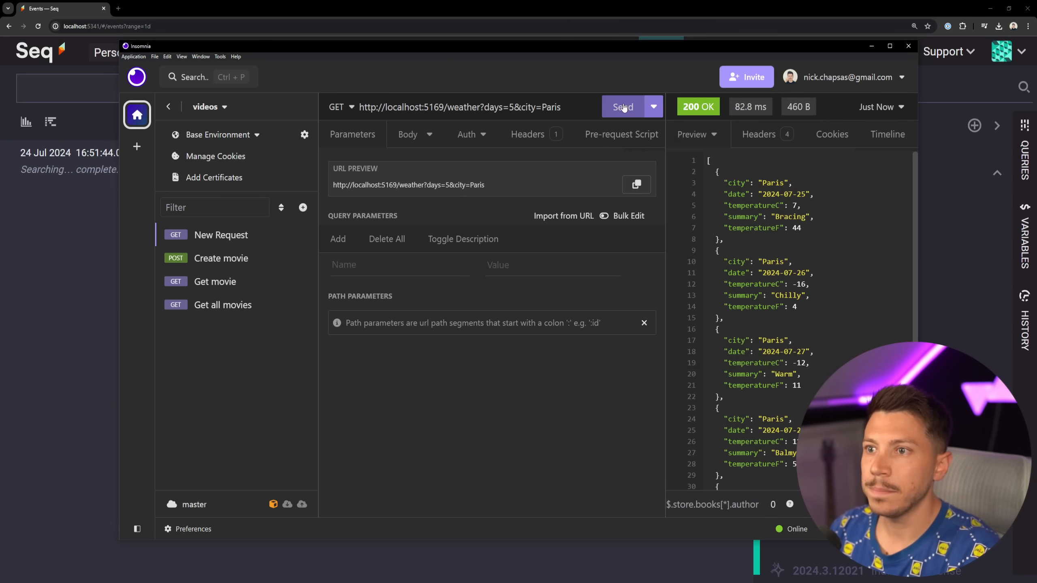
Send Paris and London forecast requests with varying day counts, each returning 200 OK
left_click(622, 106)
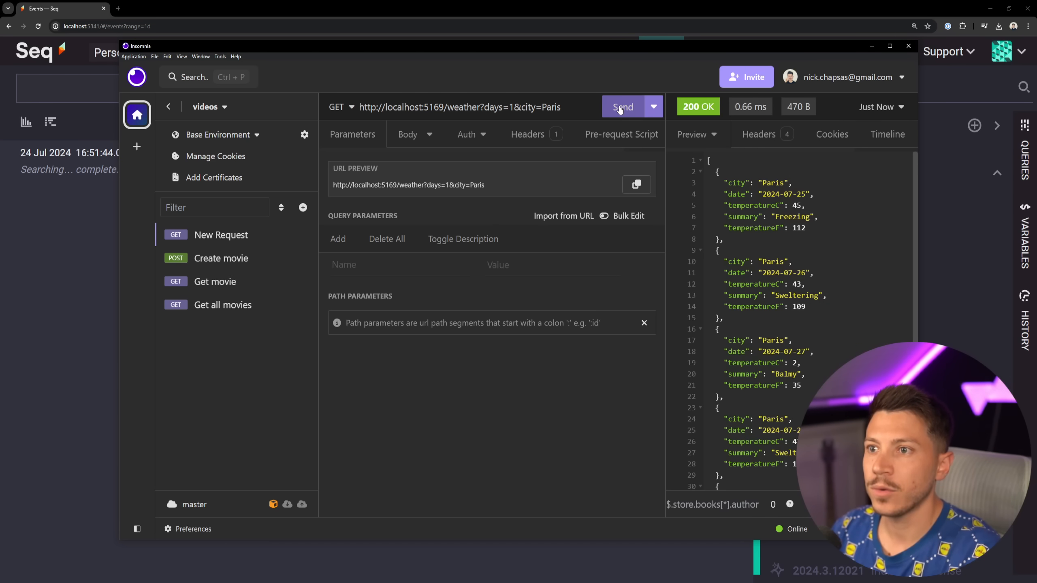
left_click(622, 107)
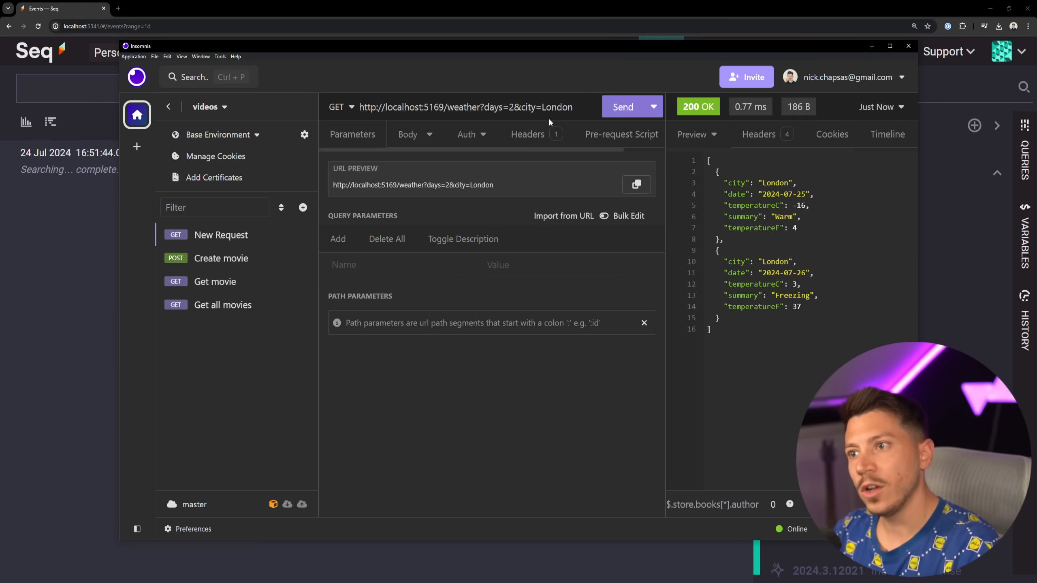
left_click(622, 107)
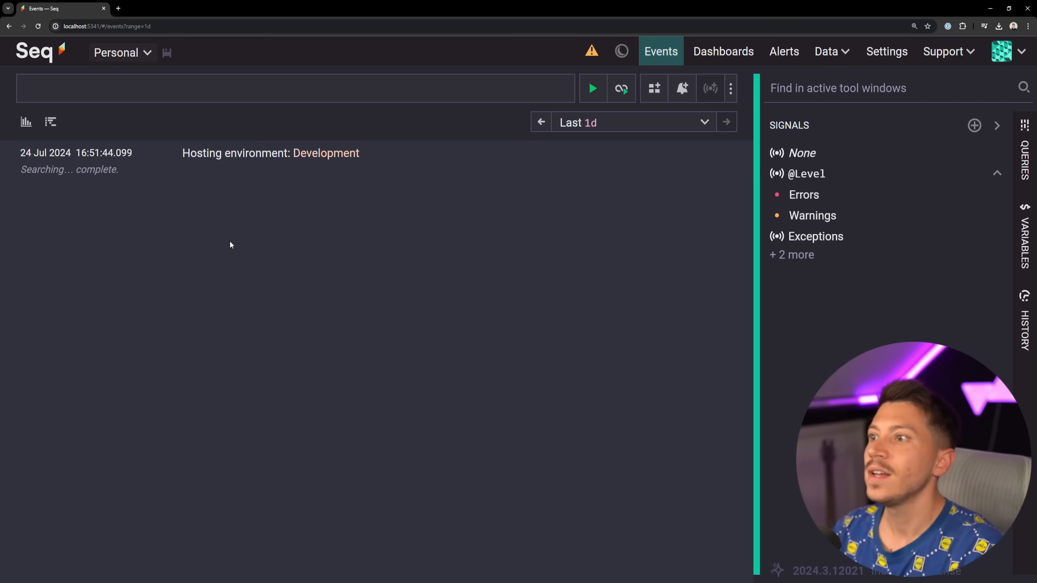
Restore the full event stream, filter to city Paris and append && WeatherCount = 2 to the query
left_click(619, 89)
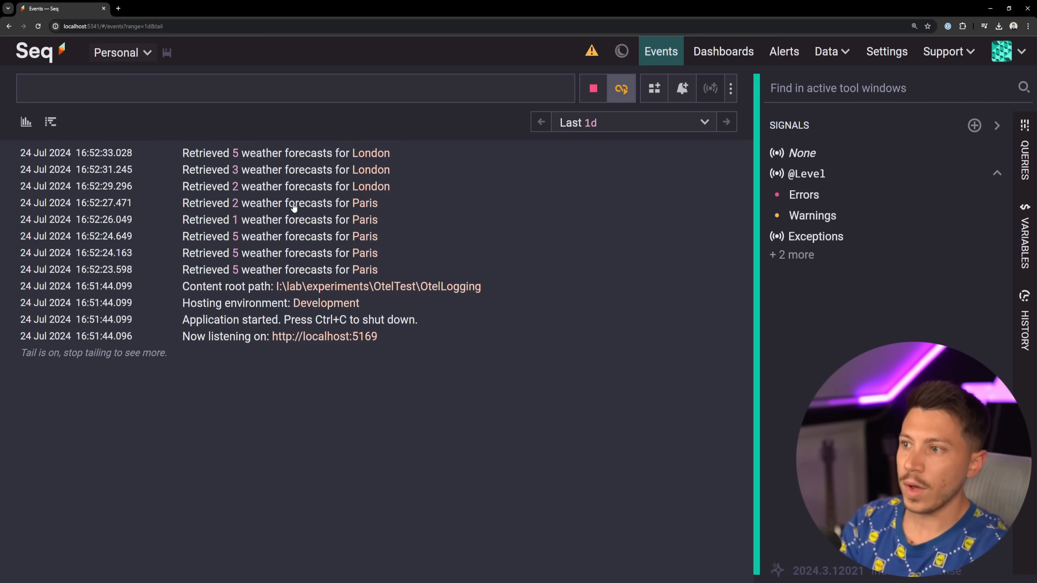
left_click(279, 203)
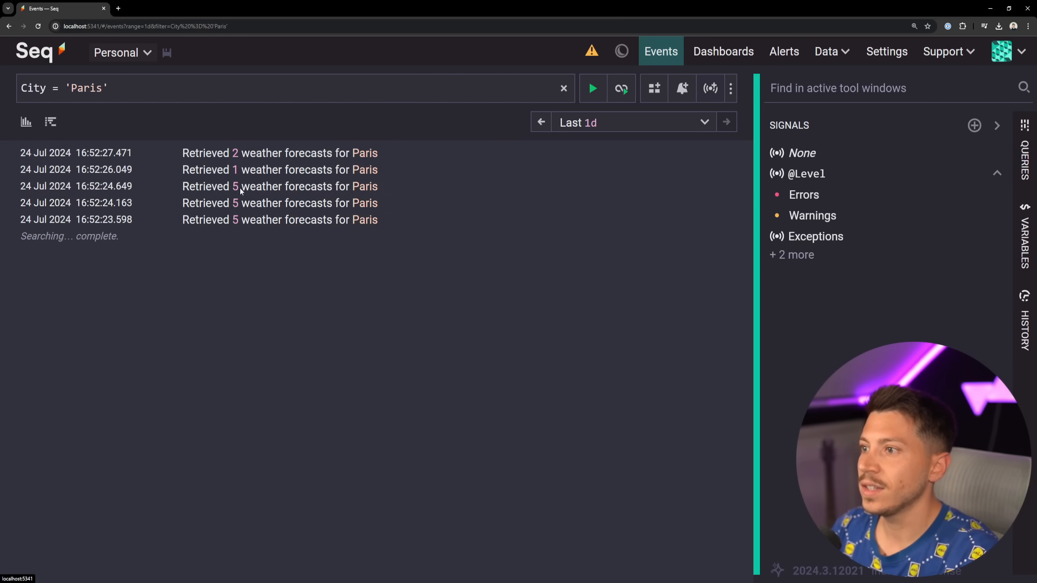
left_click(149, 89)
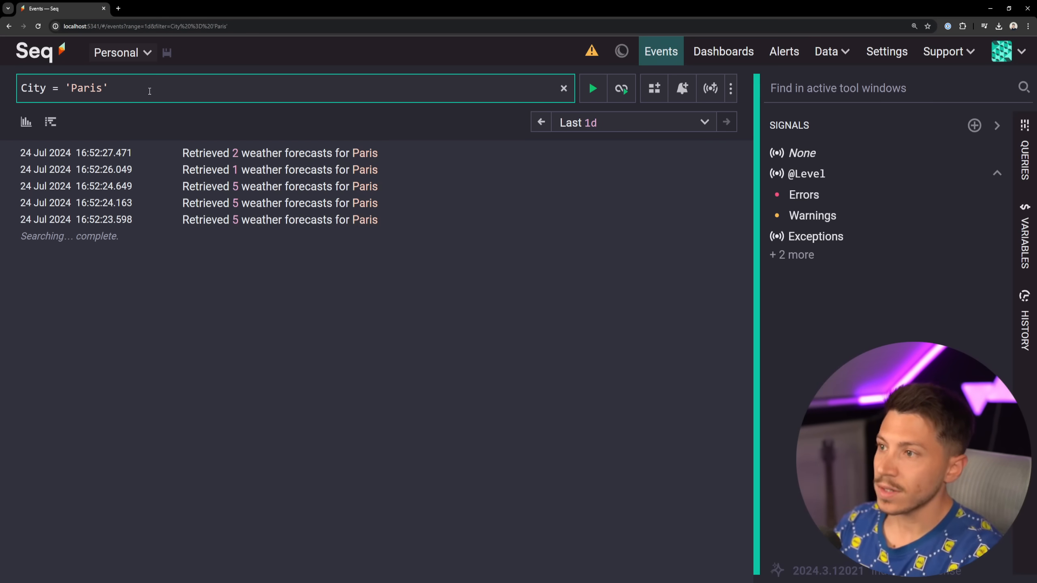
type("&& WeatherCount =")
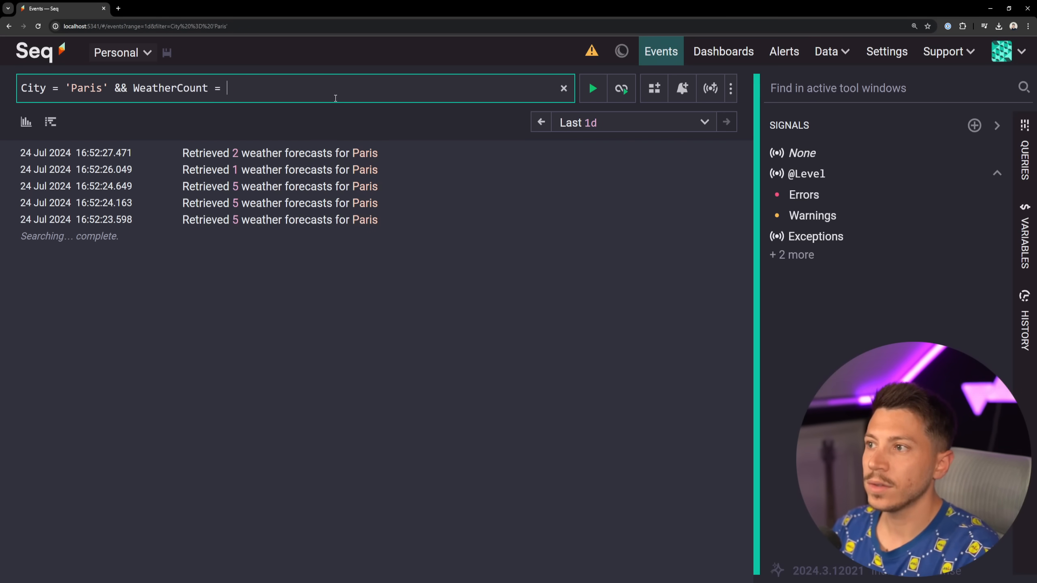
type("2")
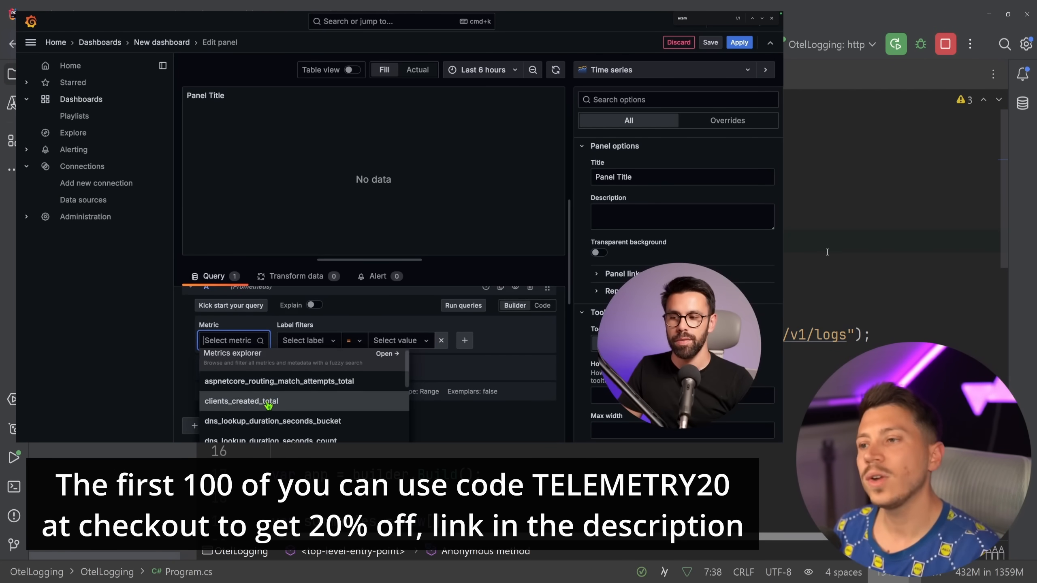
Pick clients_created_total as the panel's metric and run the query
left_click(240, 401)
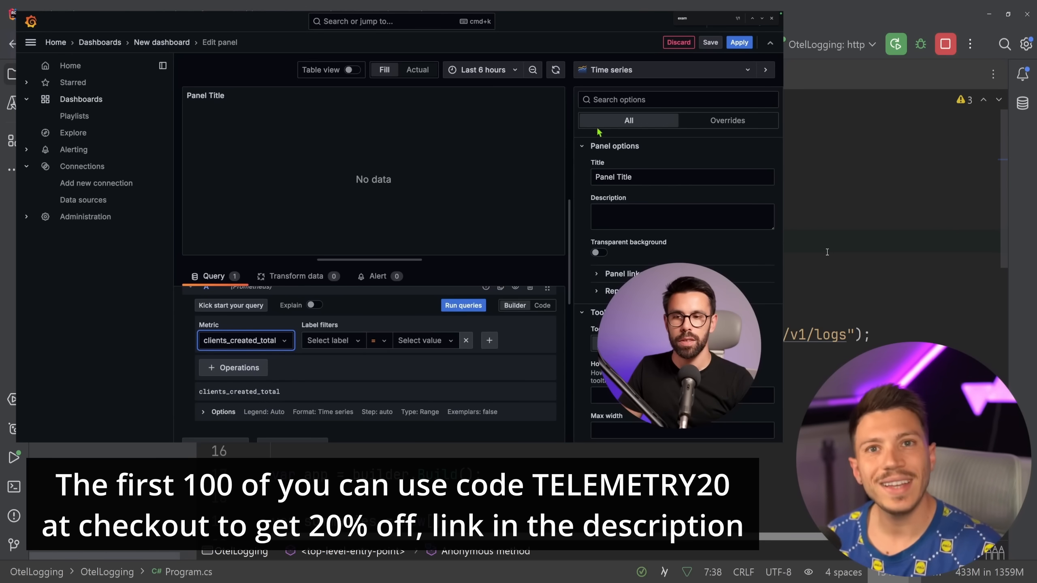
left_click(668, 69)
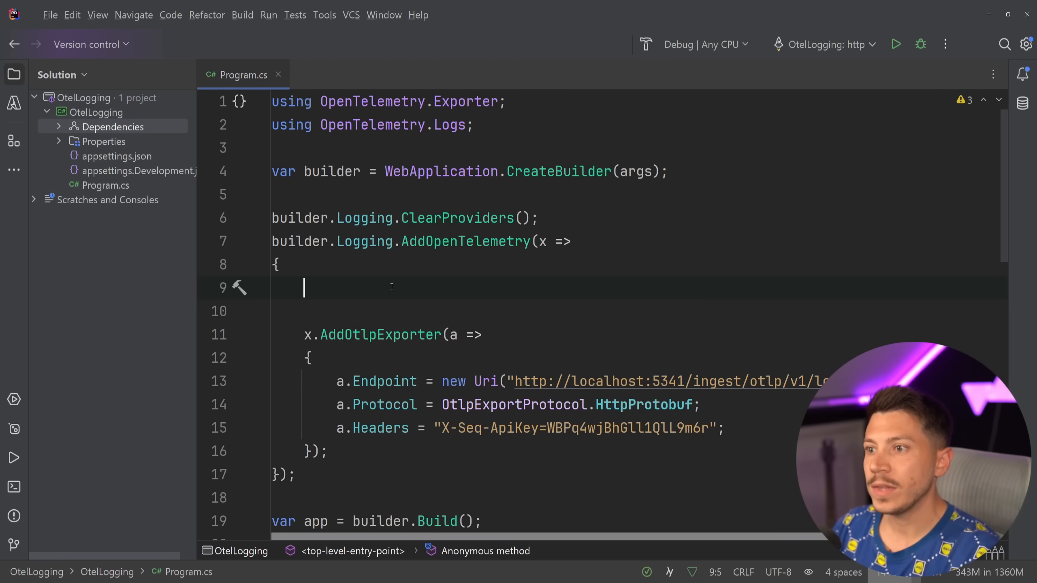
Add x.SetResourceBuilder with service WeatherService and a deployment.environment attribute from builder.Environment
type("x.")
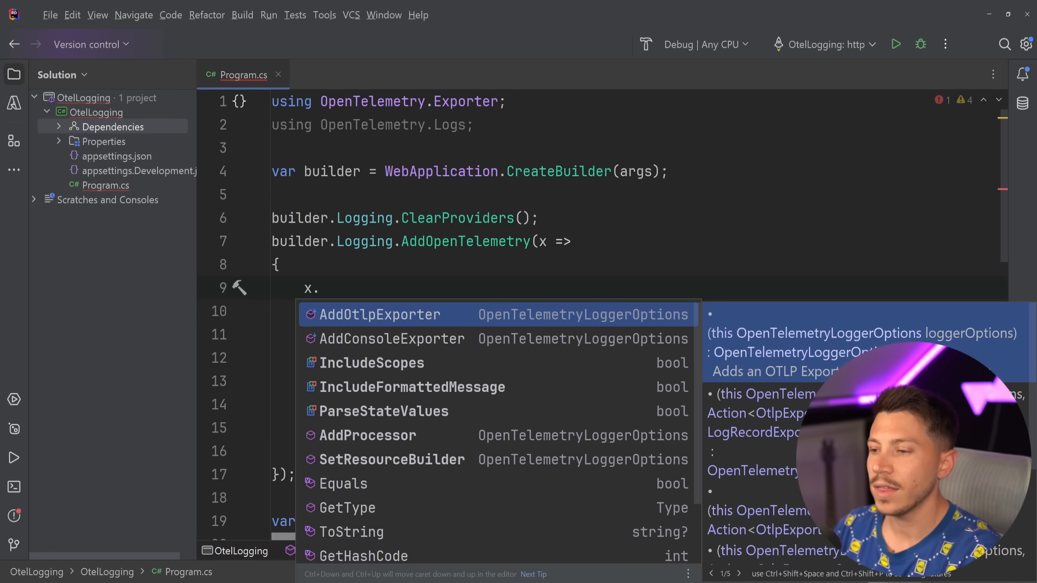
type("SetResourceBuilder(ResourceBuilder.CreateEmpty(")
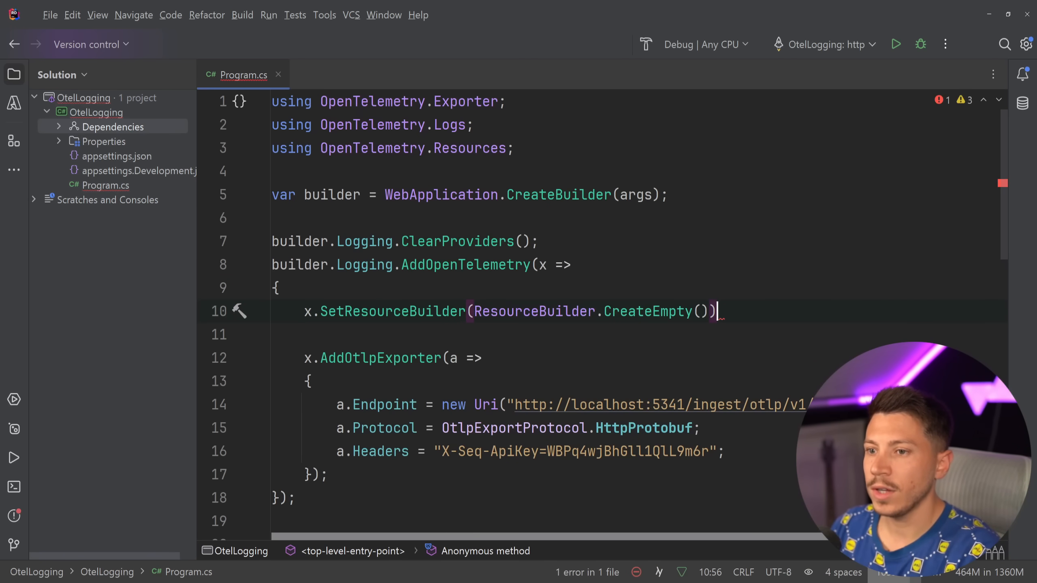
type(".AddService(\"")
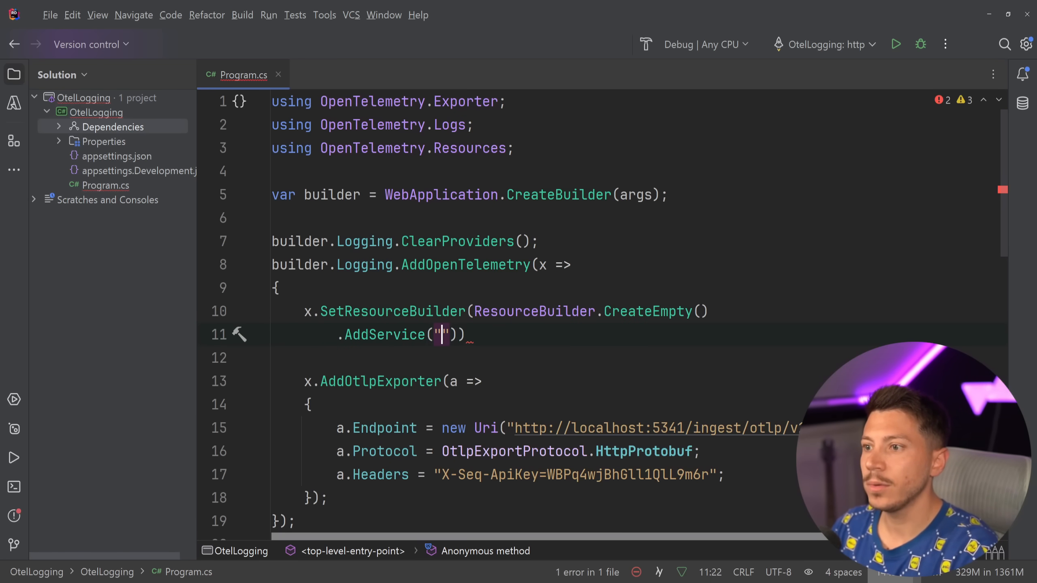
type("WeatherService")
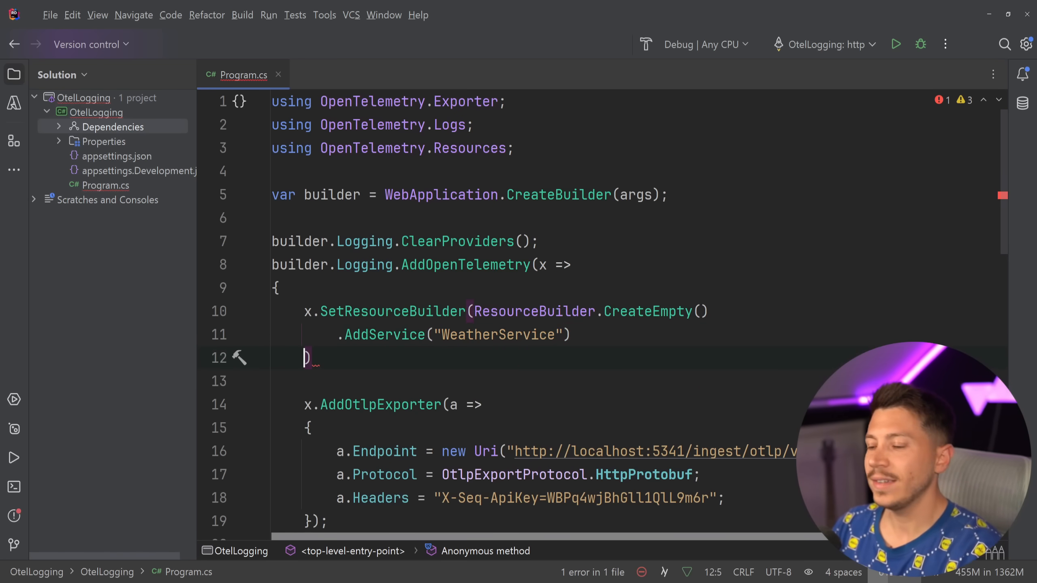
type(".AddAttributes(")
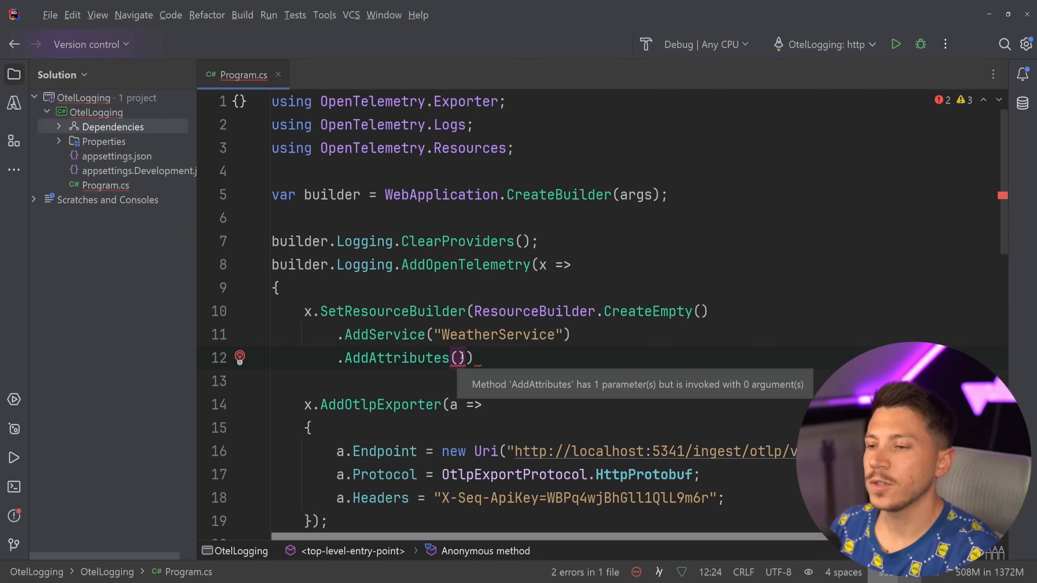
type("new Dictionary<string, object>")
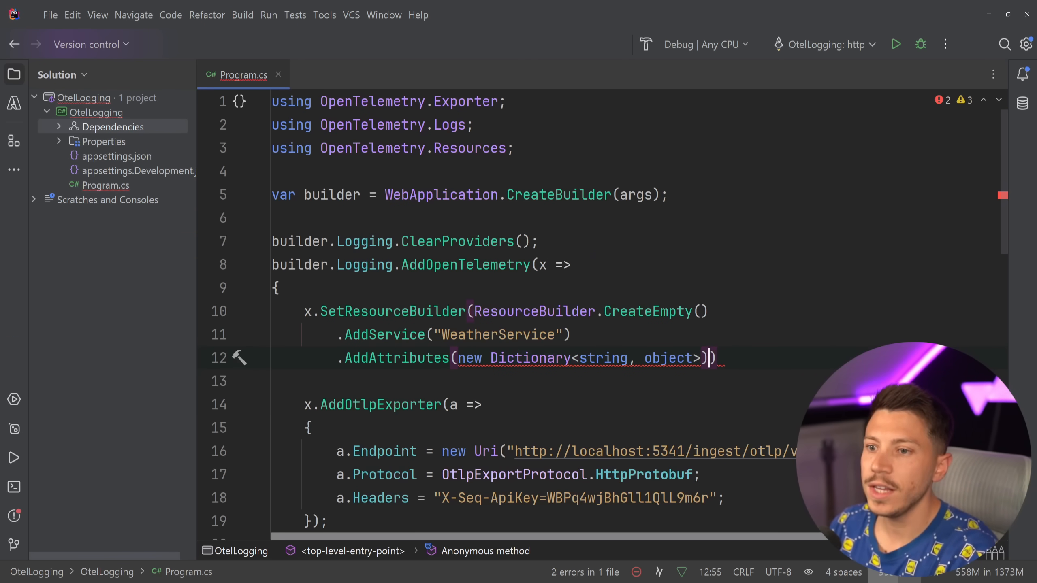
key("Enter")
type("[\"deployment.environment")
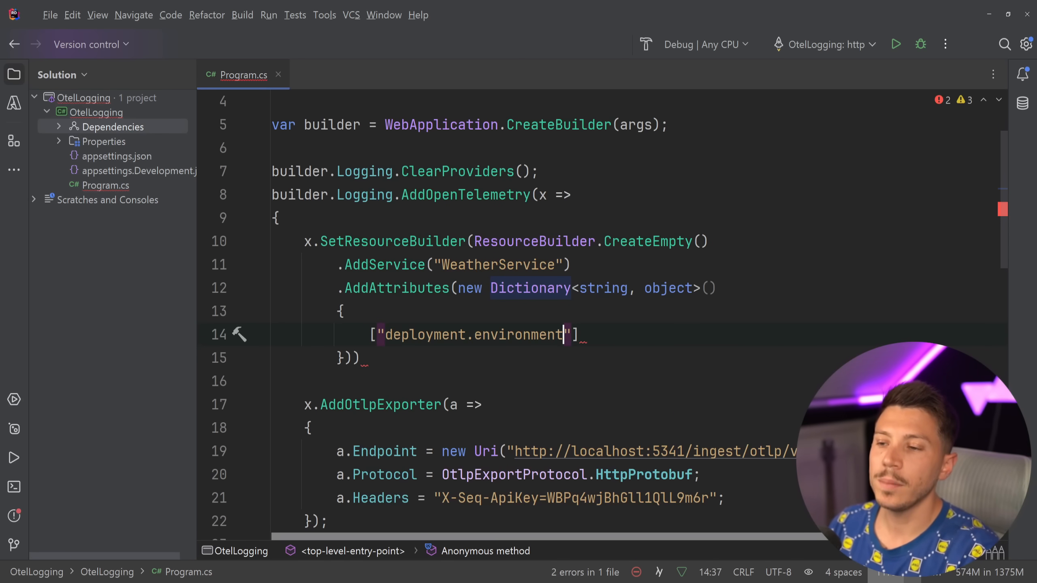
type("=")
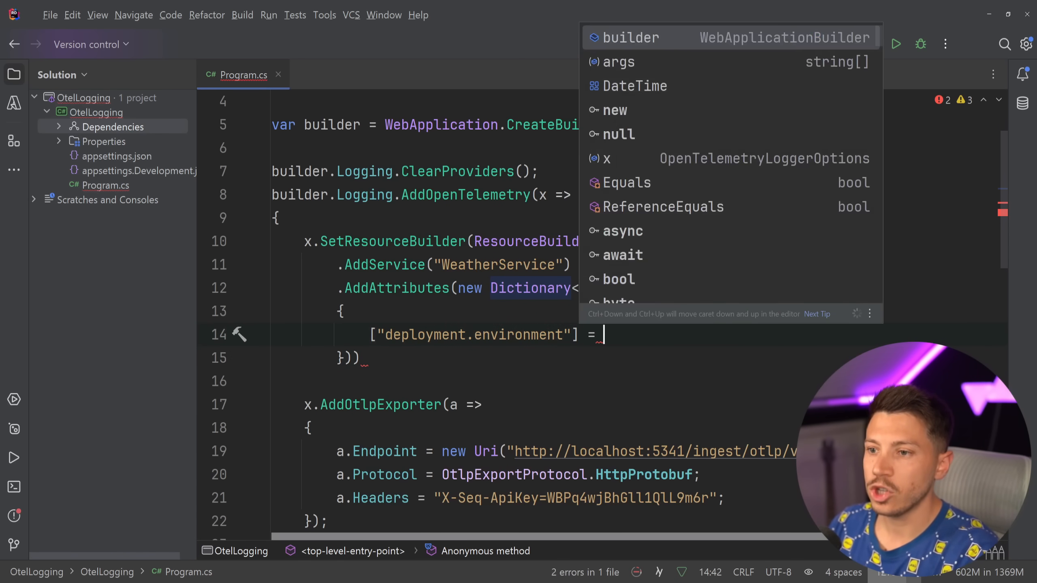
type("builder.Environment.EnvironmentName")
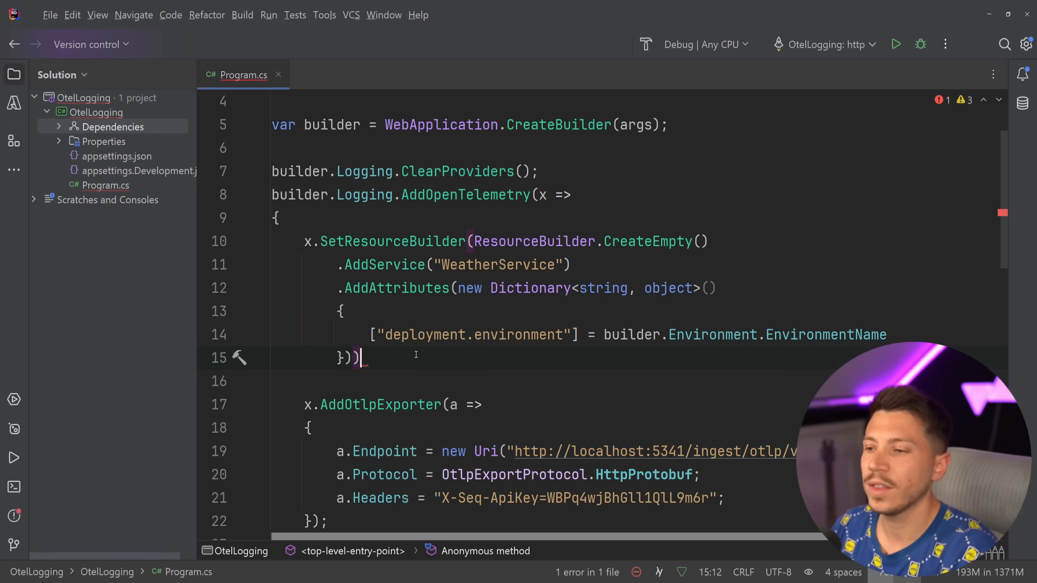
double_click(495, 265)
type(";")
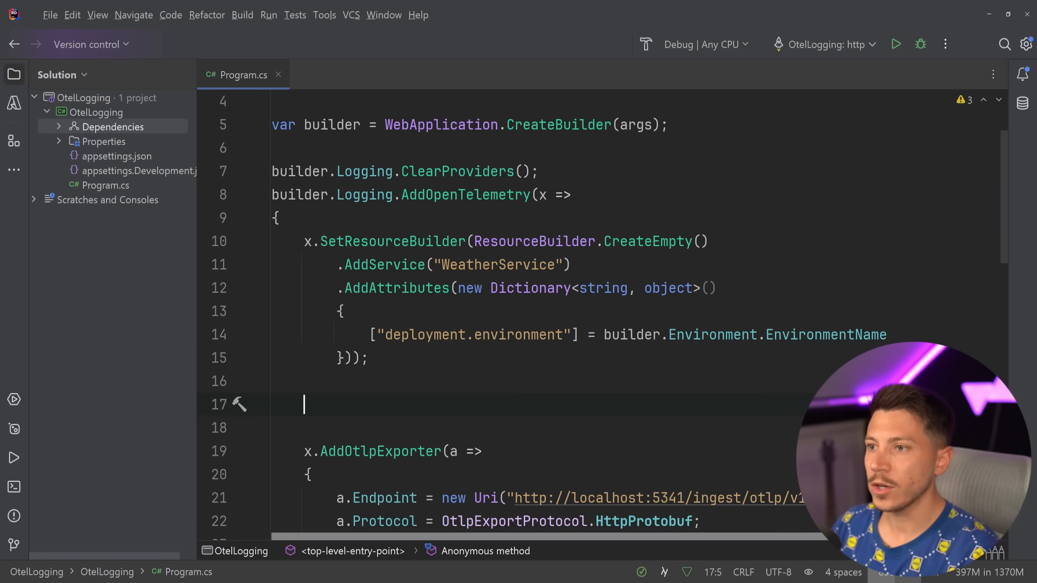
Set x.IncludeScopes = true and begin another x. option line
type("x.")
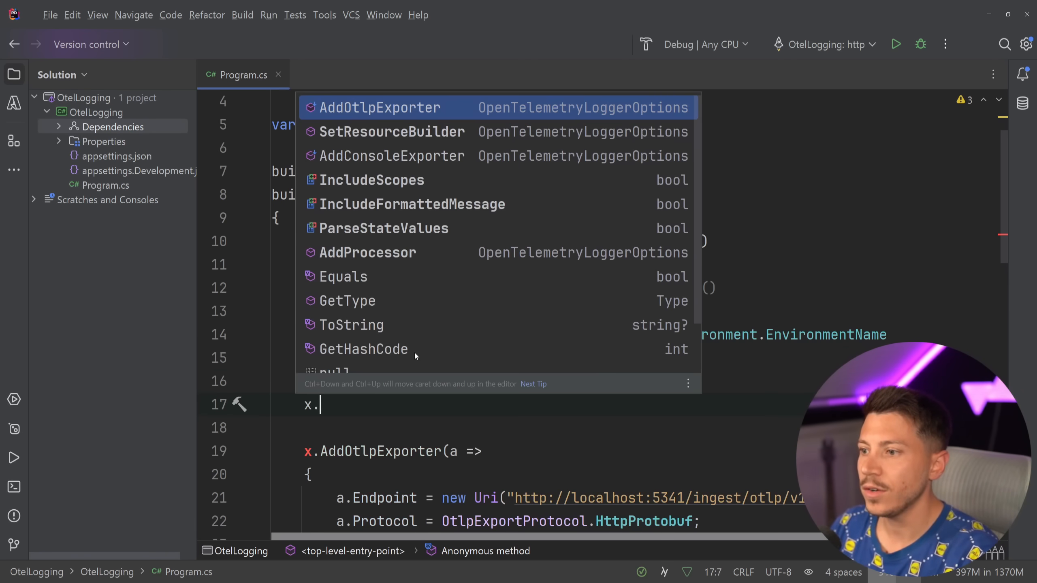
type("IncludeScopes = t")
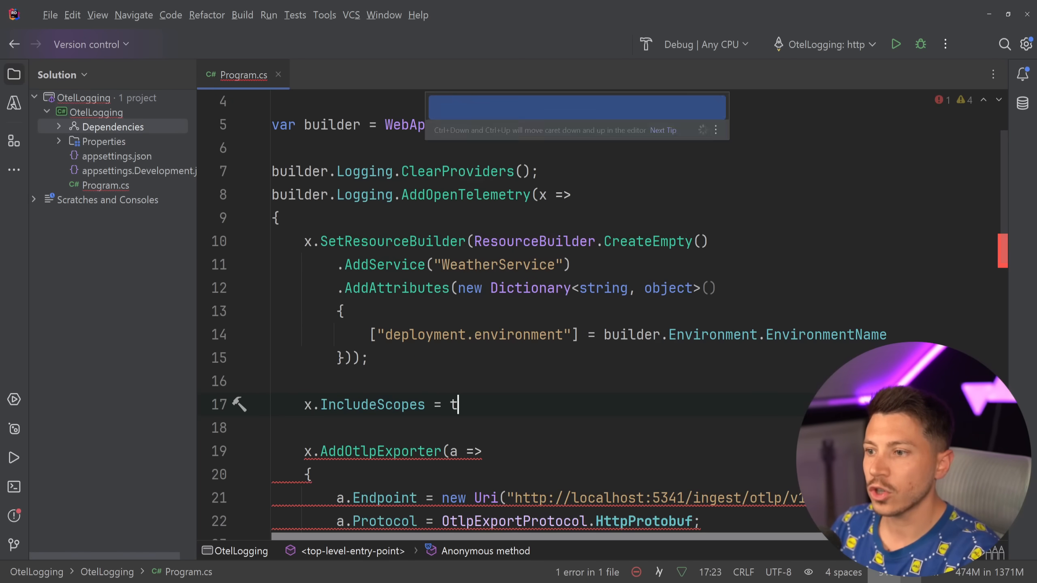
type("rue;")
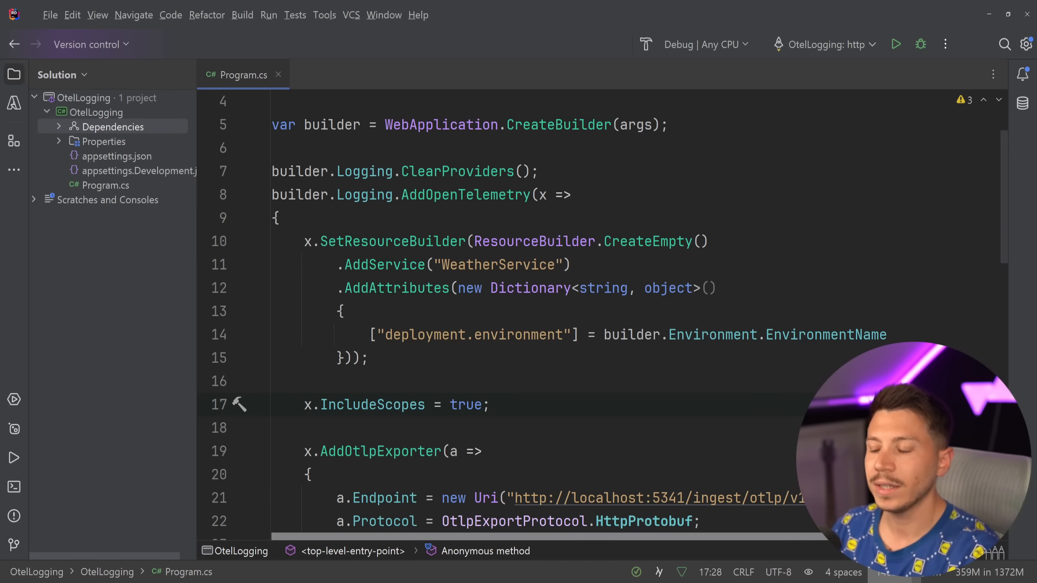
type("x.")
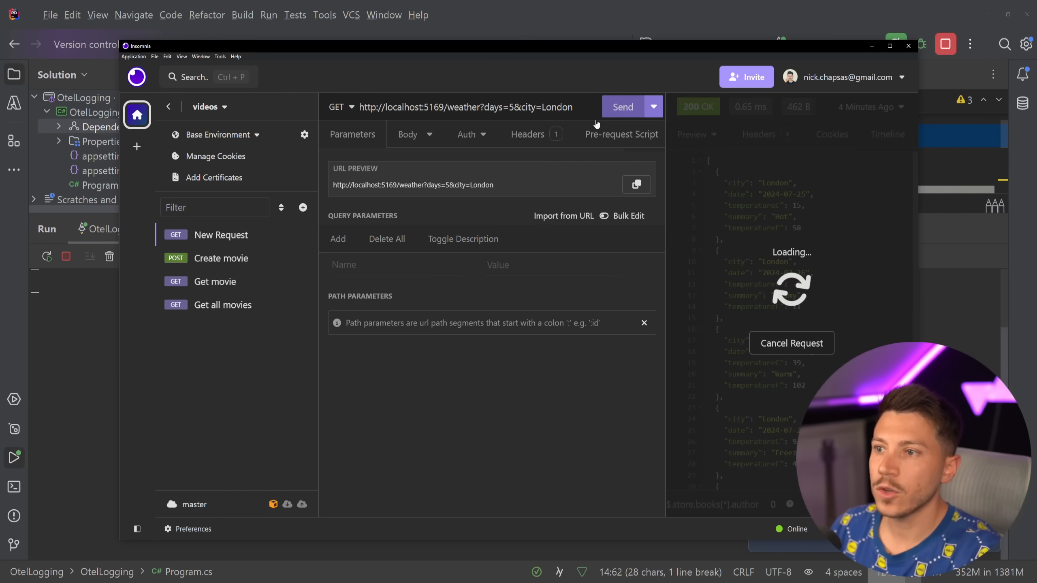
left_click(621, 106)
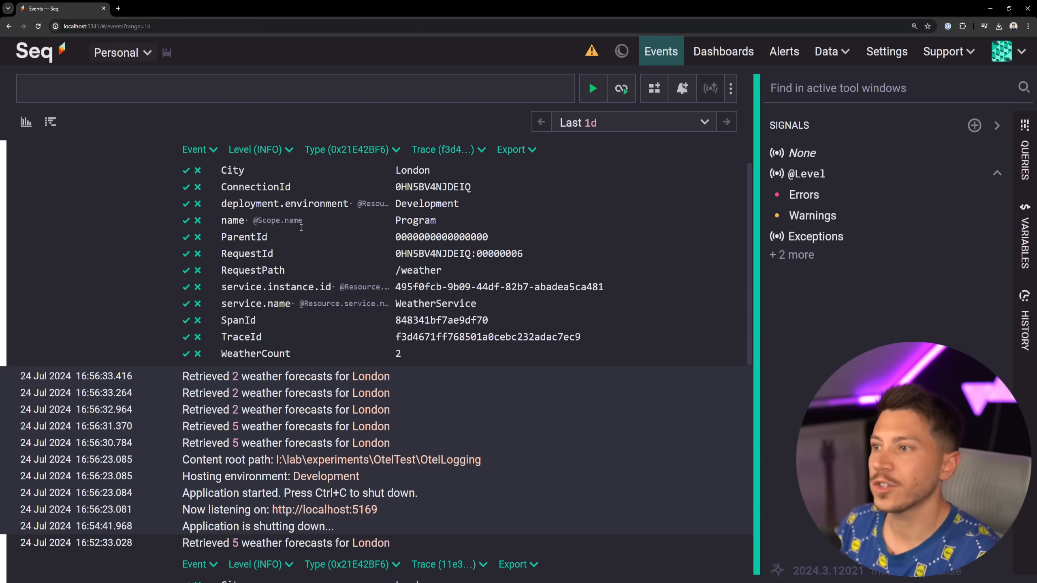
mouse_move(349, 386)
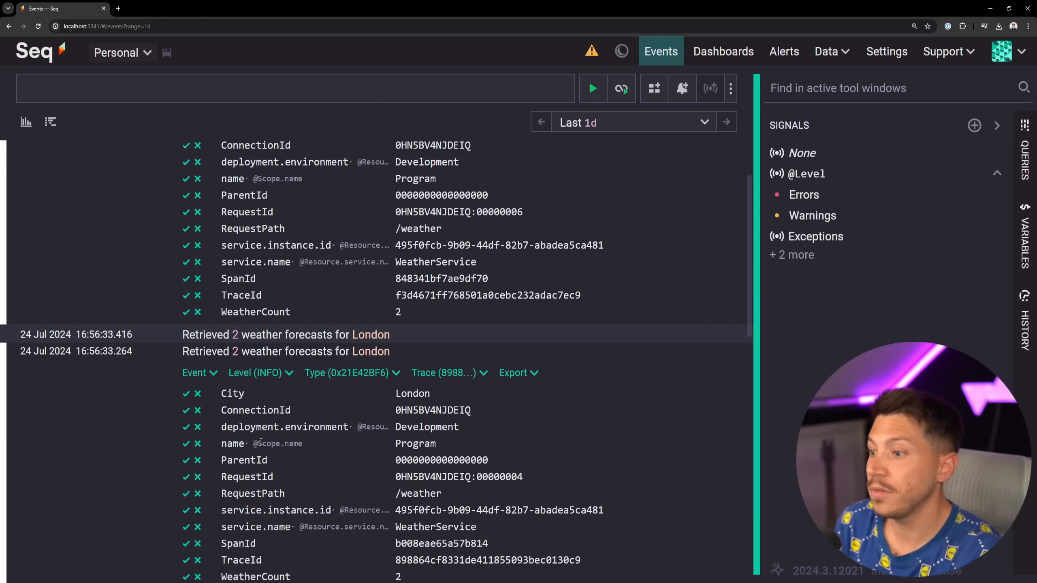
Run 'select count(*) from stream where WeatherCount is not null group by WeatherCount' as a pie chart
left_click(186, 493)
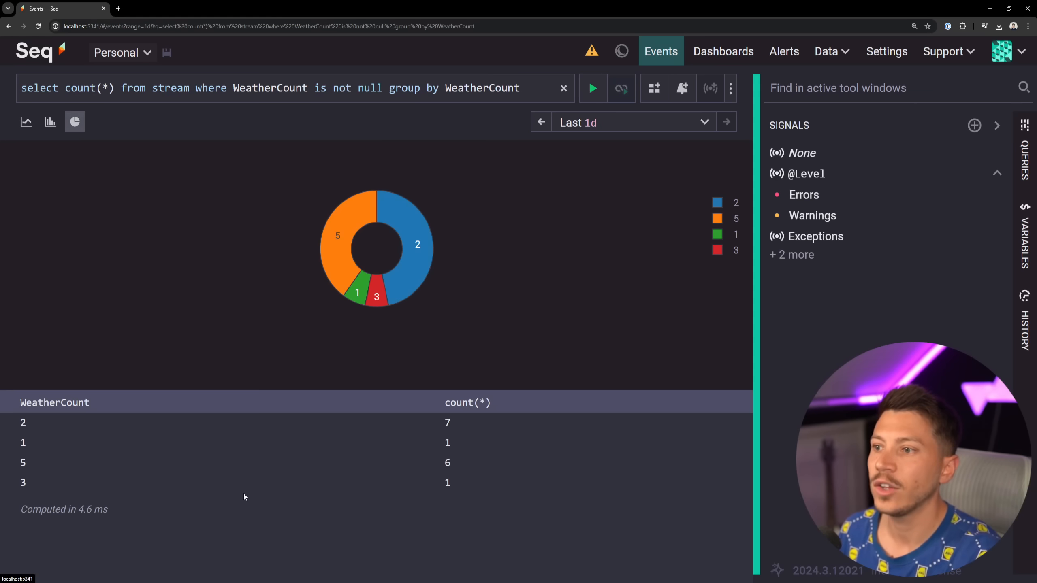
mouse_move(337, 258)
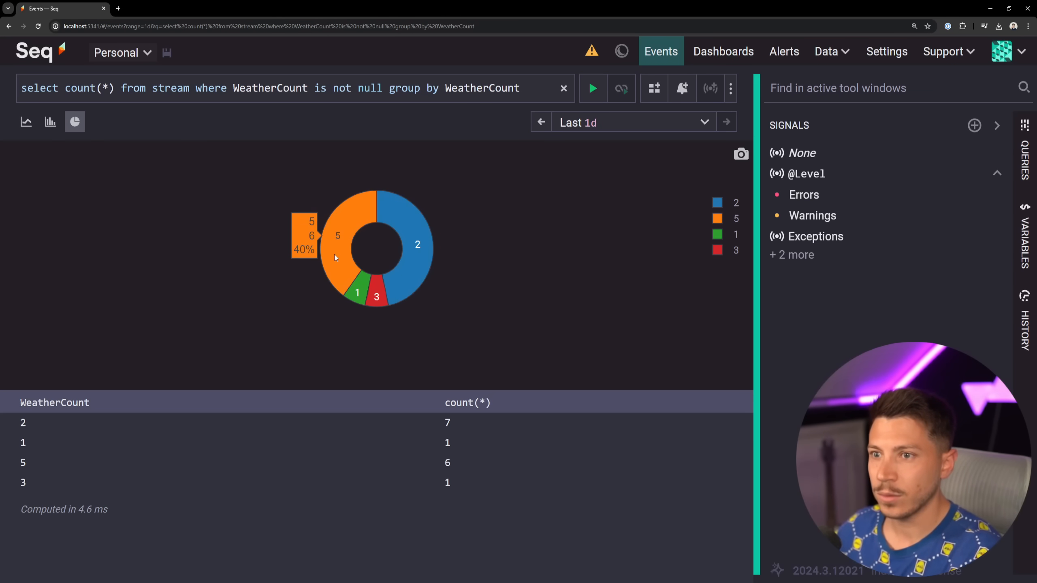
mouse_move(414, 250)
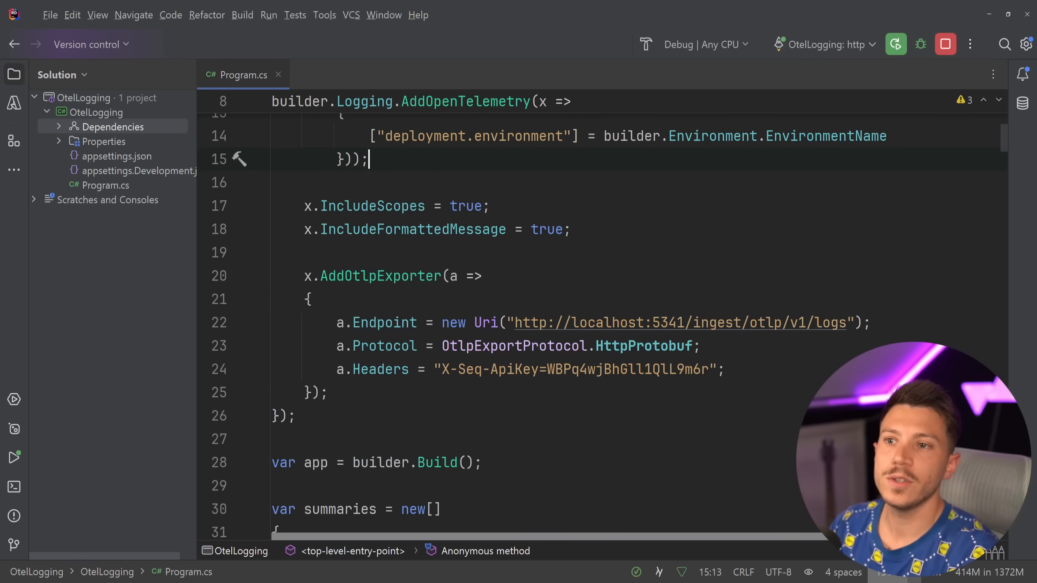
List installed NuGet packages and search for Serilog.Extensions.Logging
scroll("up", 3)
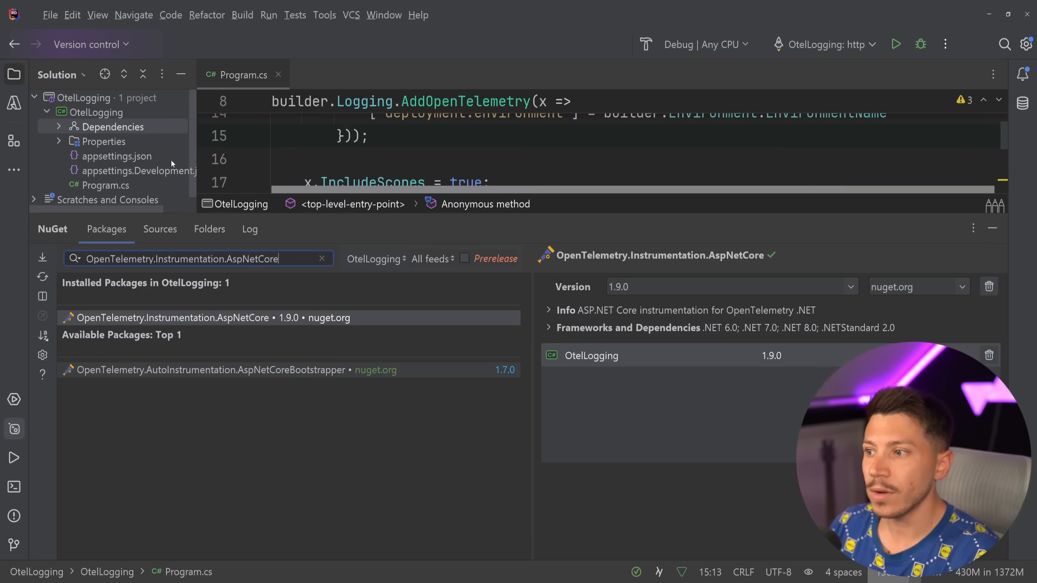
left_click(323, 258)
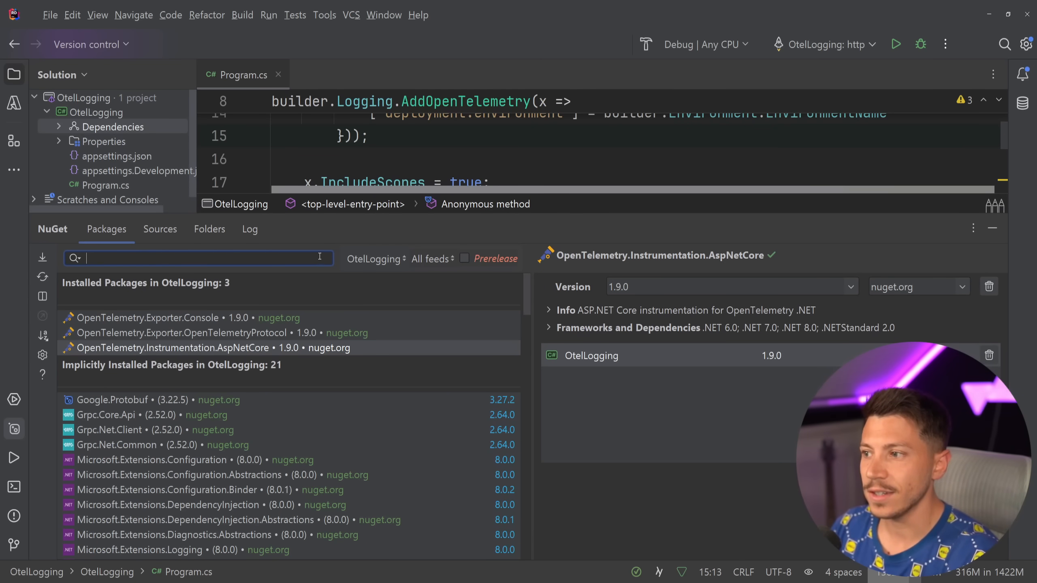
type("Serilog.Extensions.Logging")
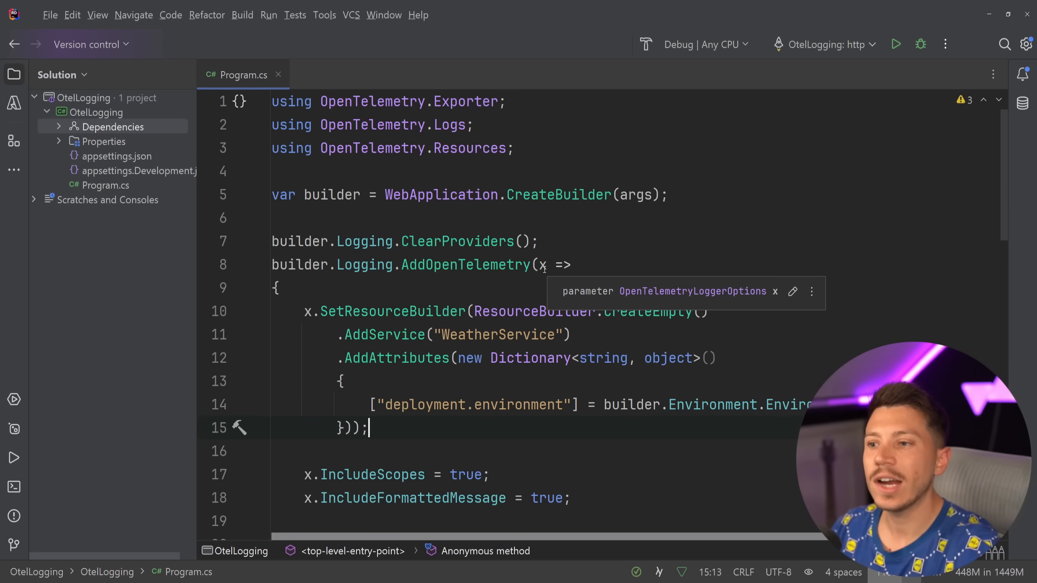
Close a block comment with */ after the AddOpenTelemetry logging setup in Program.cs
scroll("down", 3)
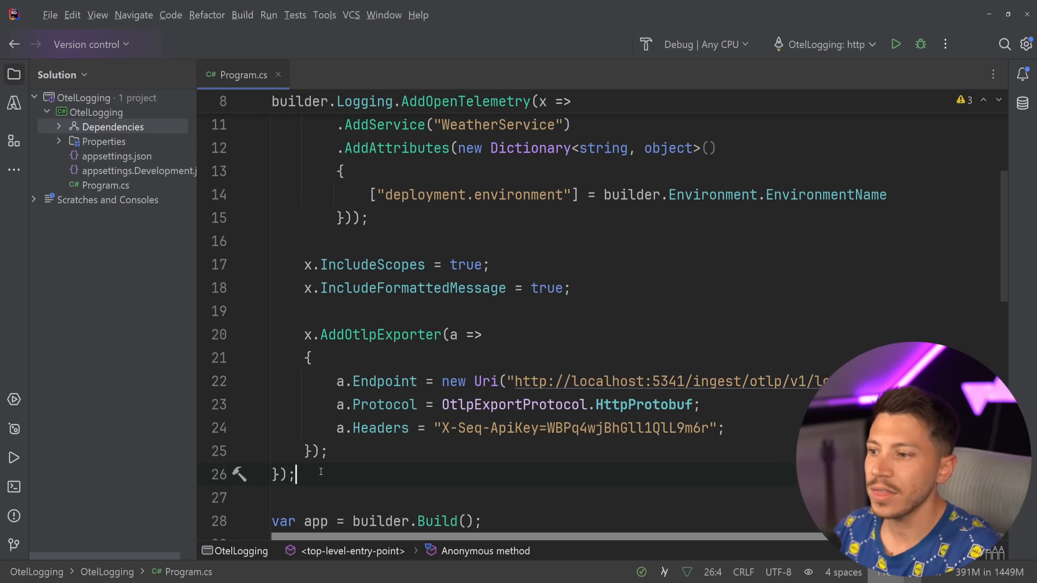
type("*/")
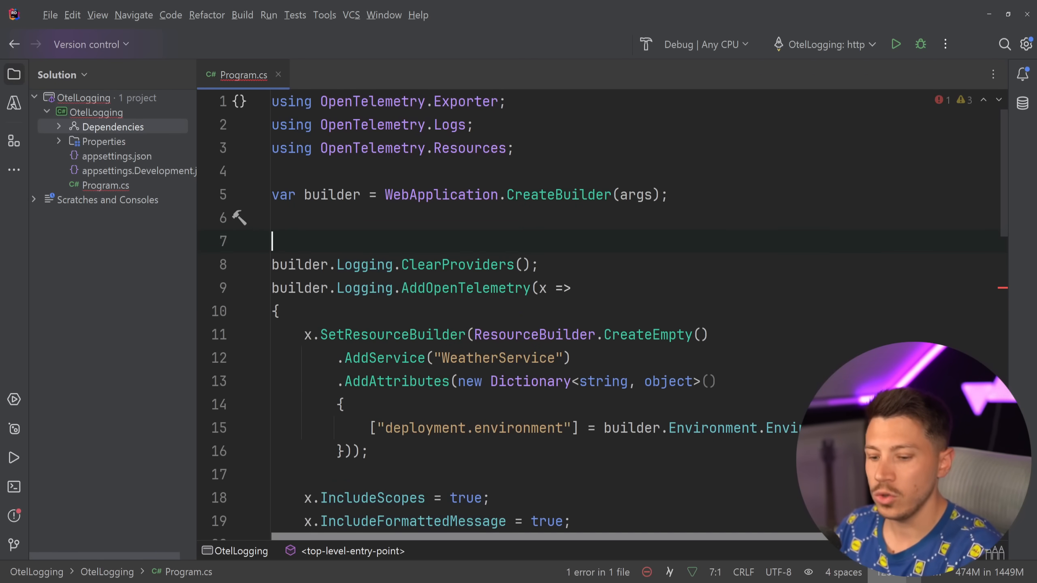
Comment out the OpenTelemetry setup, install Serilog.Sinks.Console, and add a Log.Logger LoggerConfiguration with CreateLogger()
type("/*")
type("Serilog.Sink.Con")
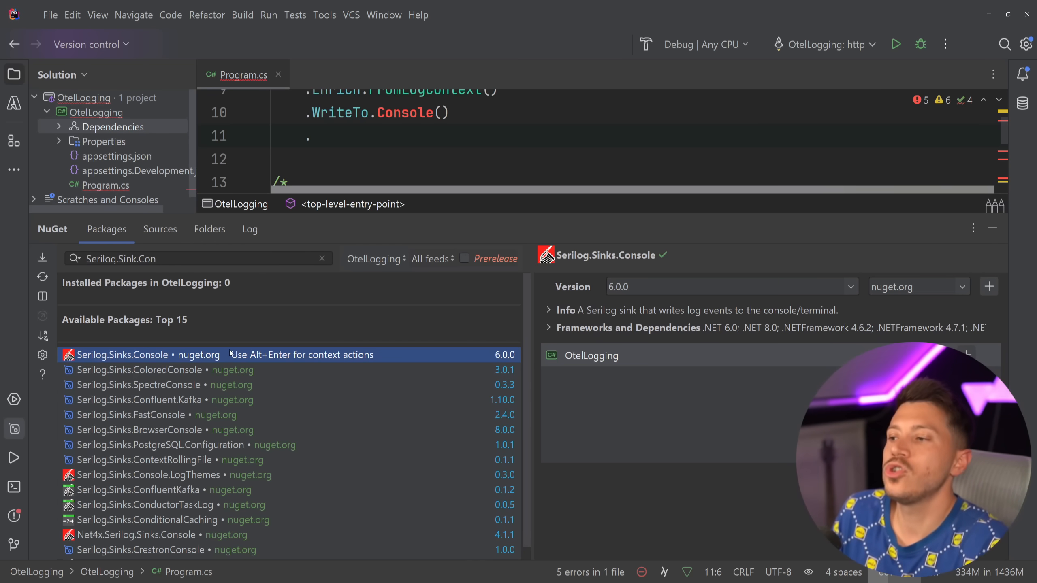
left_click(988, 286)
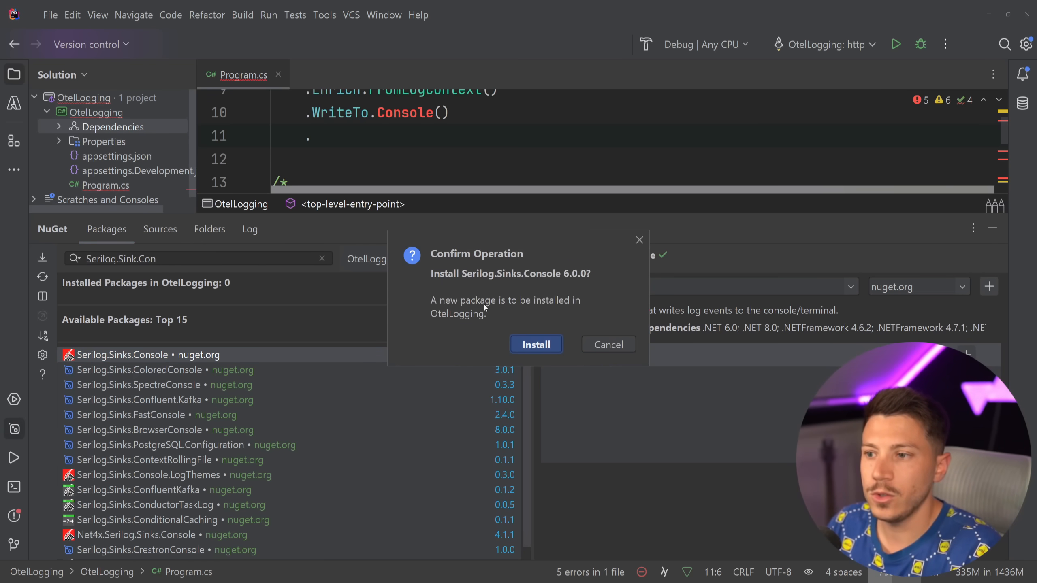
left_click(534, 344)
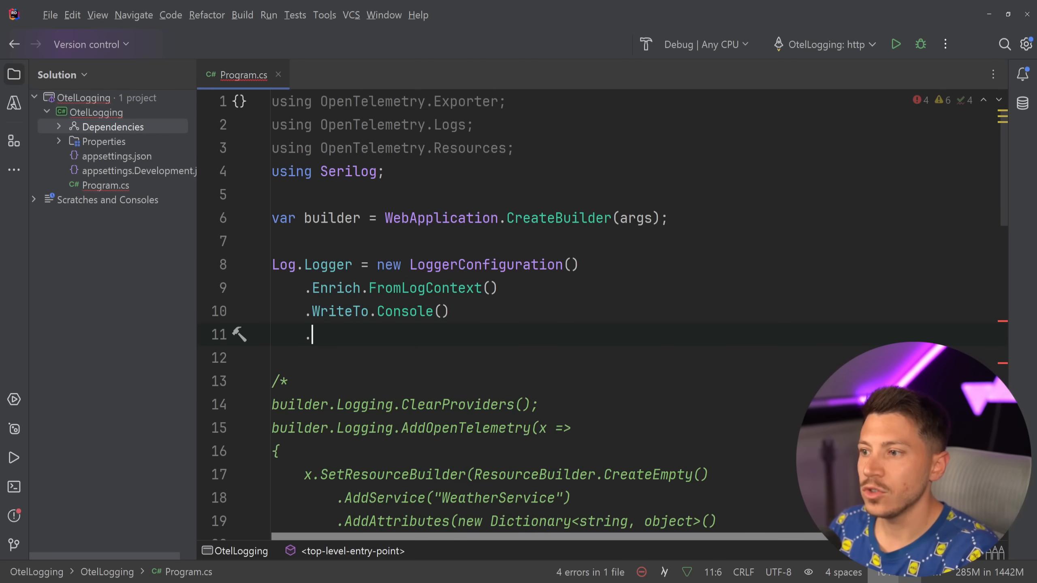
type("CreateLogger();")
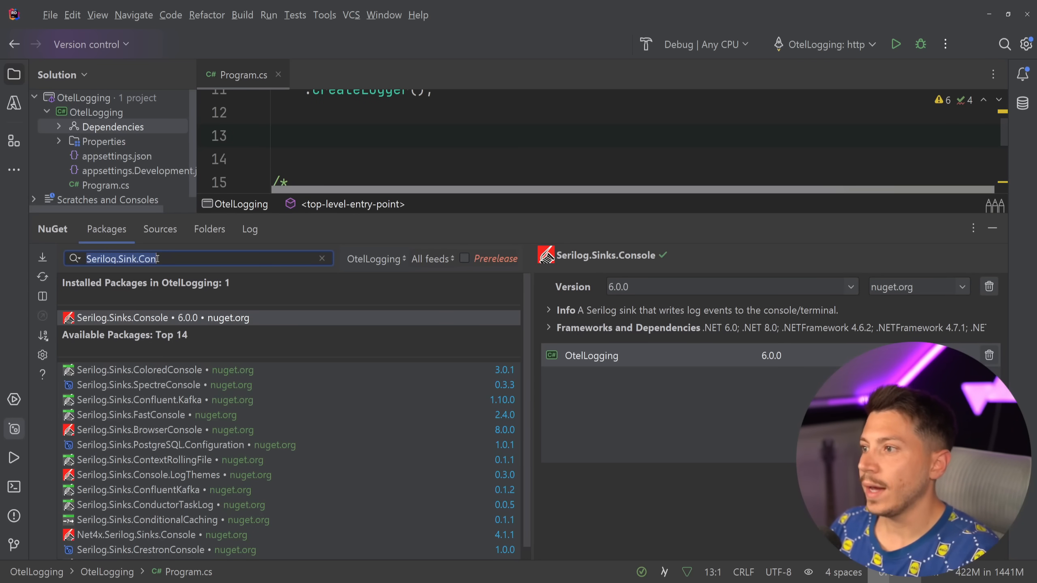
Install Serilog.AspNetCore and begin registering Serilog on builder.Services
type("Serilog.AspNetCore")
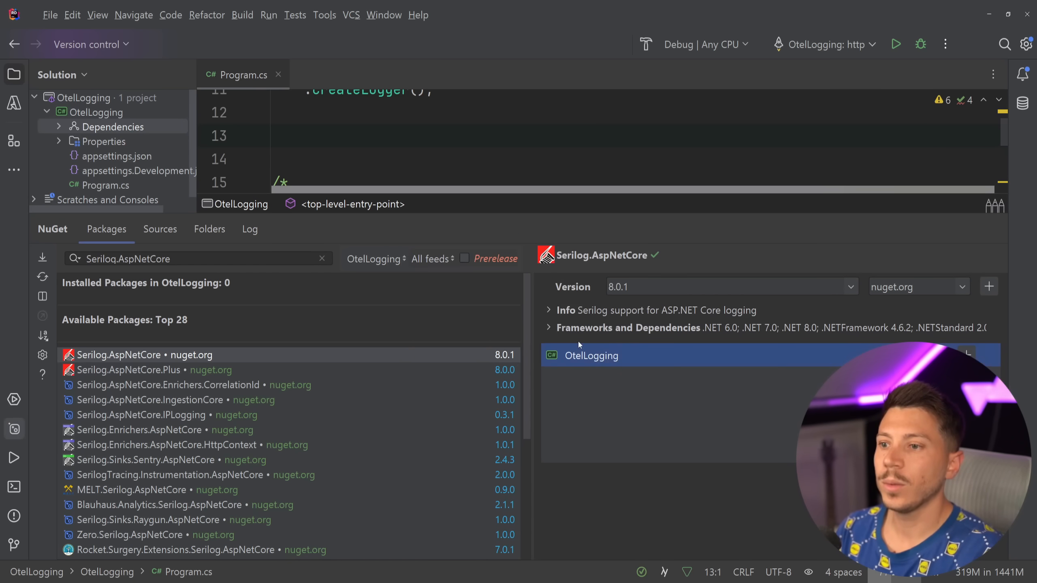
left_click(989, 286)
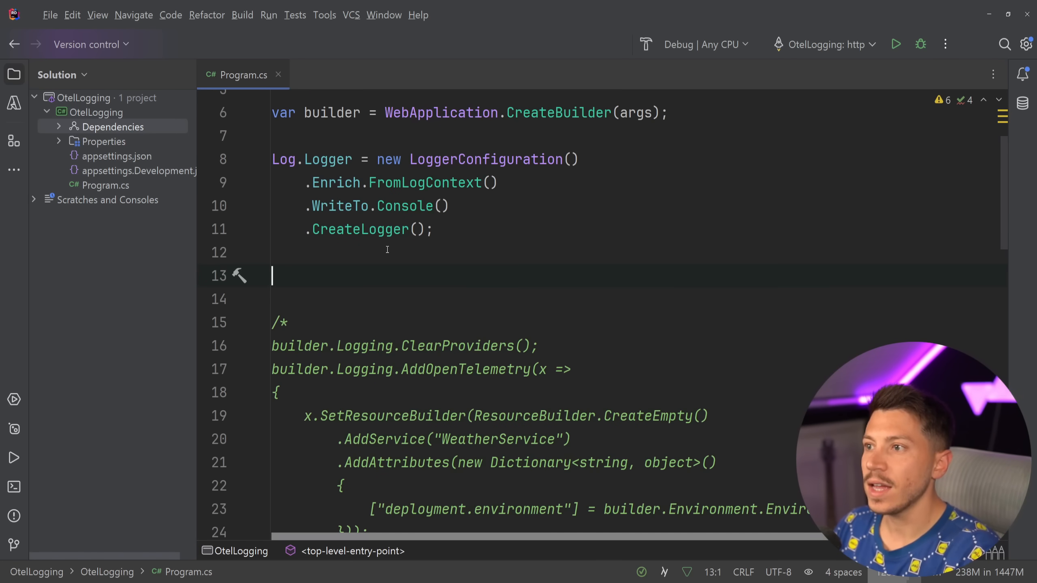
type("builder.Services.AddSerilog();")
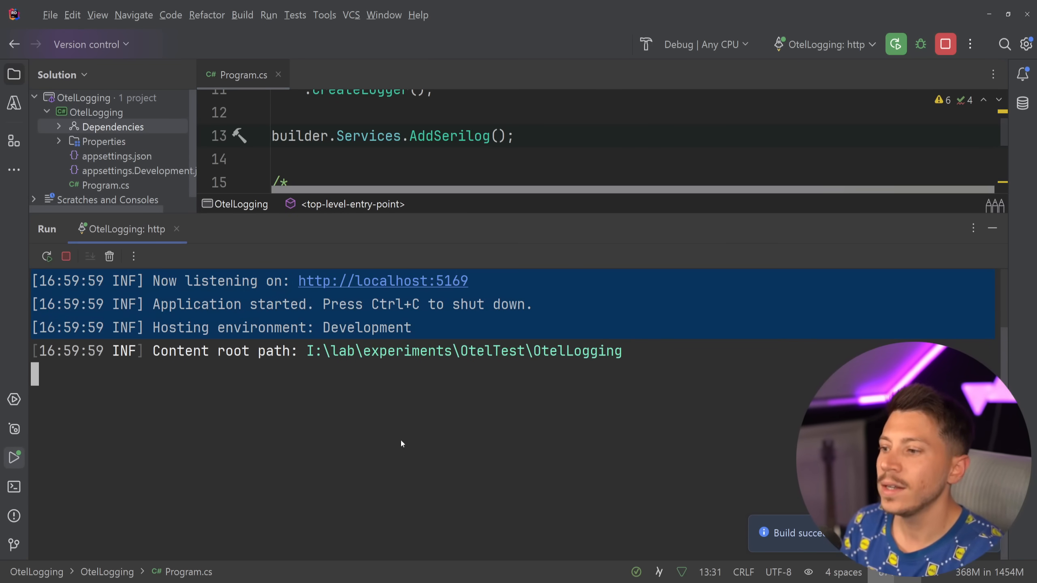
Run the API with AddSerilog registered and send the London weather request to see console logs
left_click(621, 106)
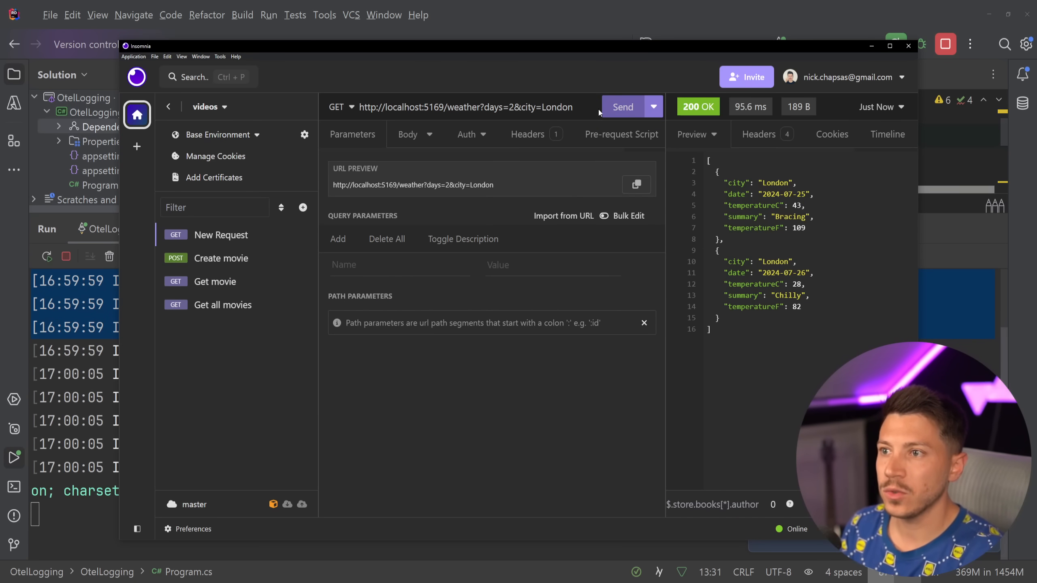
type("Pe")
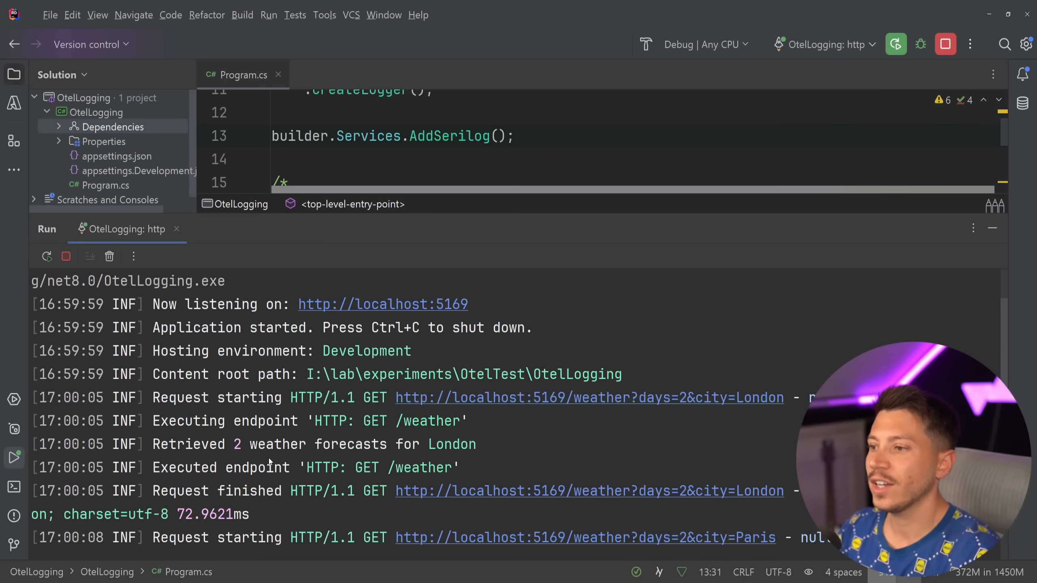
mouse_move(738, 462)
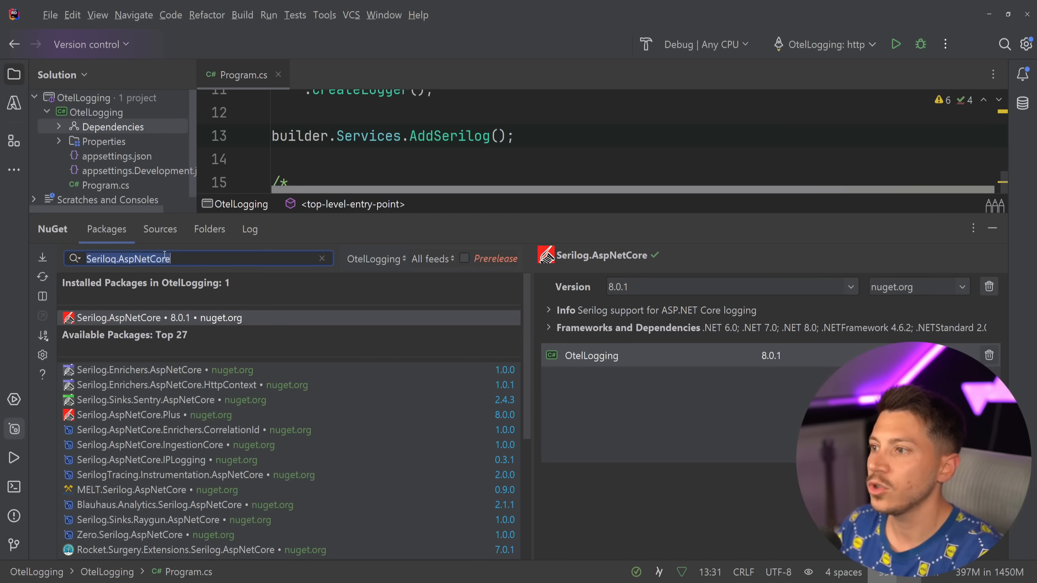
Install the Serilog.Sinks.OpenTelemetry NuGet package
type("Serilog.Sinks.OpenTelemetry")
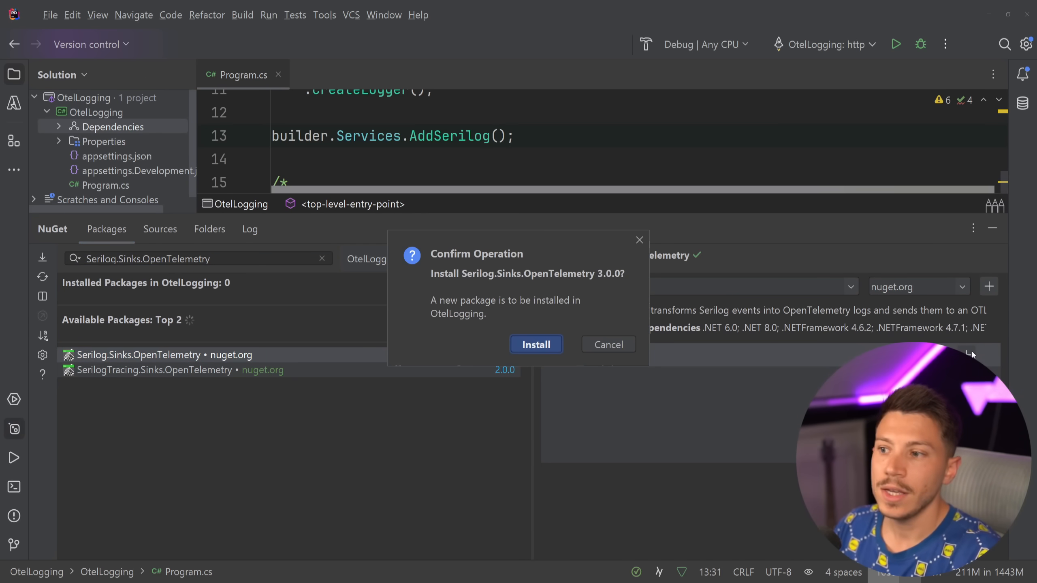
left_click(535, 345)
type(".")
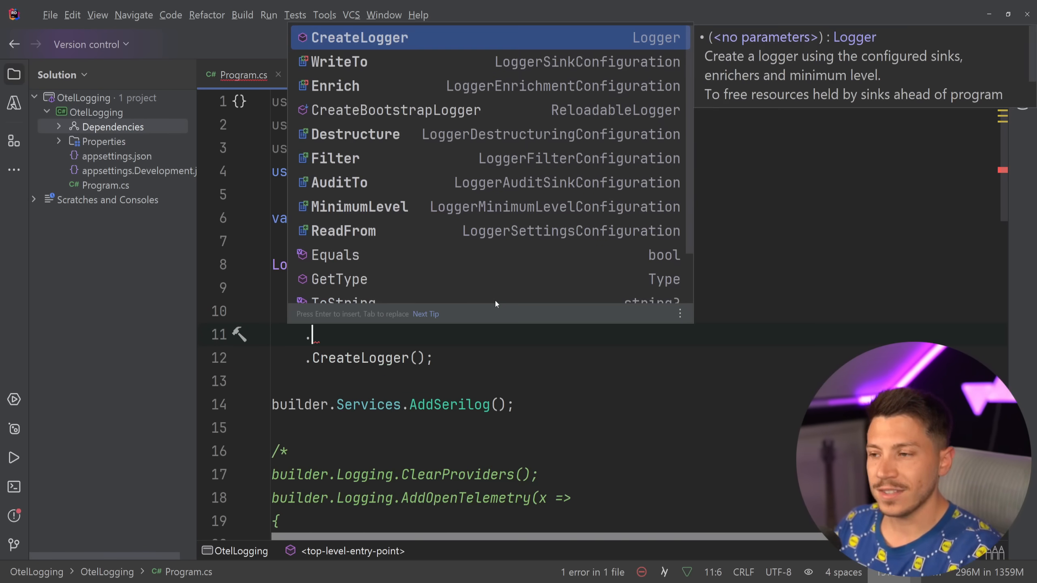
Add .WriteTo.OpenTelemetry() to the LoggerConfiguration chain and rerun the API
type("WriteTo.OpenTelemetry(")
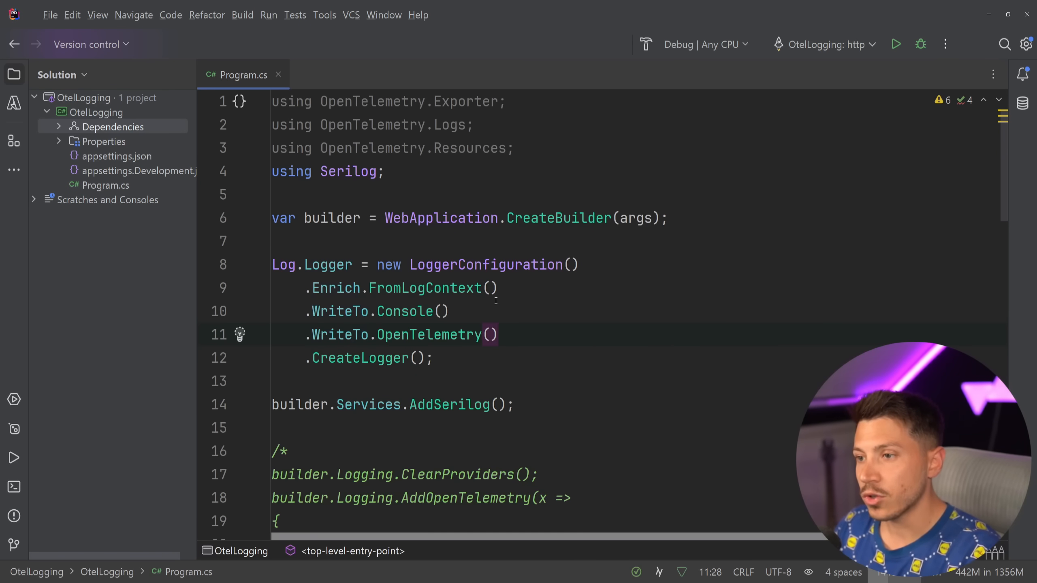
type("x.")
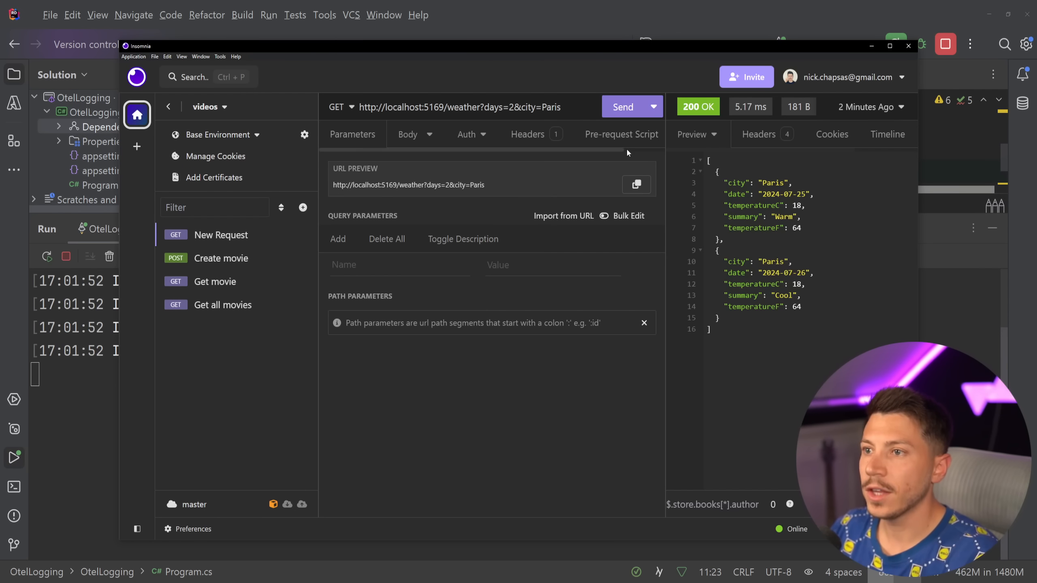
Tail Seq events and inspect the Paris request properties: telemetry.sdk.name serilog, service.name WeatherService, WeatherCount
left_click(622, 106)
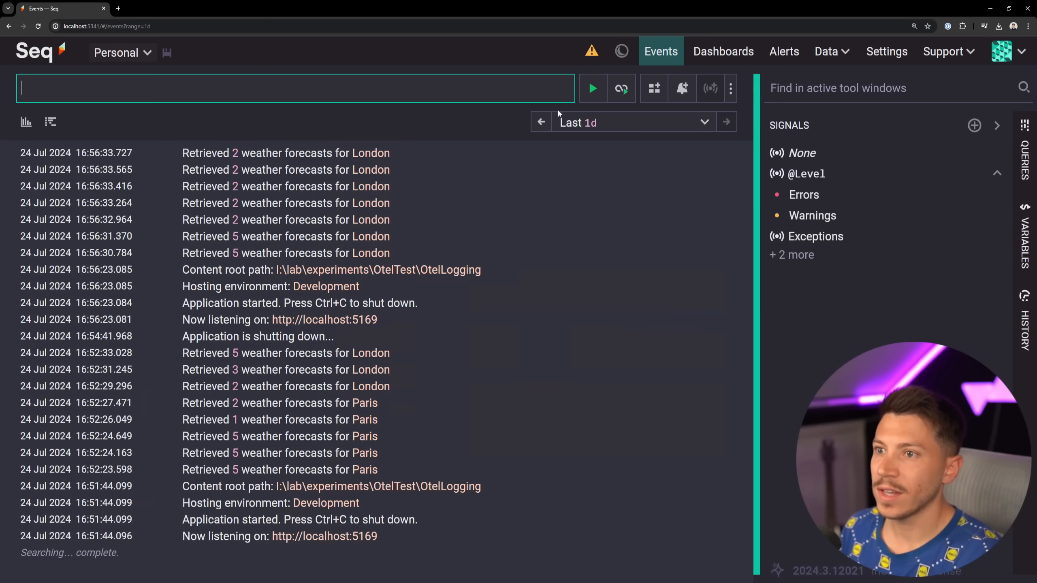
left_click(621, 88)
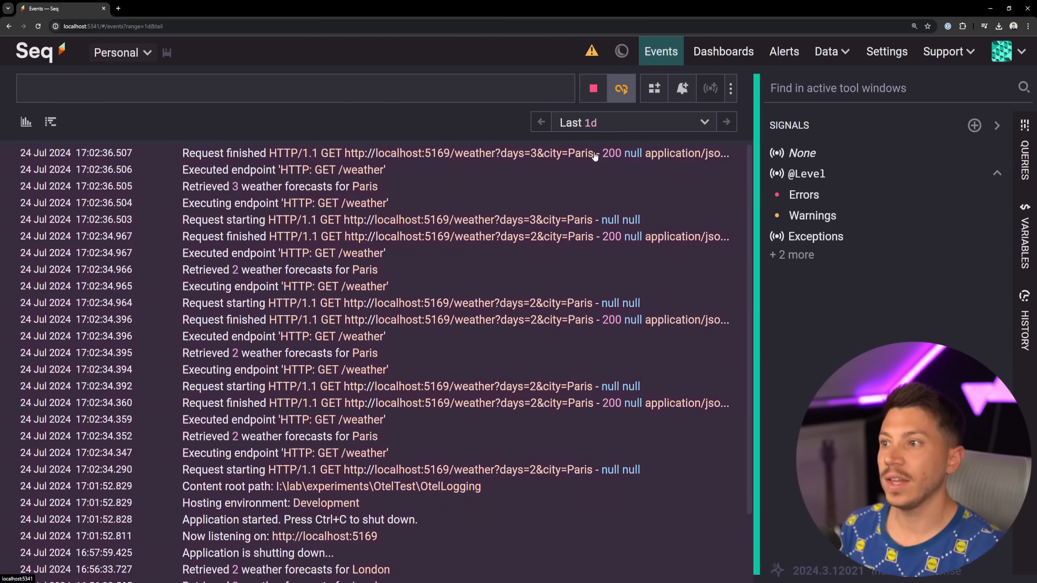
mouse_move(445, 180)
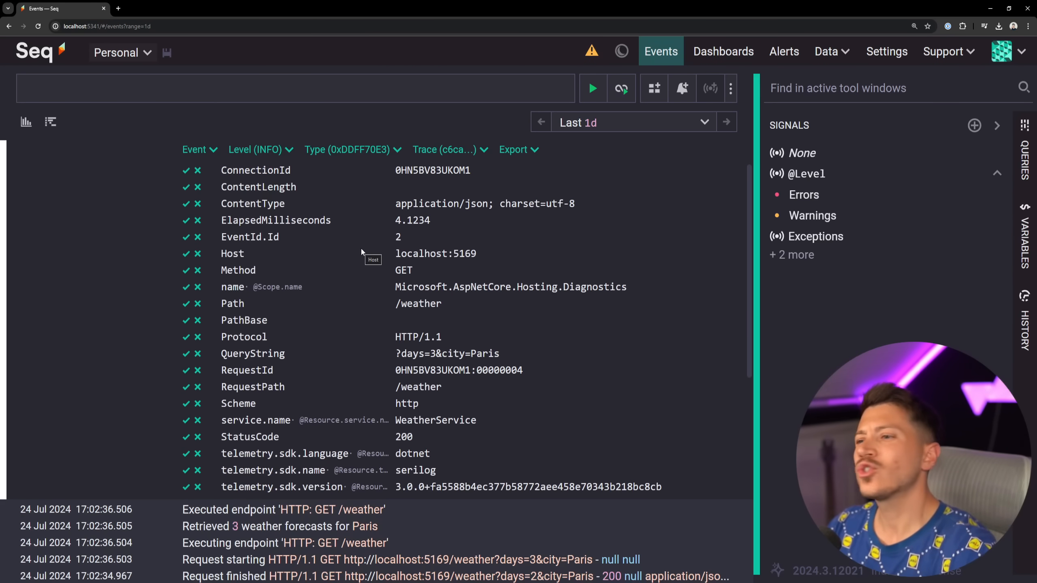
scroll("down", 3)
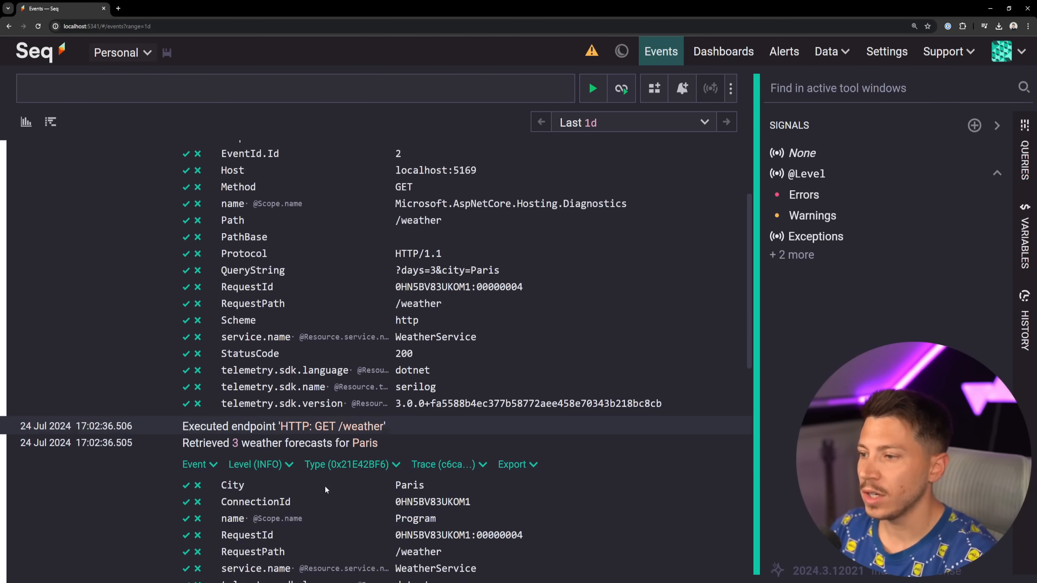
scroll("down", 3)
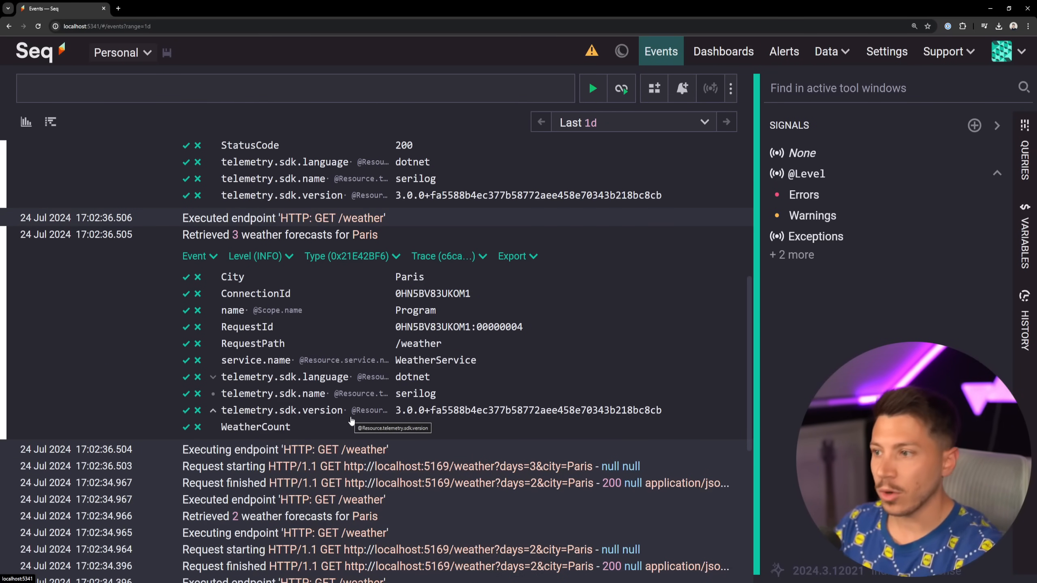